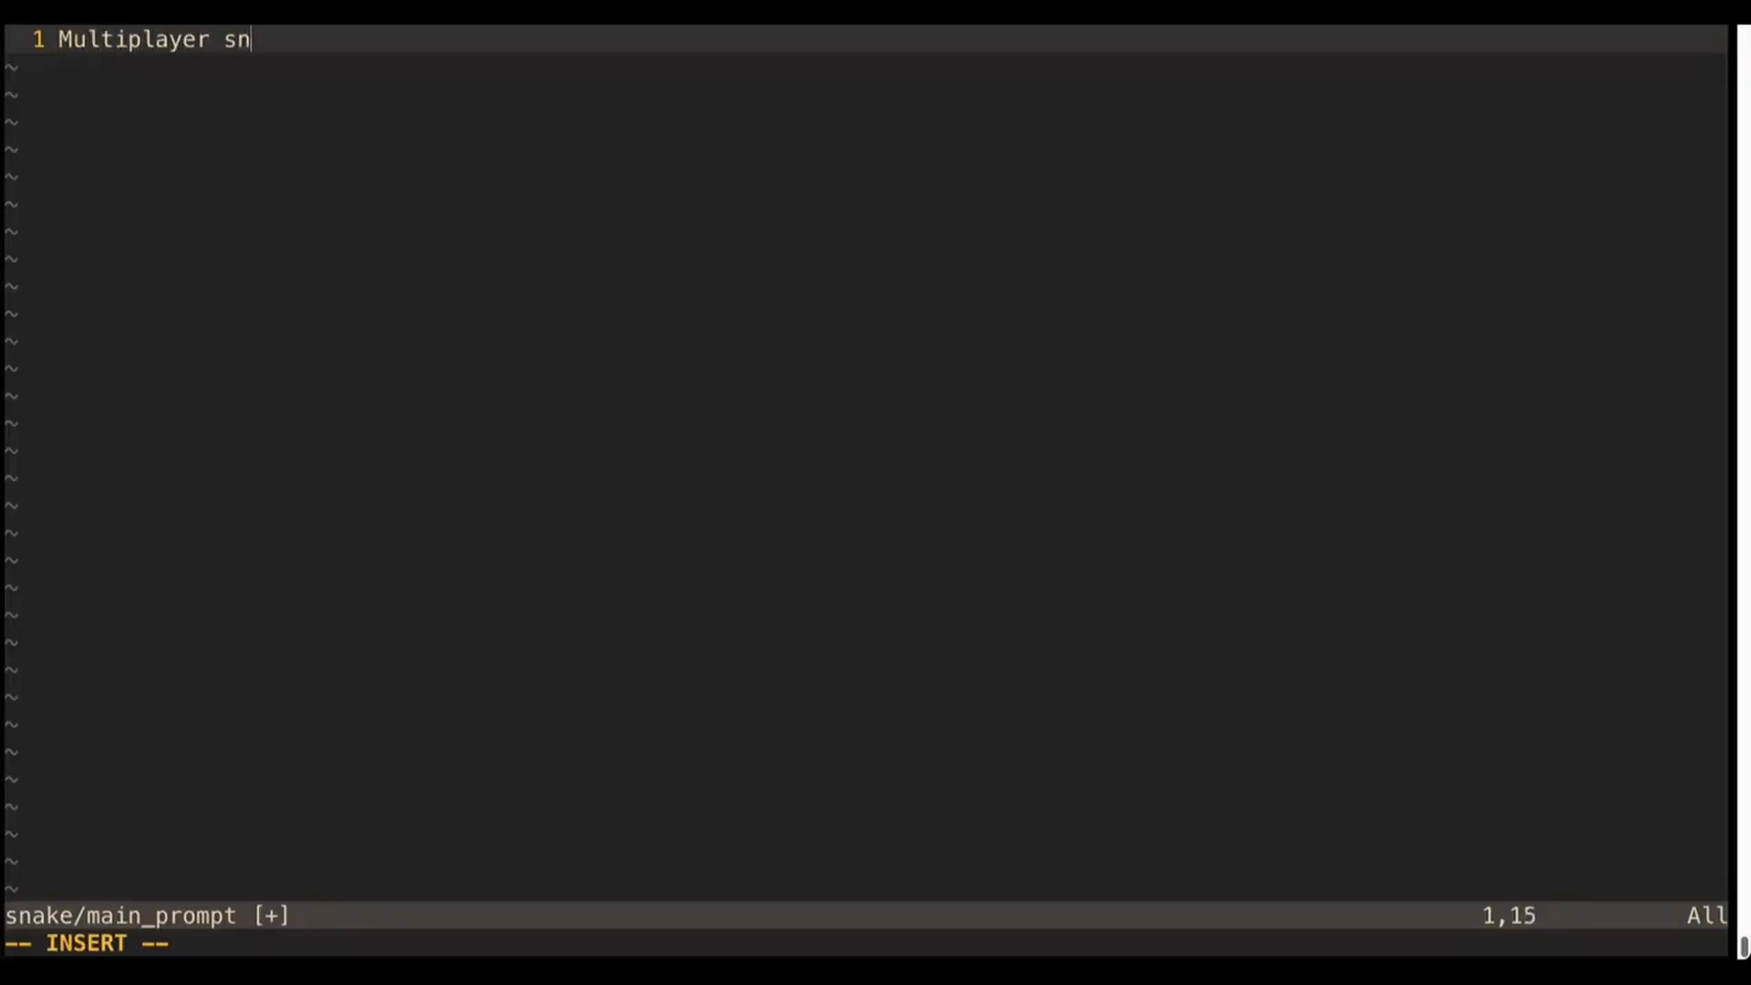
Type the prompt lines for a browser snake game that streams state to all players, including HTML and JS.
text(ake in the browser.)
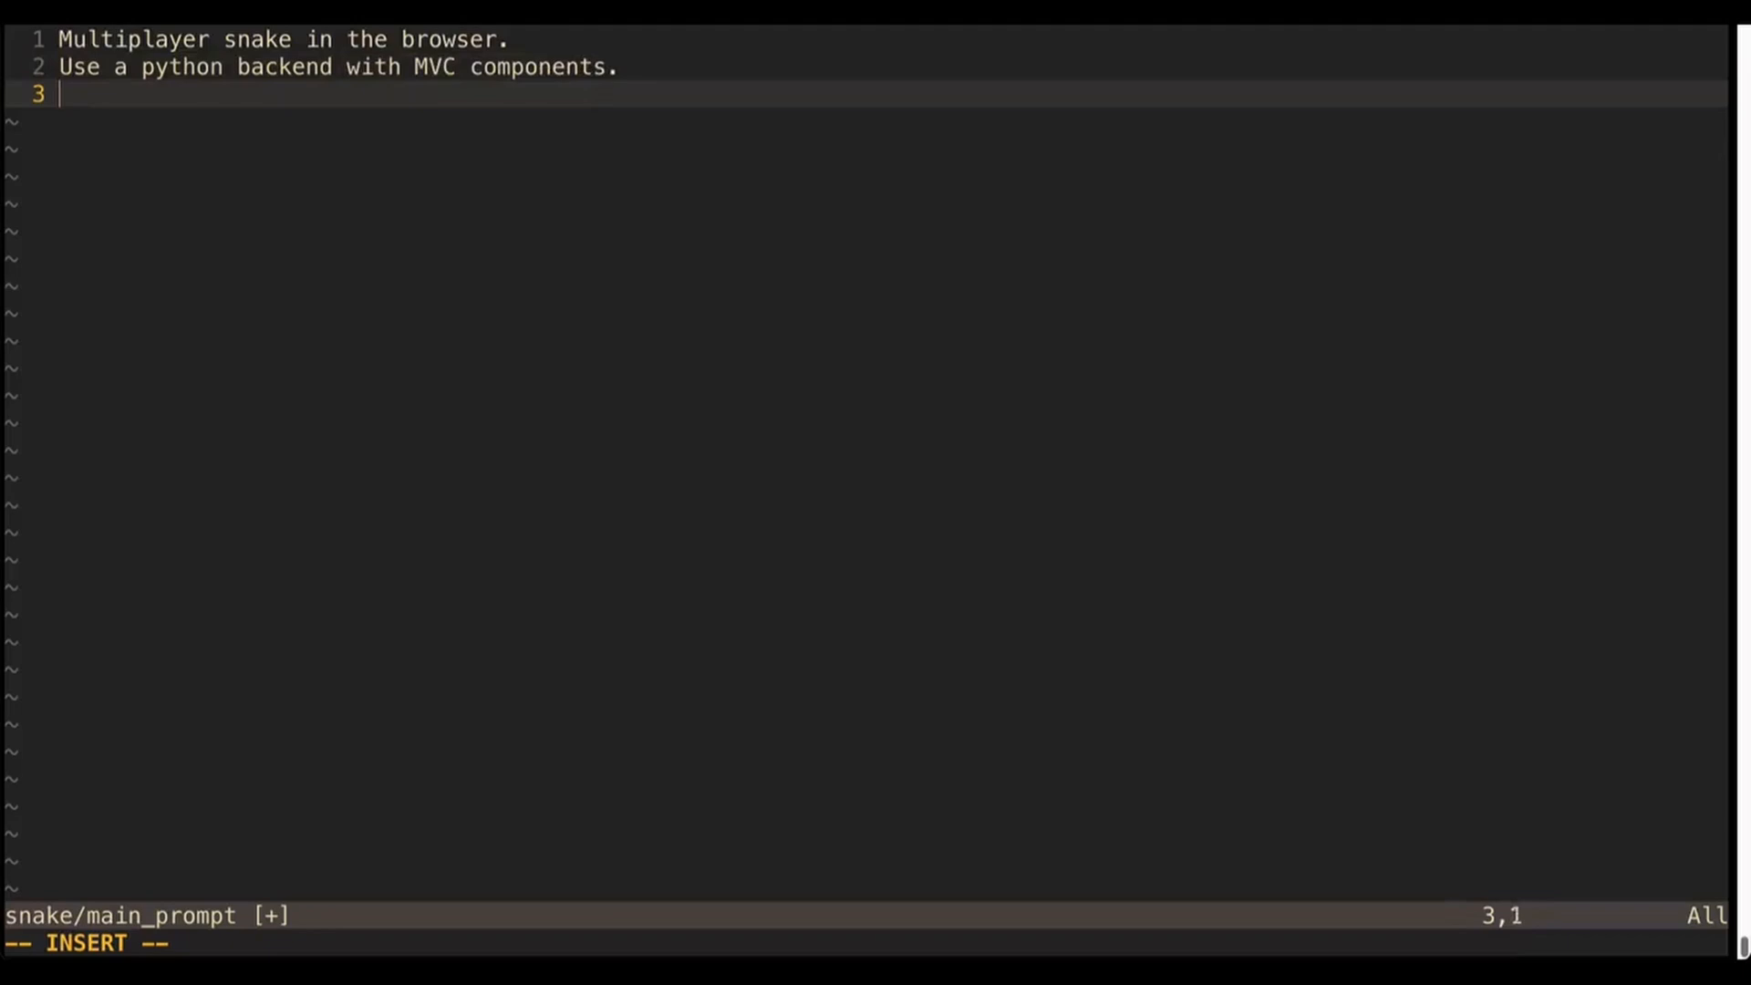
text(The view needs to stream the state to all connected players.)
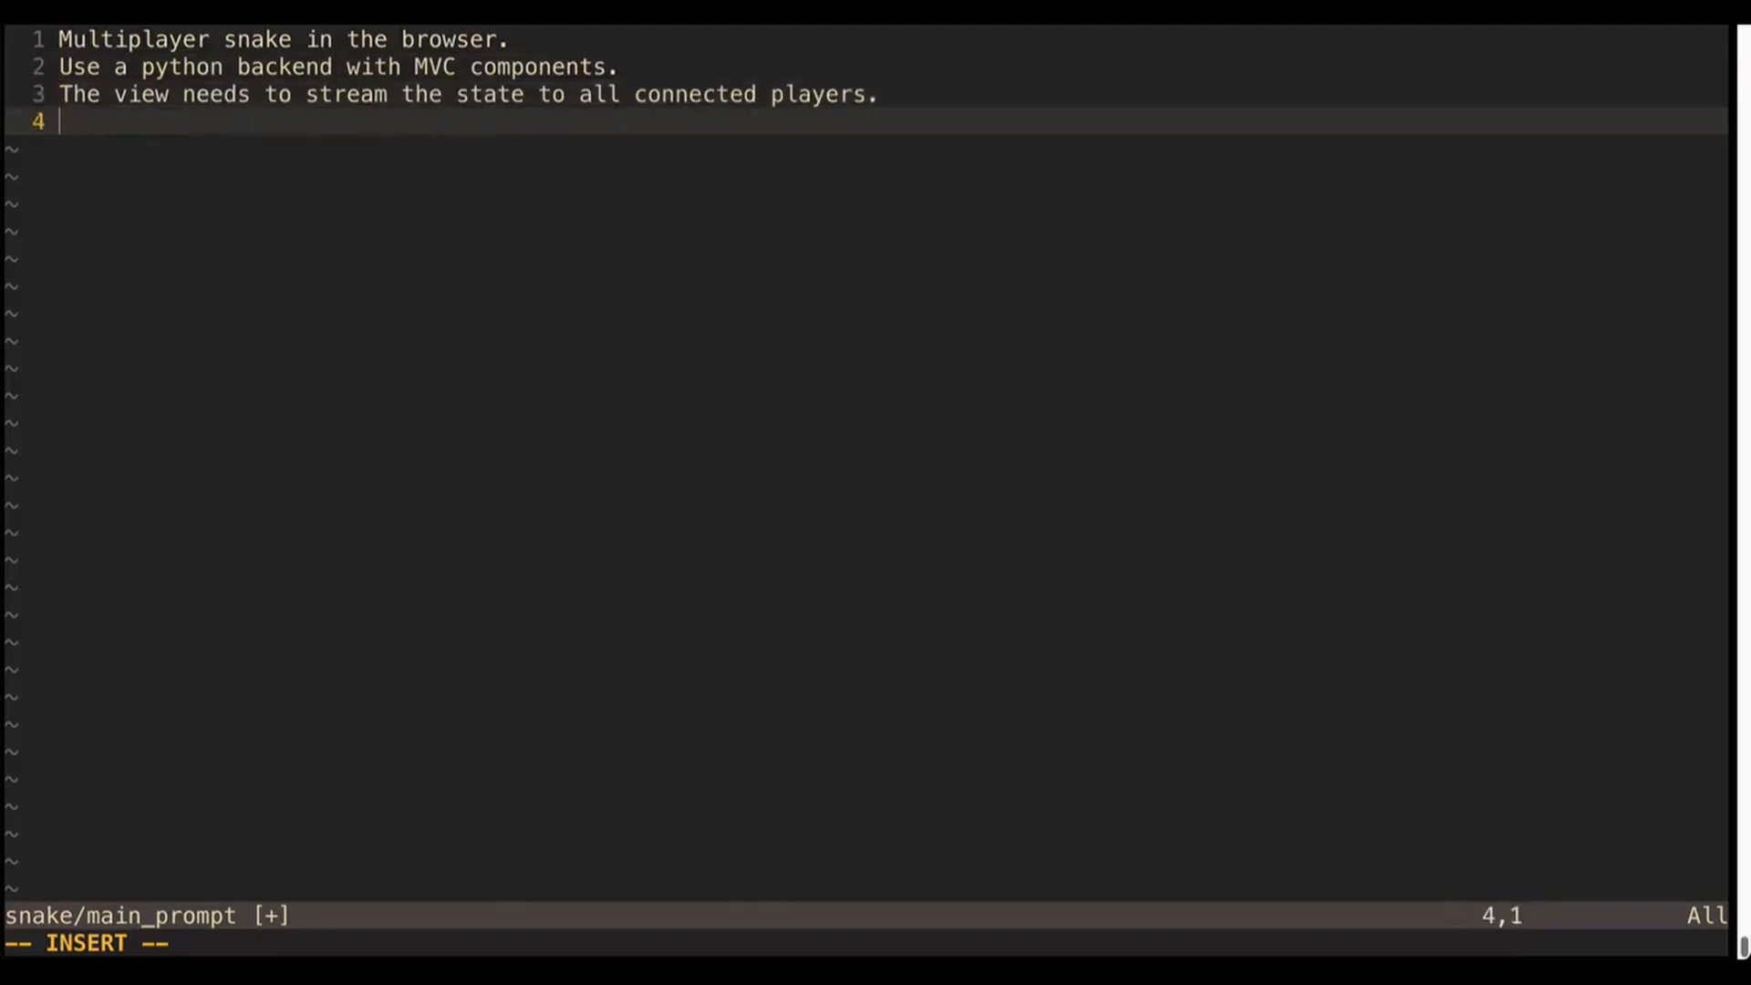
text(Please implement also the html and js necessary to run)
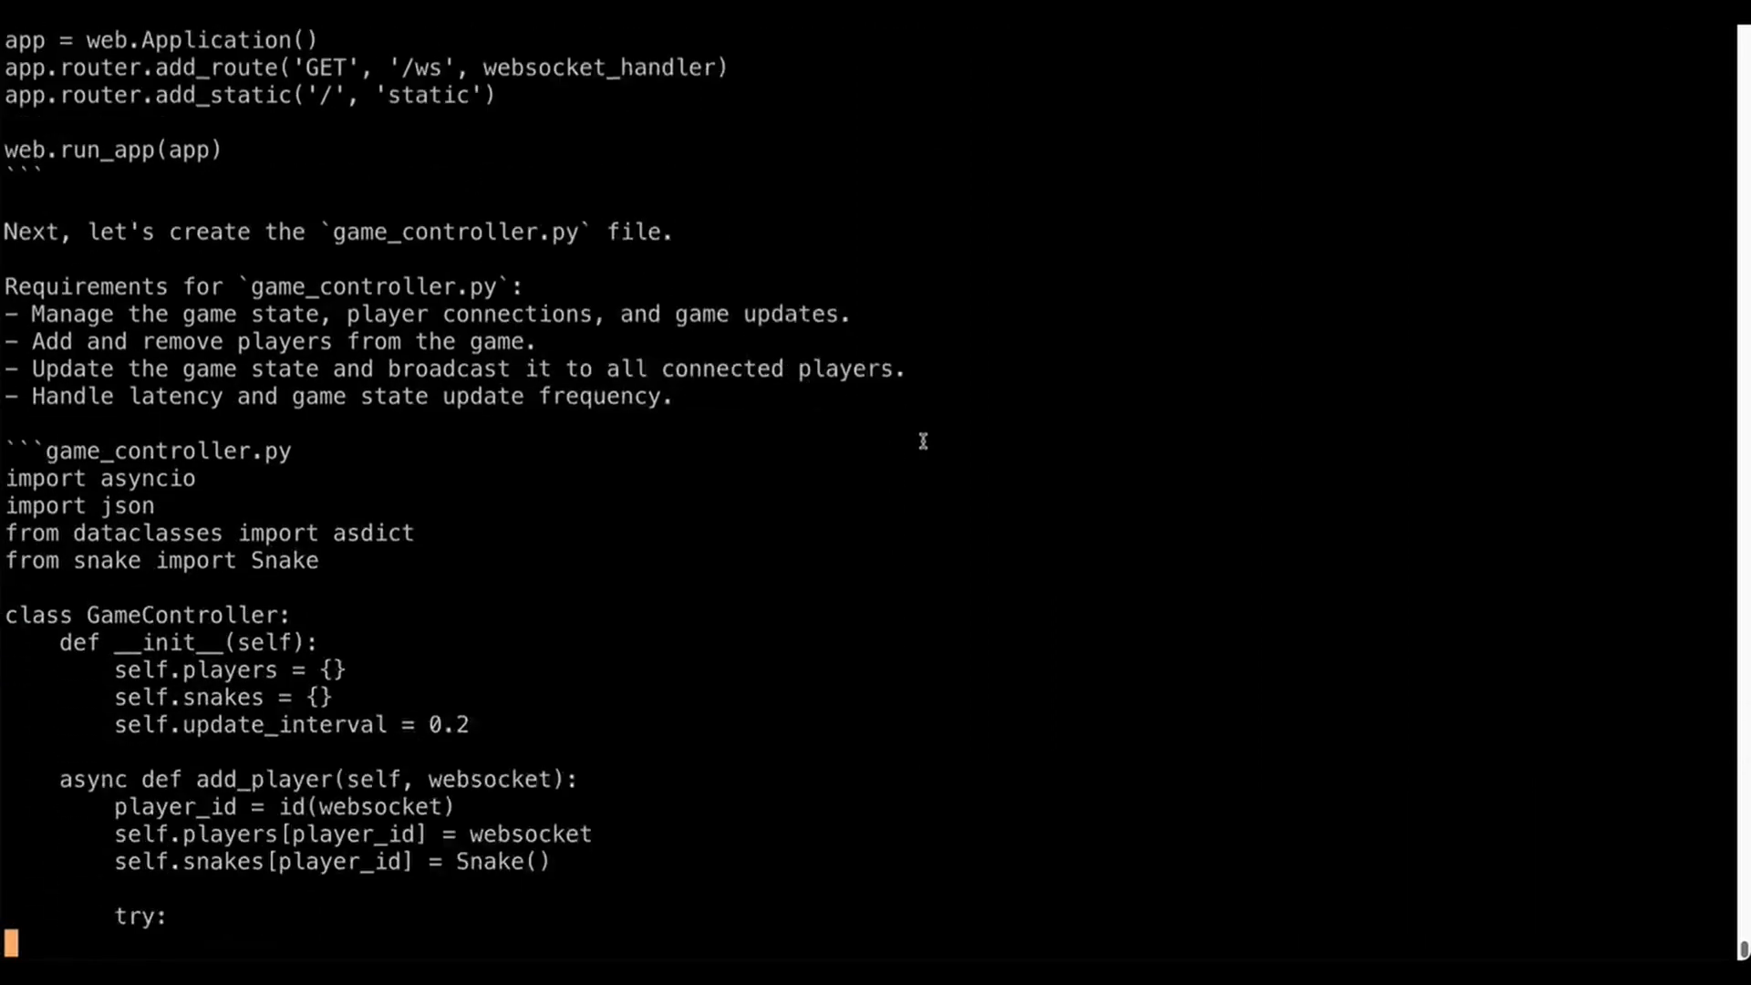
Scroll through the generated game_controller.py, snake class, index.html and main.js output.
scroll(down, 3)
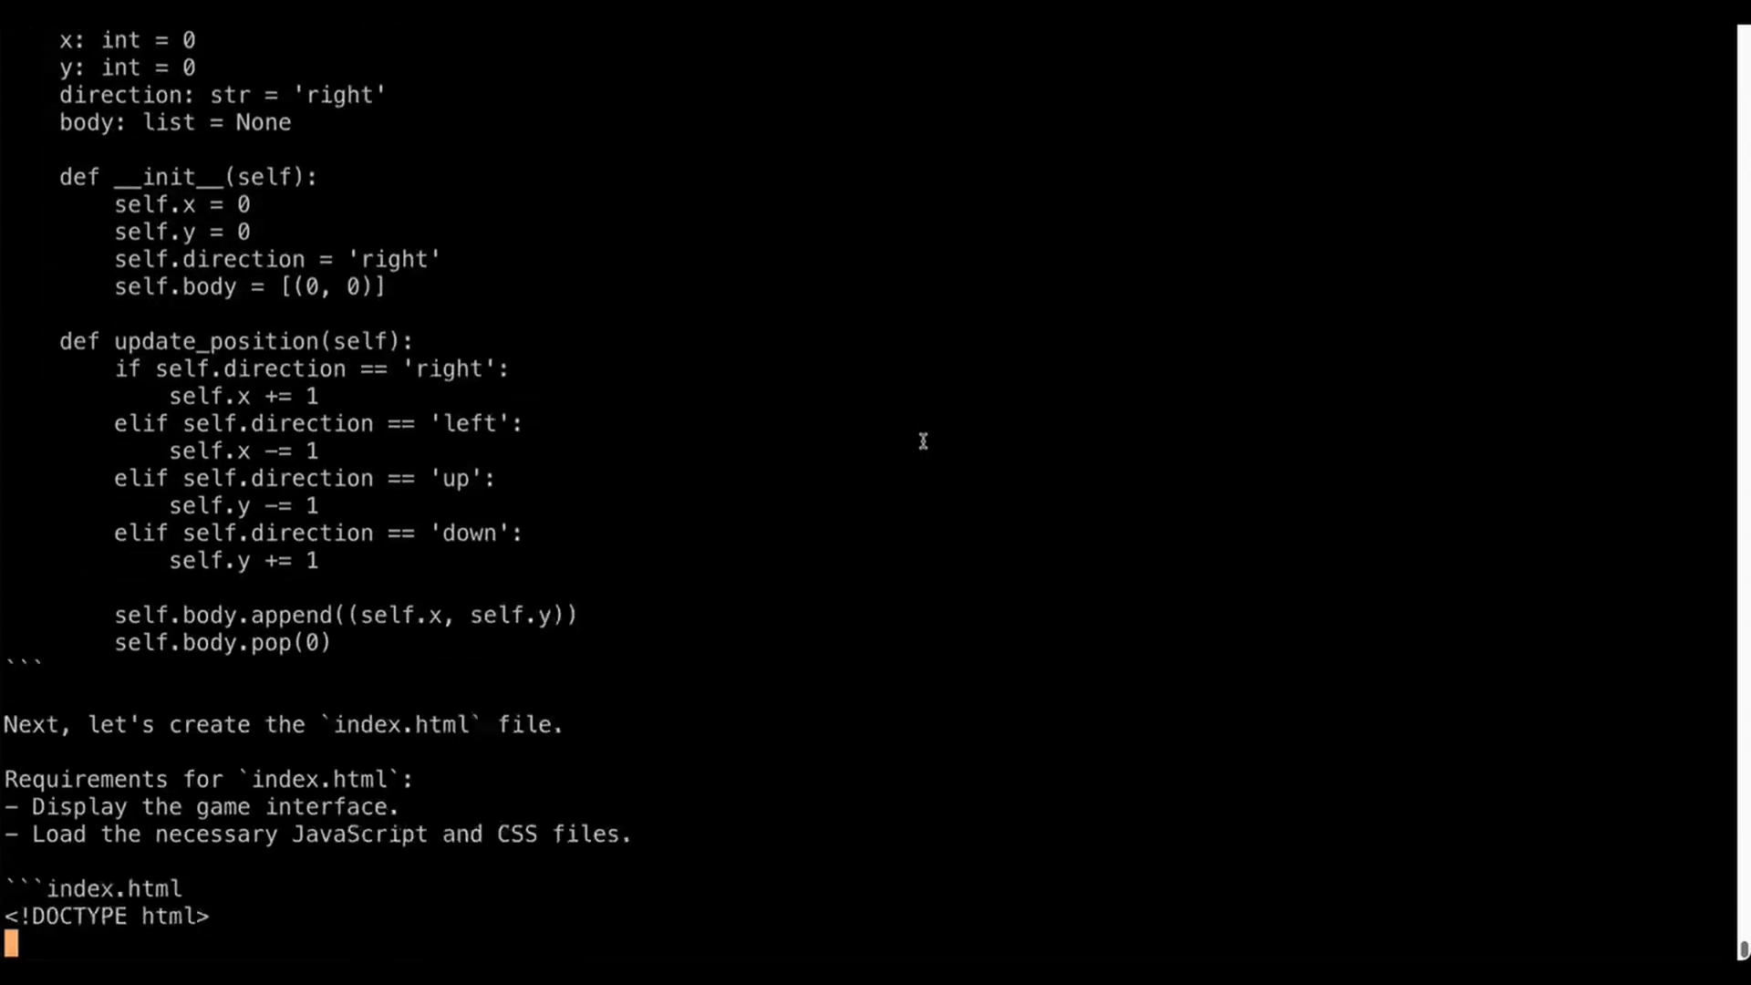
scroll(down, 3)
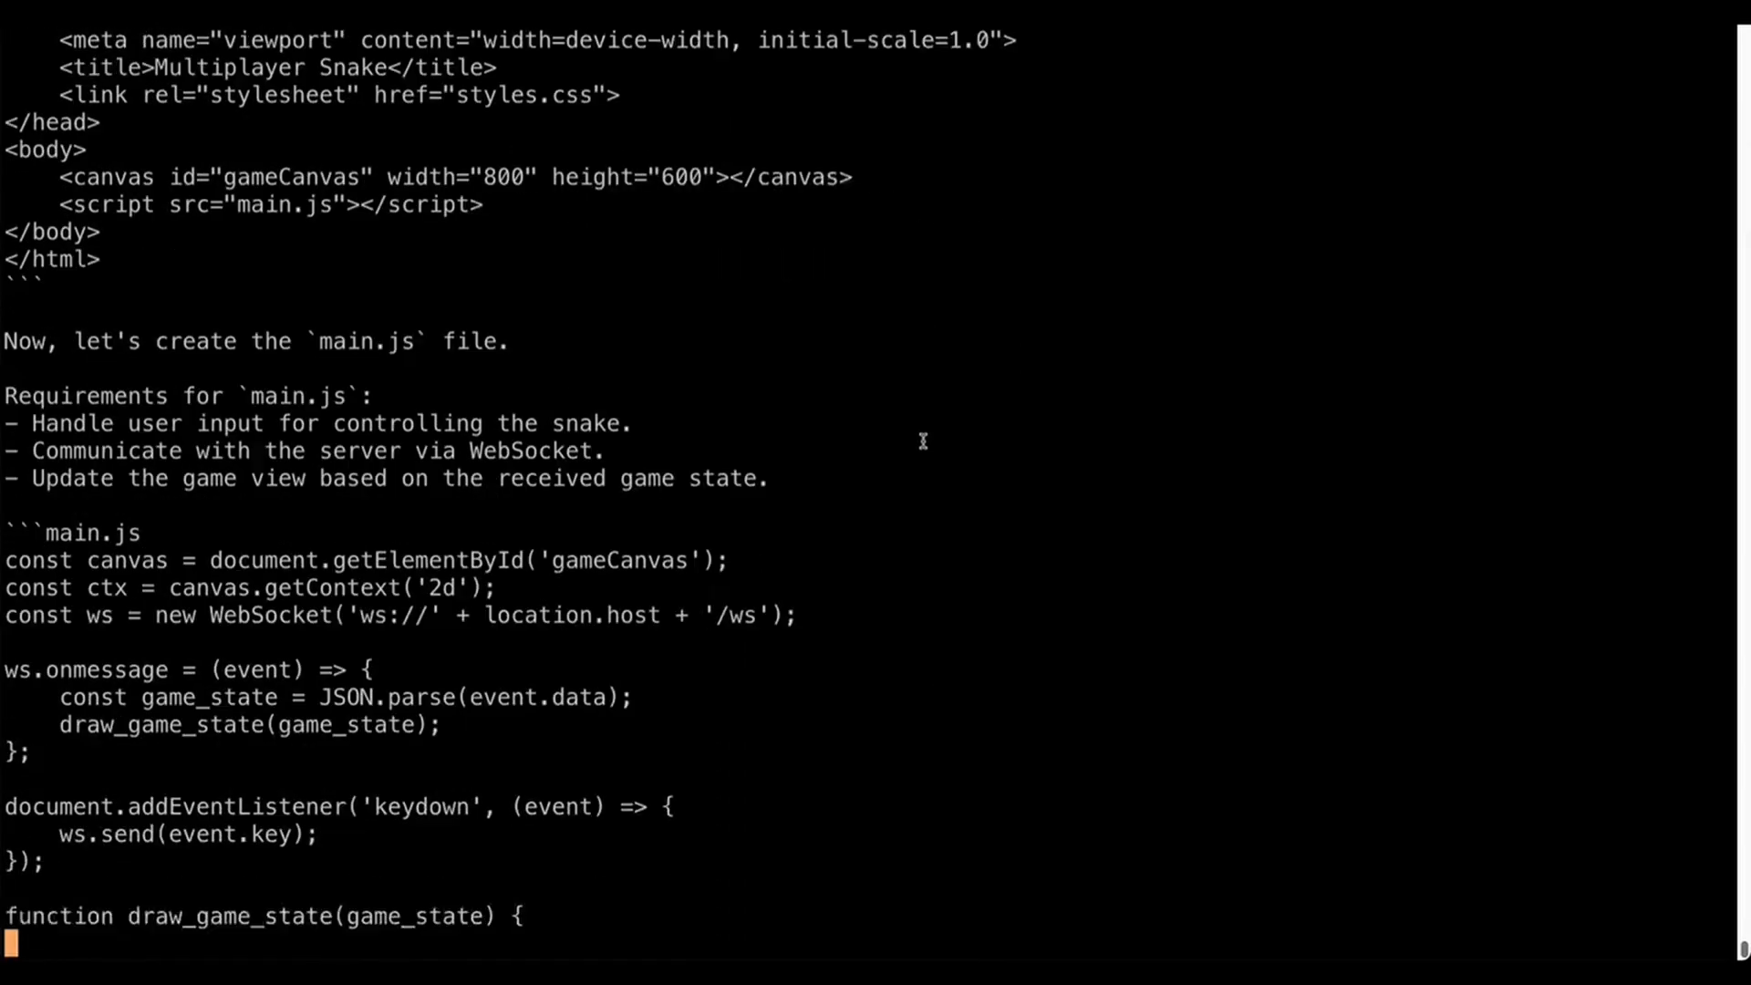
scroll(down, 3)
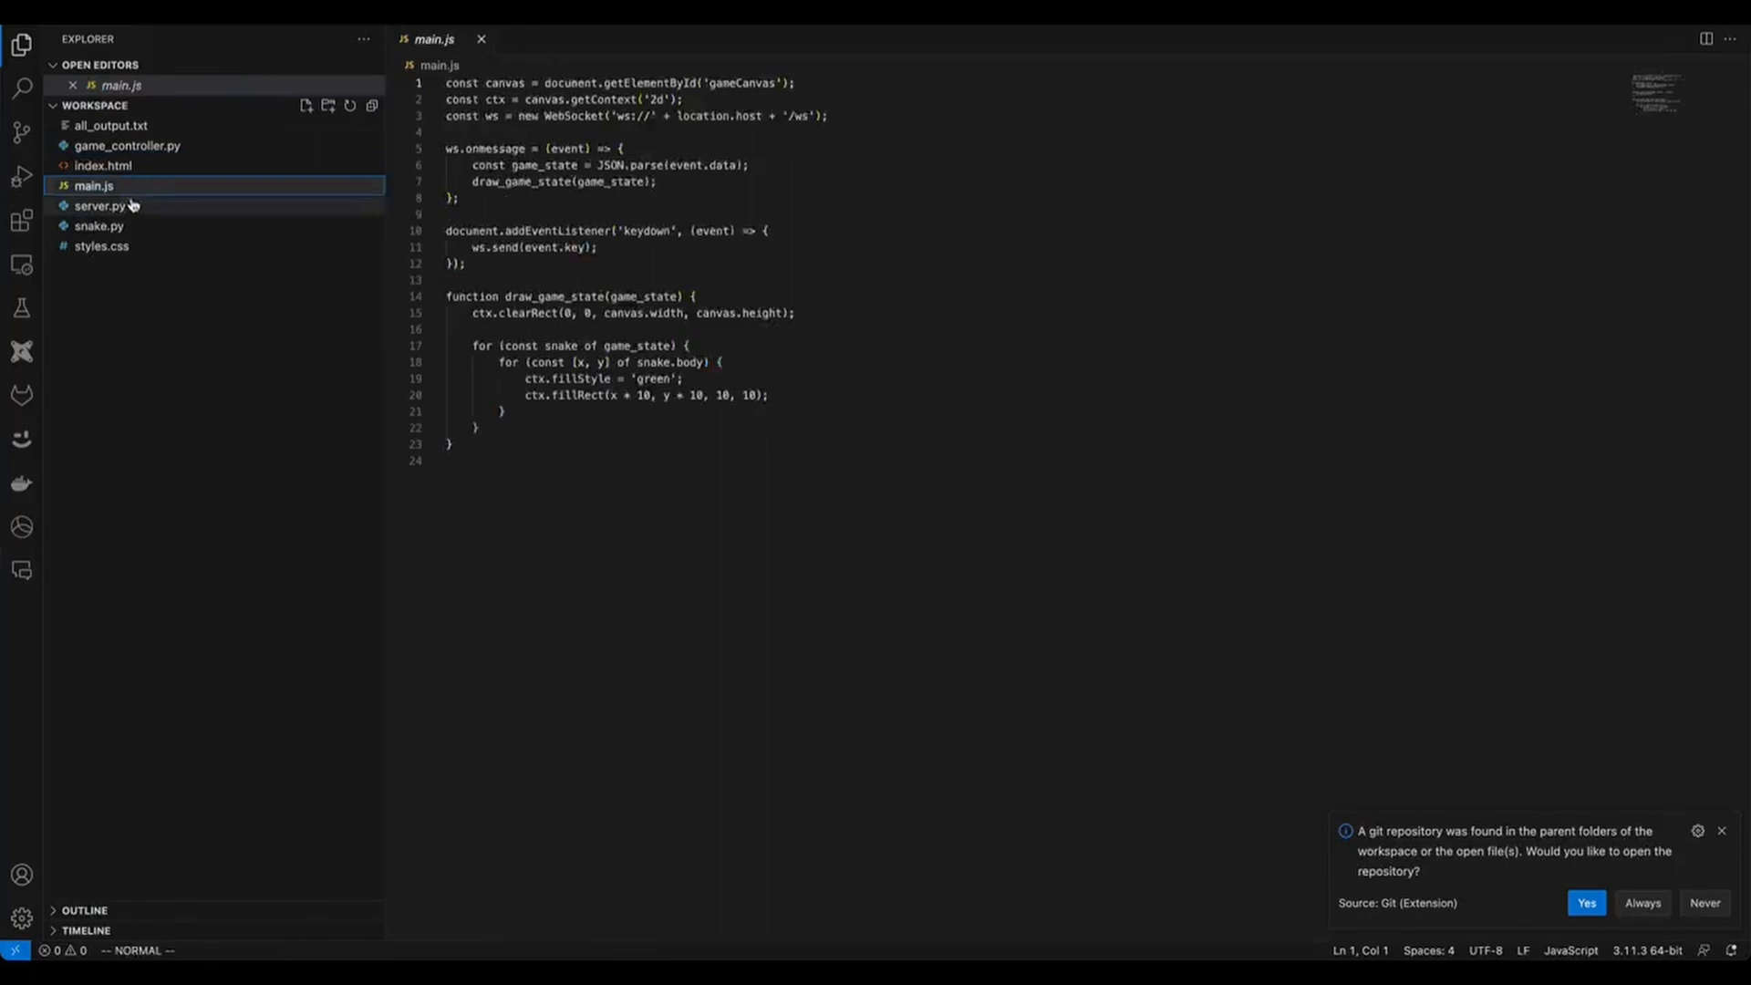
Open a generated snake game file, starting with main.js, from the Explorer sidebar.
click(100, 245)
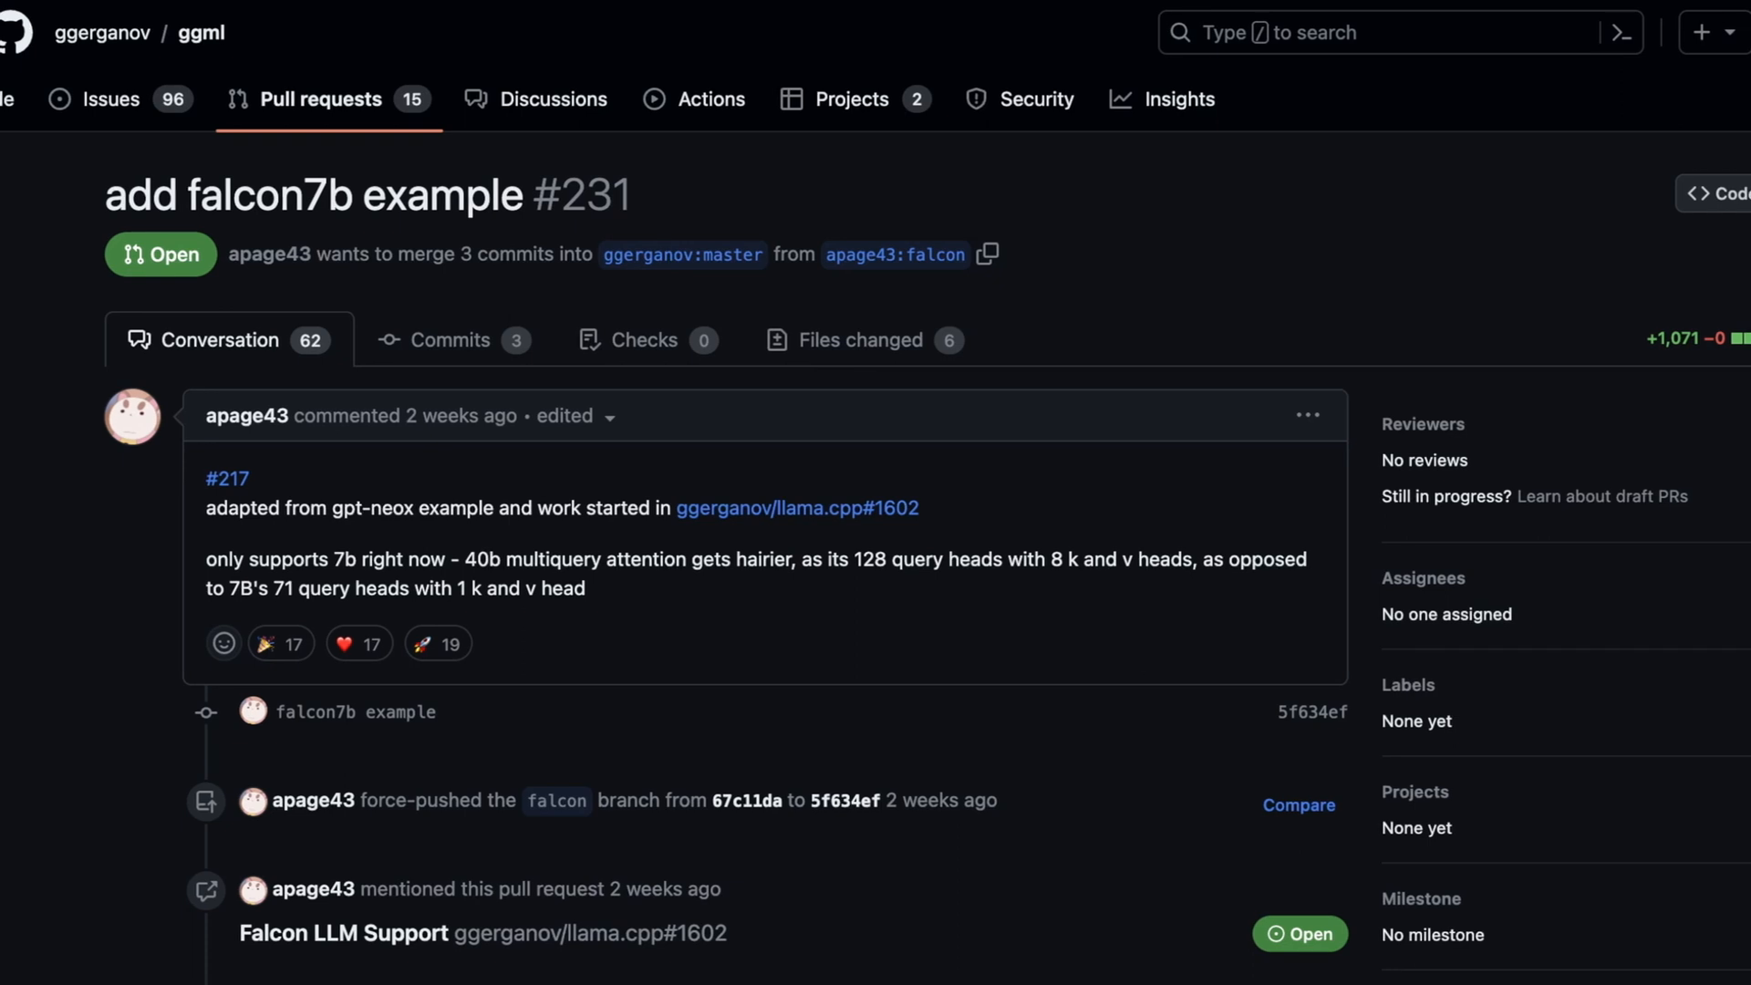
Scroll down the 'add falcon7b example' conversation toward the author's profile link.
scroll(down, 3)
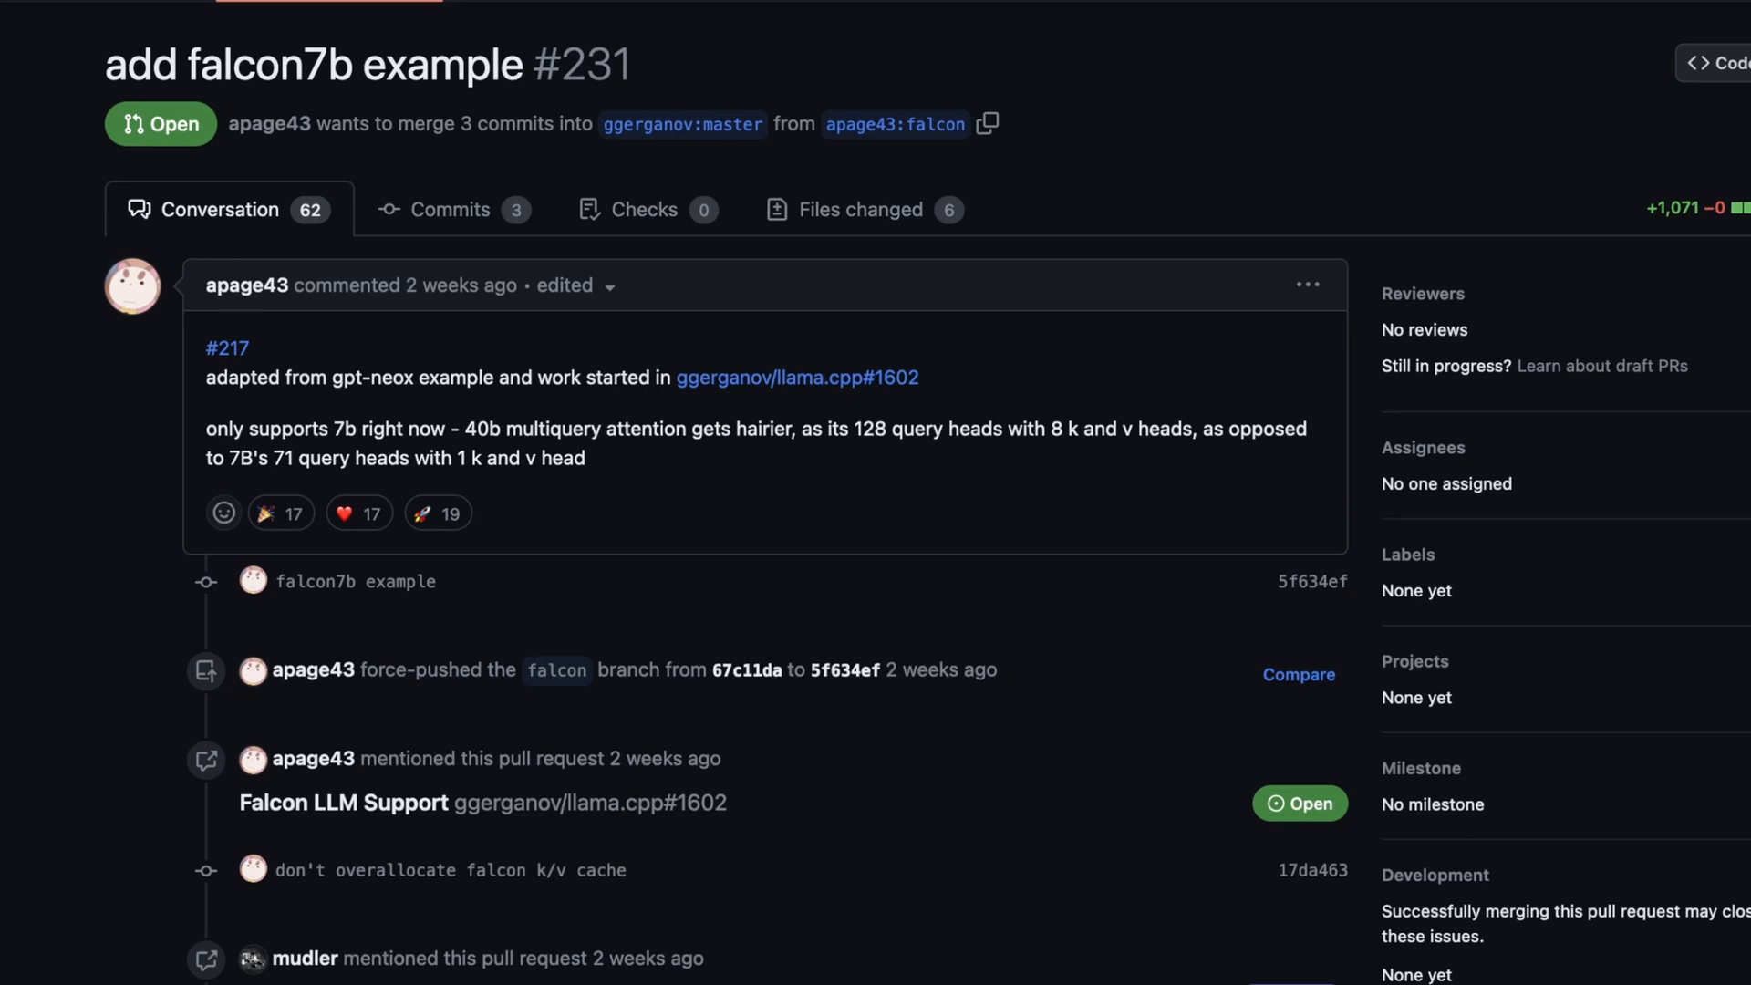
scroll(down, 3)
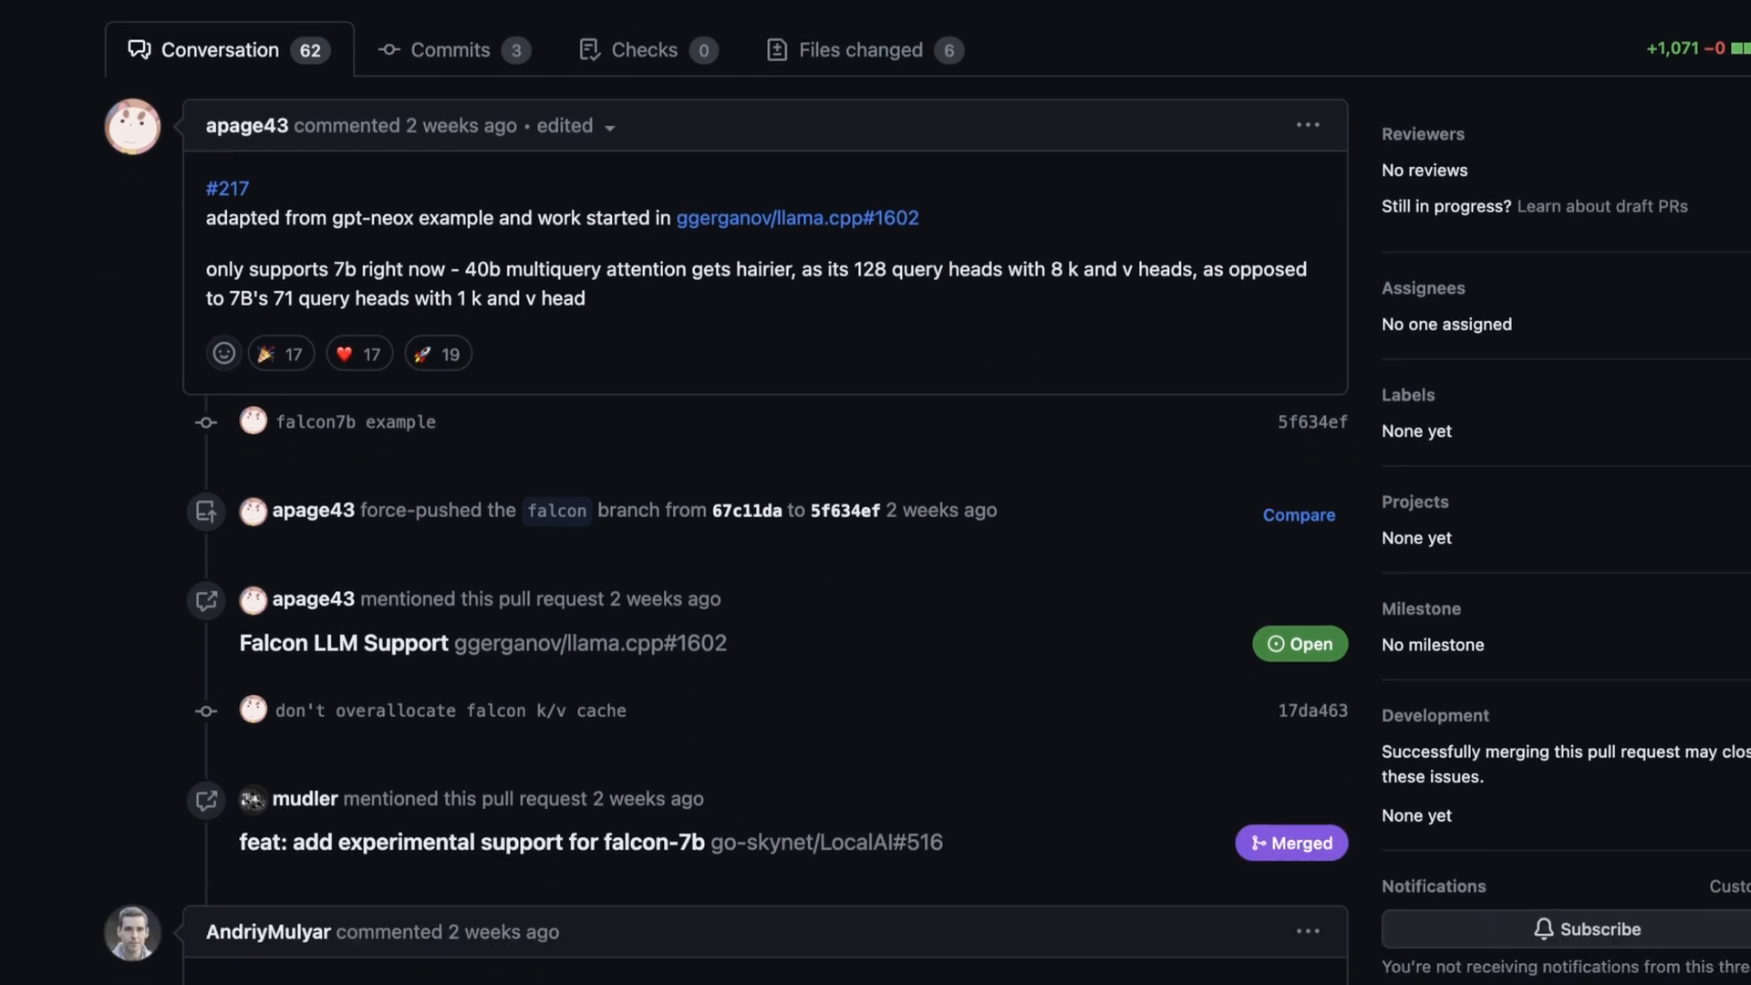
scroll(down, 3)
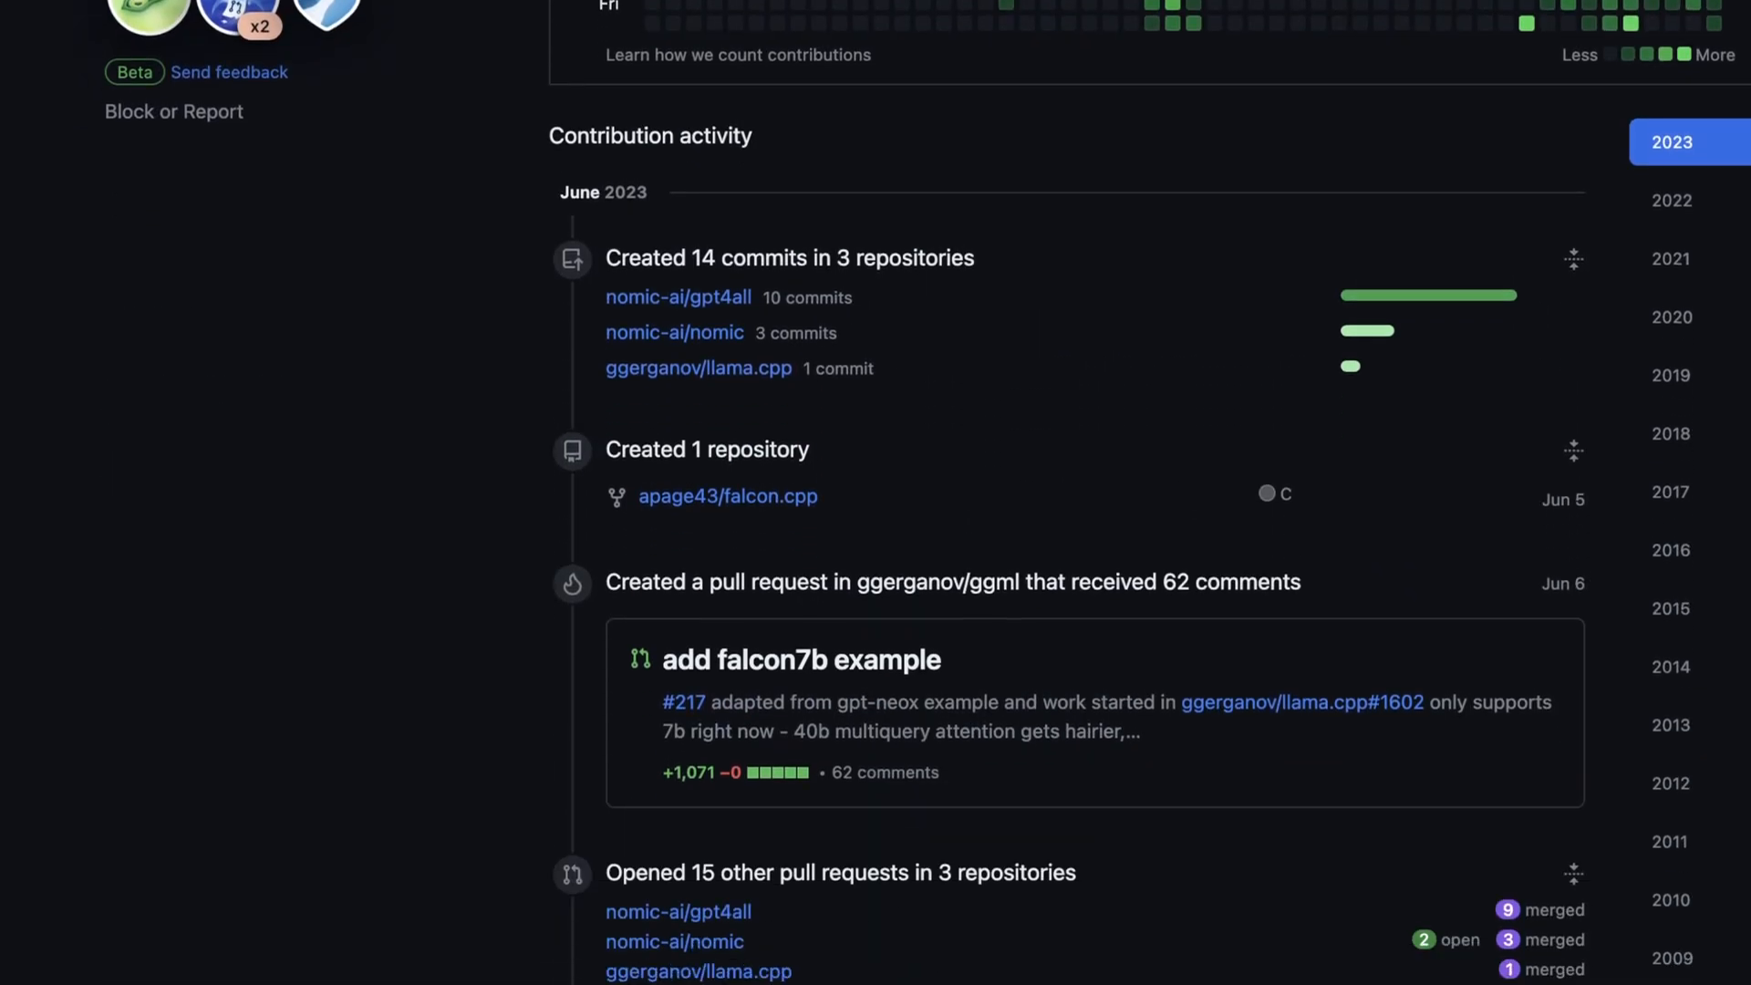
Scroll the June 2023 contribution activity and open the 'add falcon7b example' pull request.
scroll(down, 3)
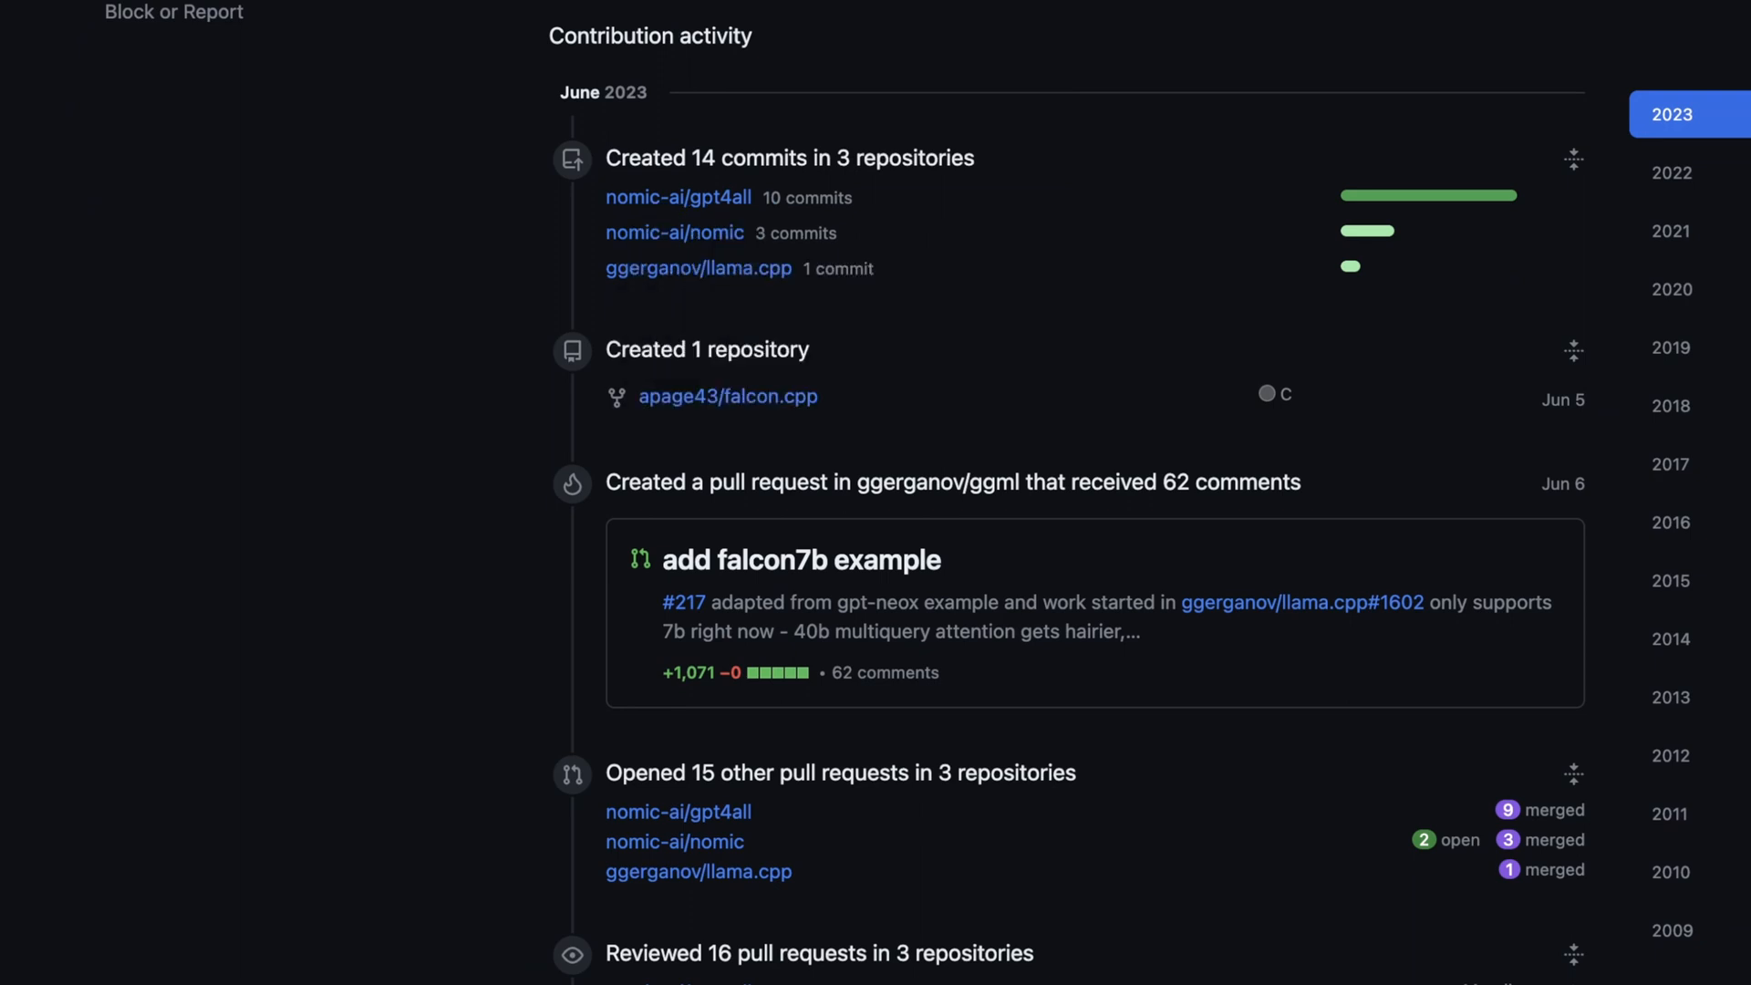
scroll(down, 3)
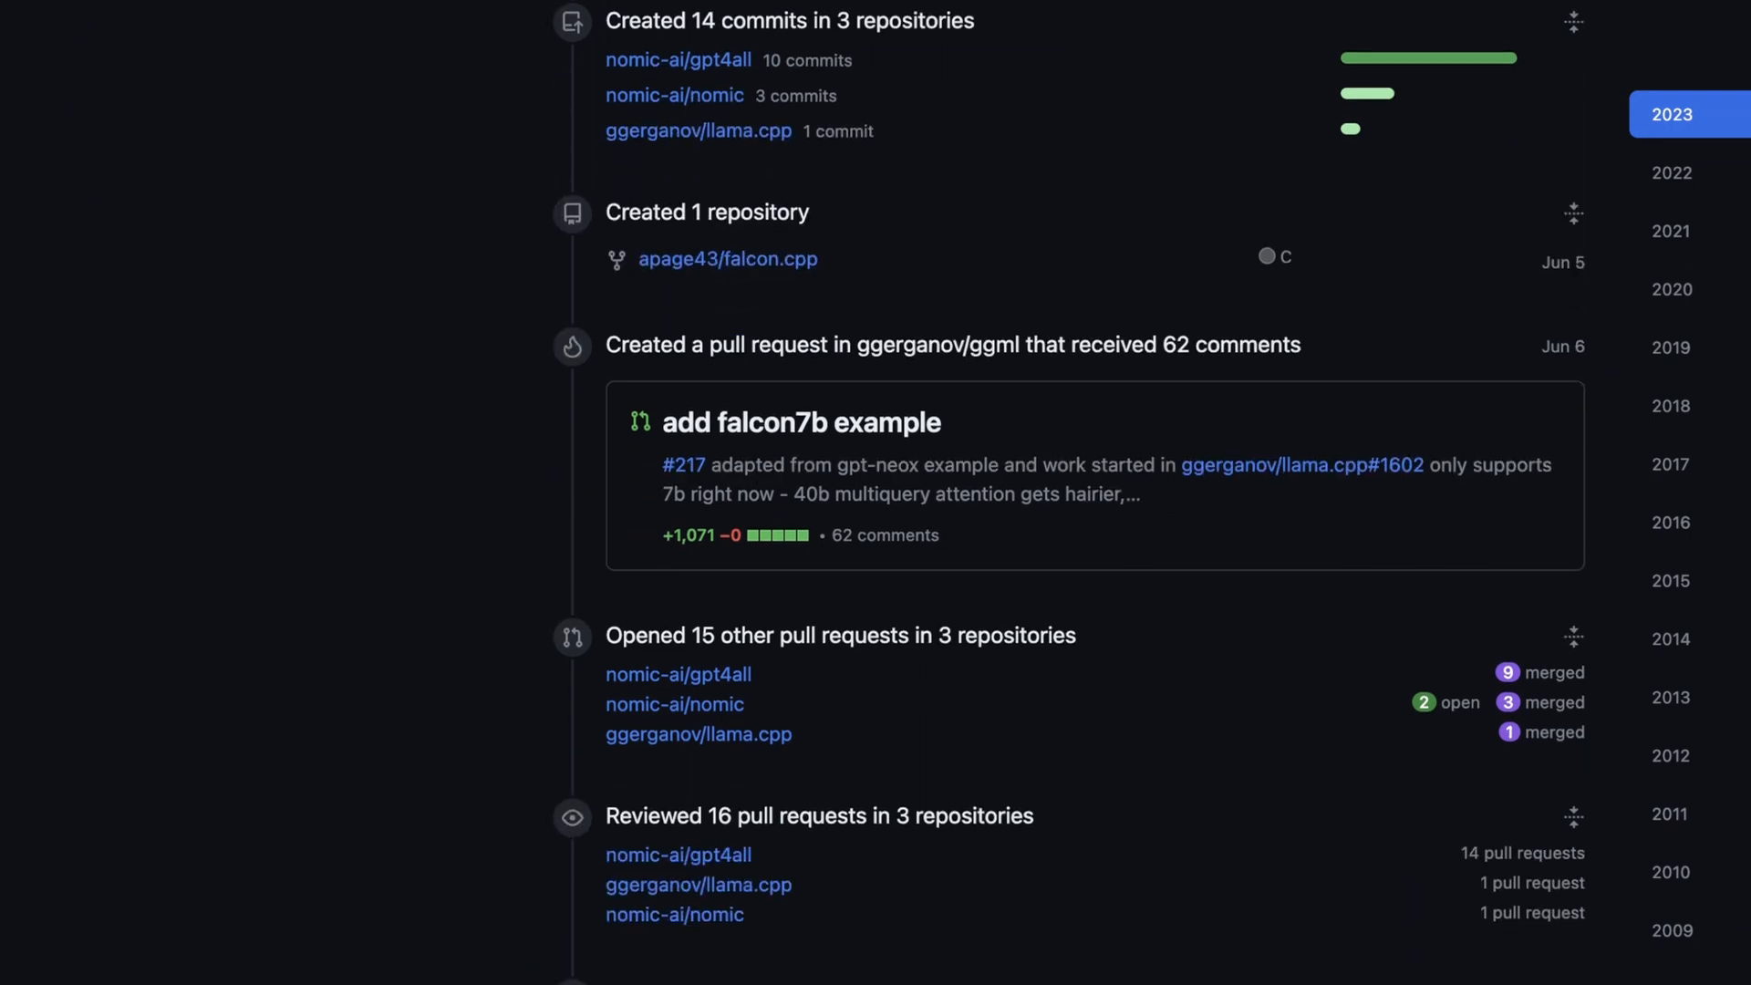
scroll(down, 3)
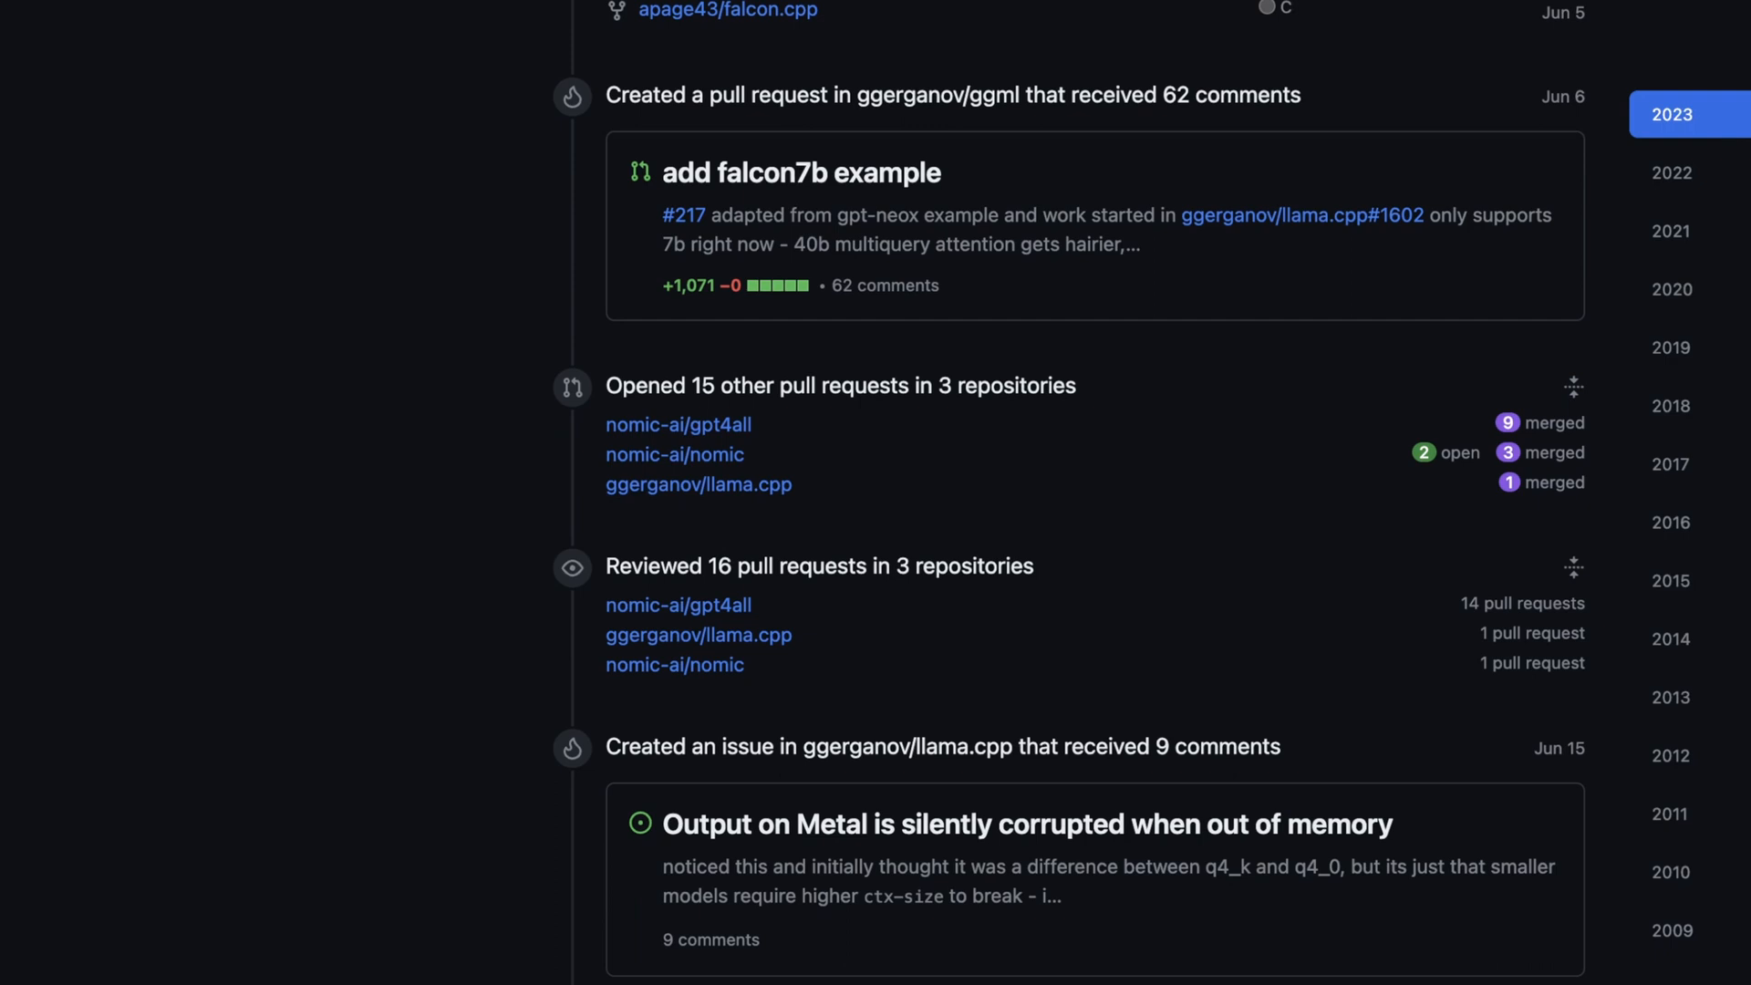
scroll(down, 3)
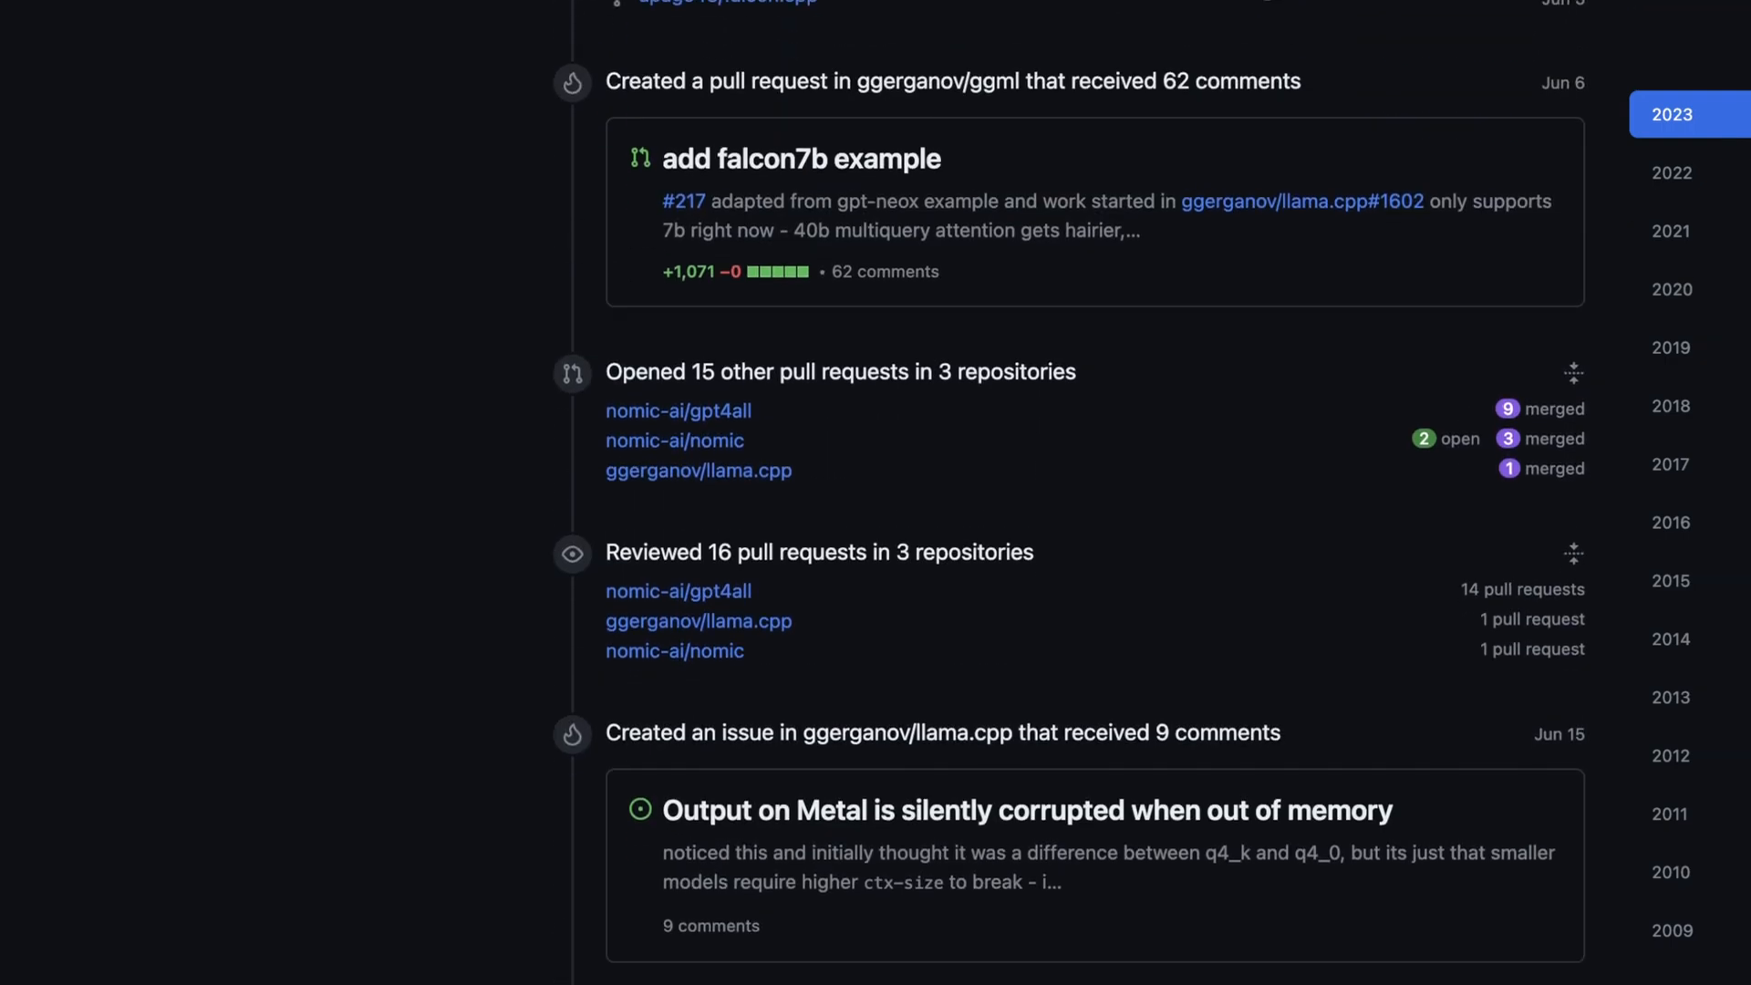
click(800, 158)
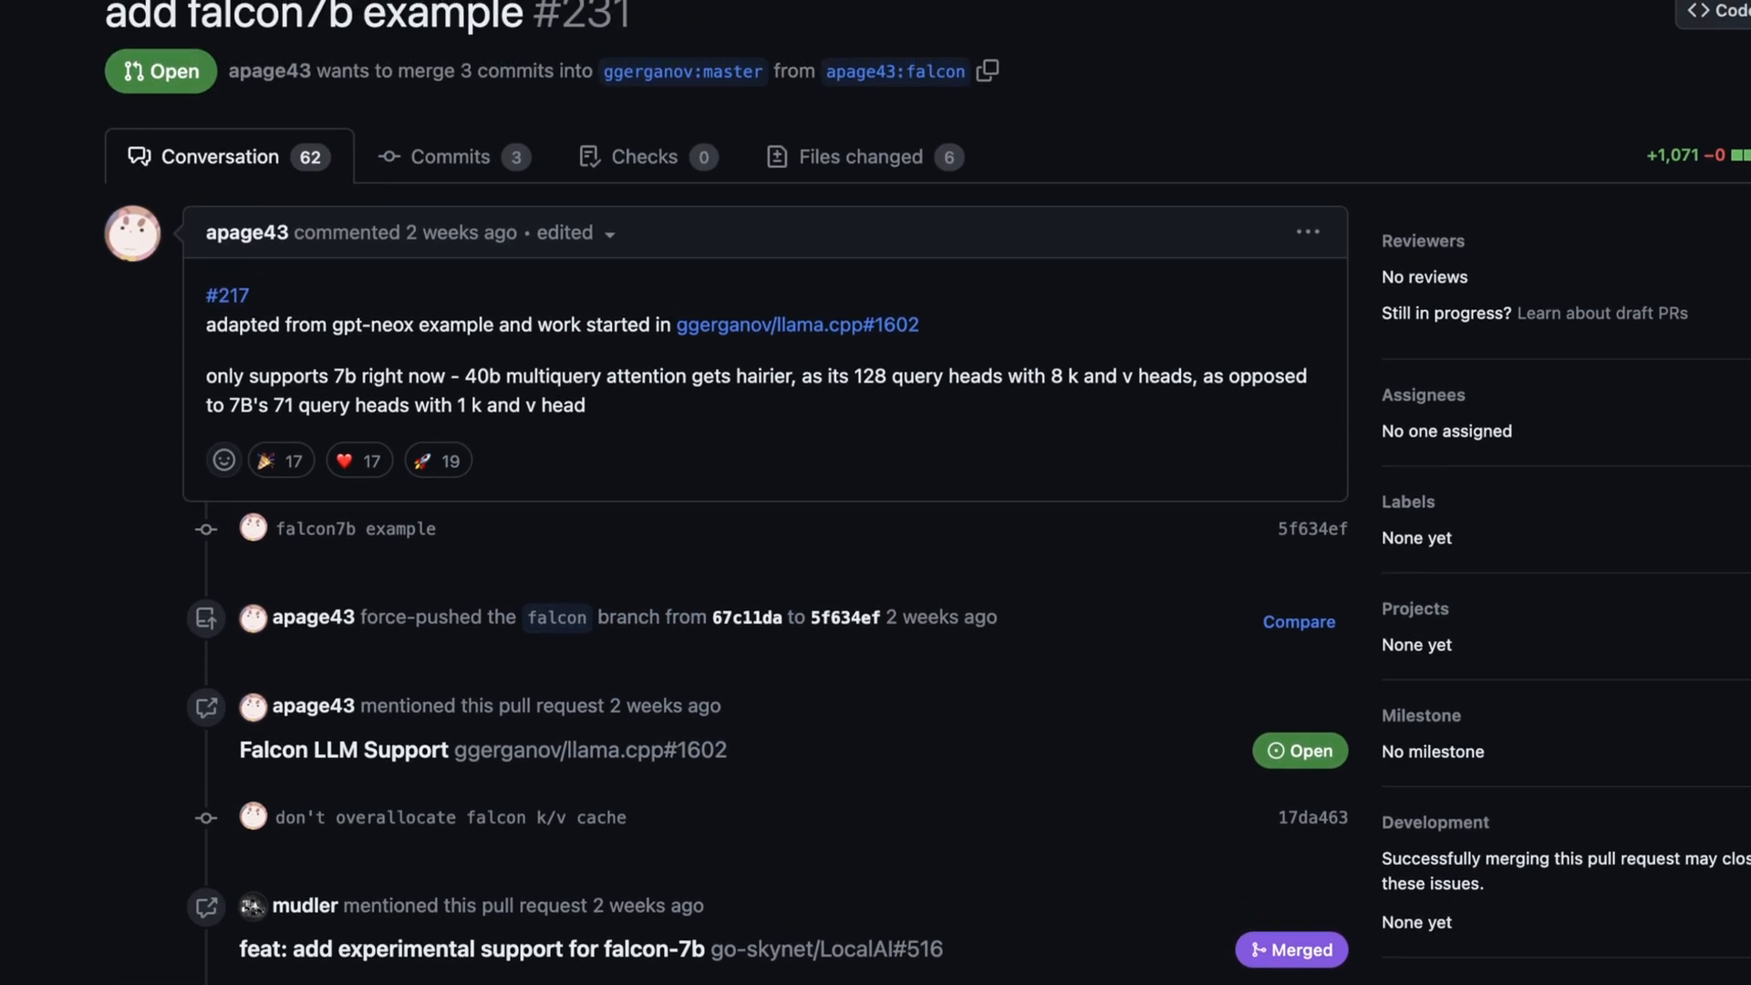
Scroll to the ggerganov and cmp-nct comments on MQA copies and a 40B branch.
scroll(down, 3)
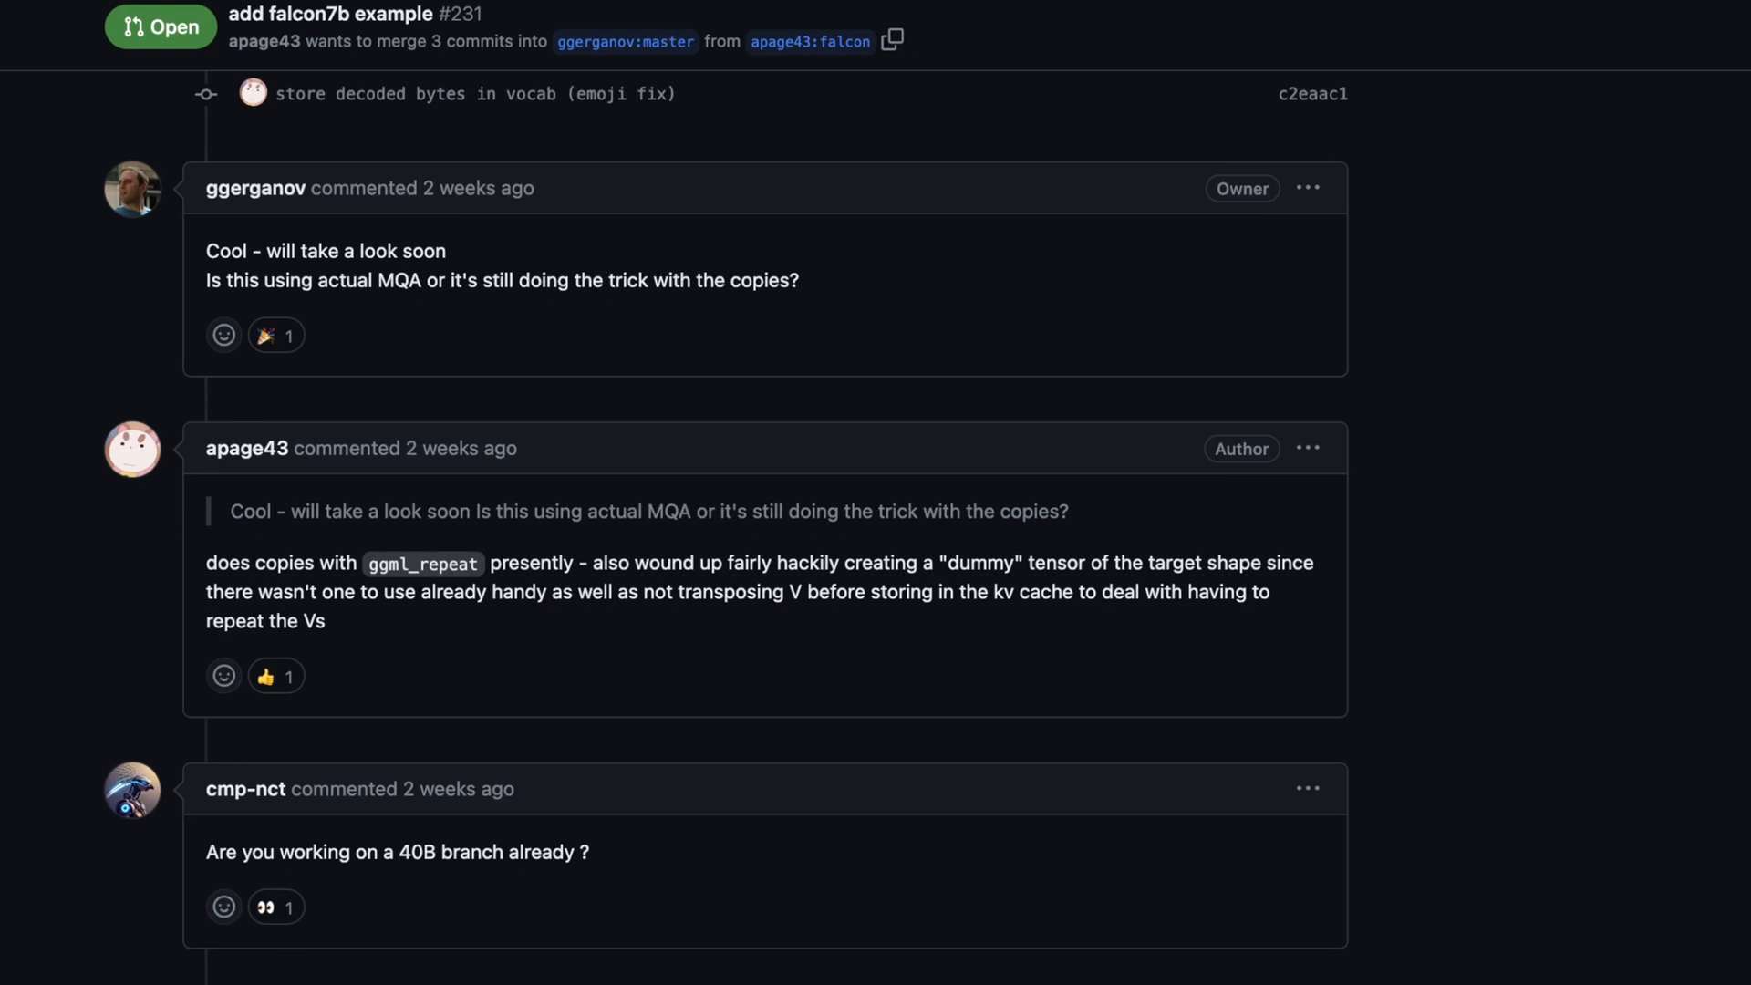
Scroll past the falcon40b-mini-shakespeare replies to the 40B support and ggml_repeat obstacles comment.
scroll(down, 3)
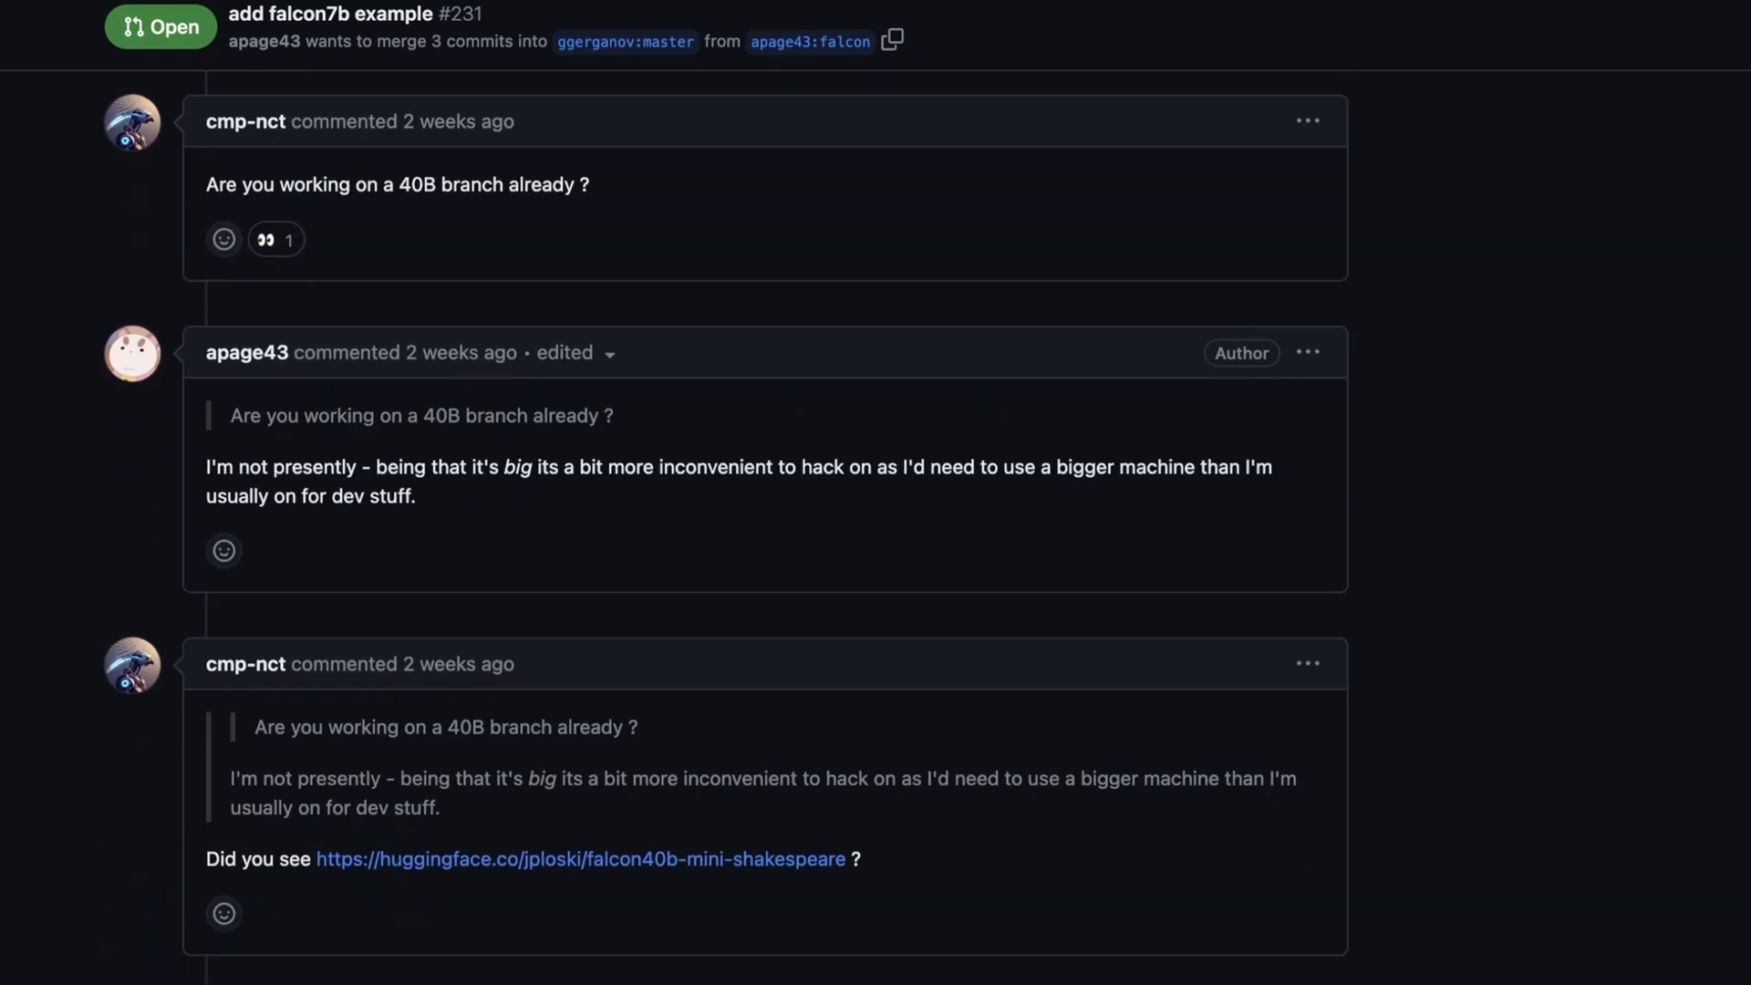
scroll(down, 3)
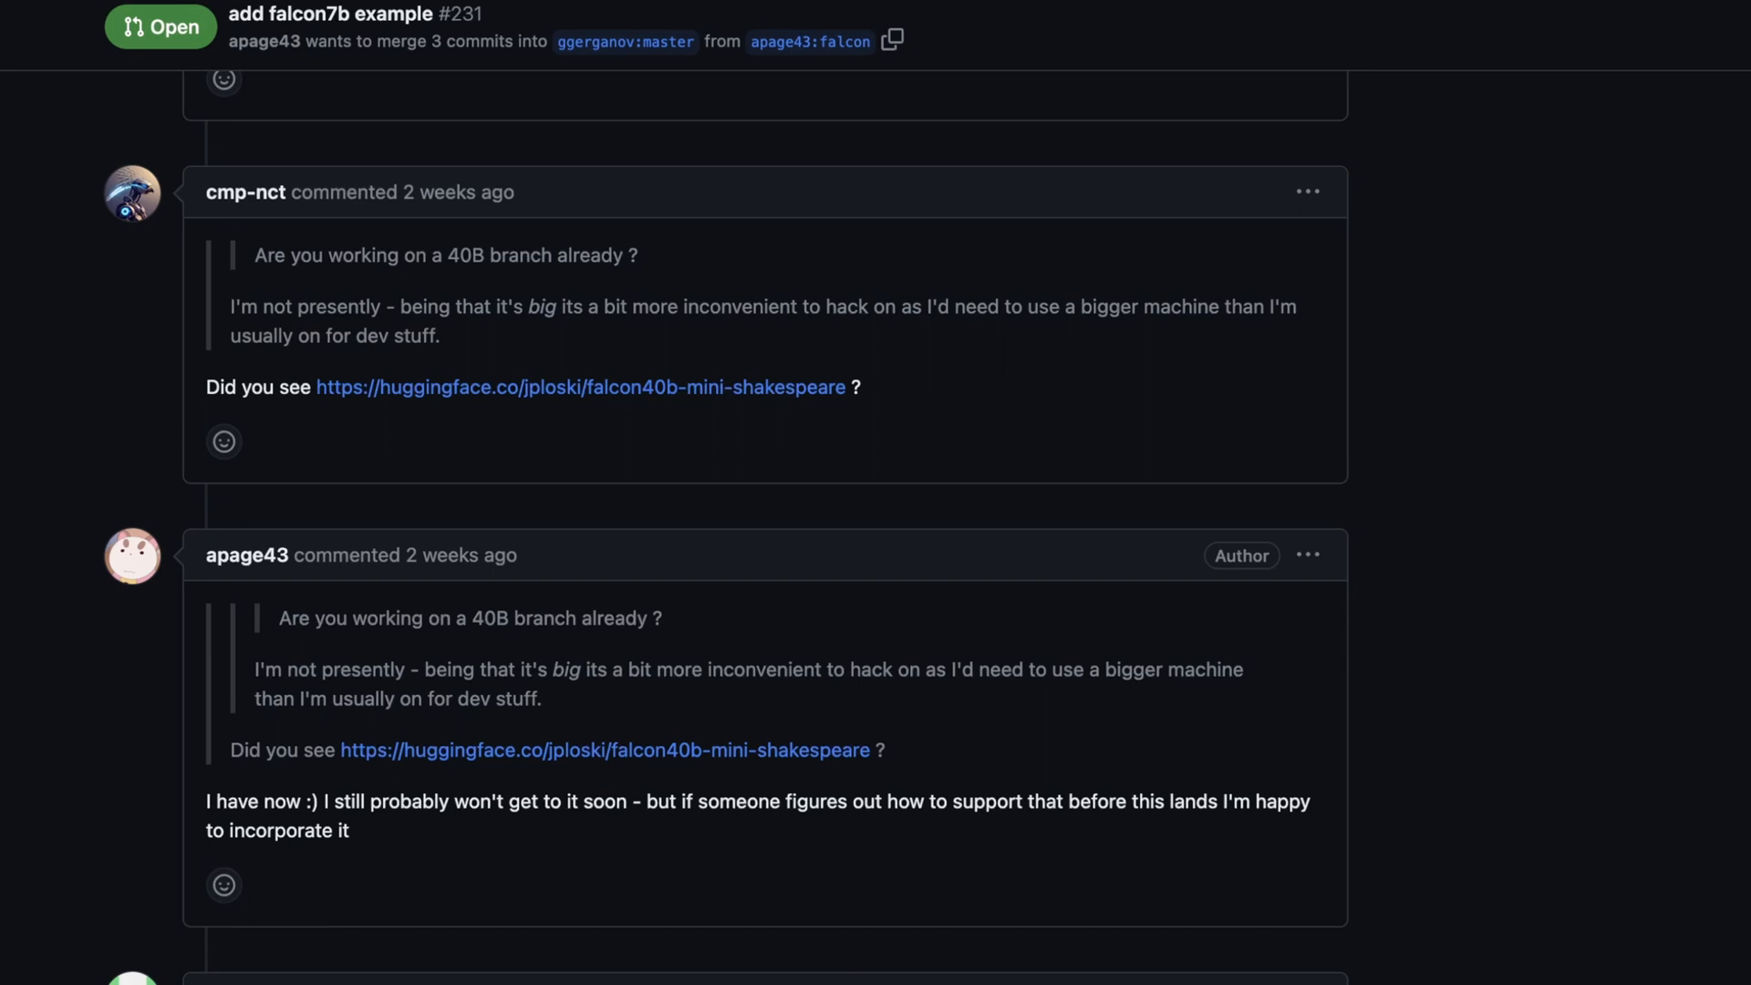
scroll(down, 3)
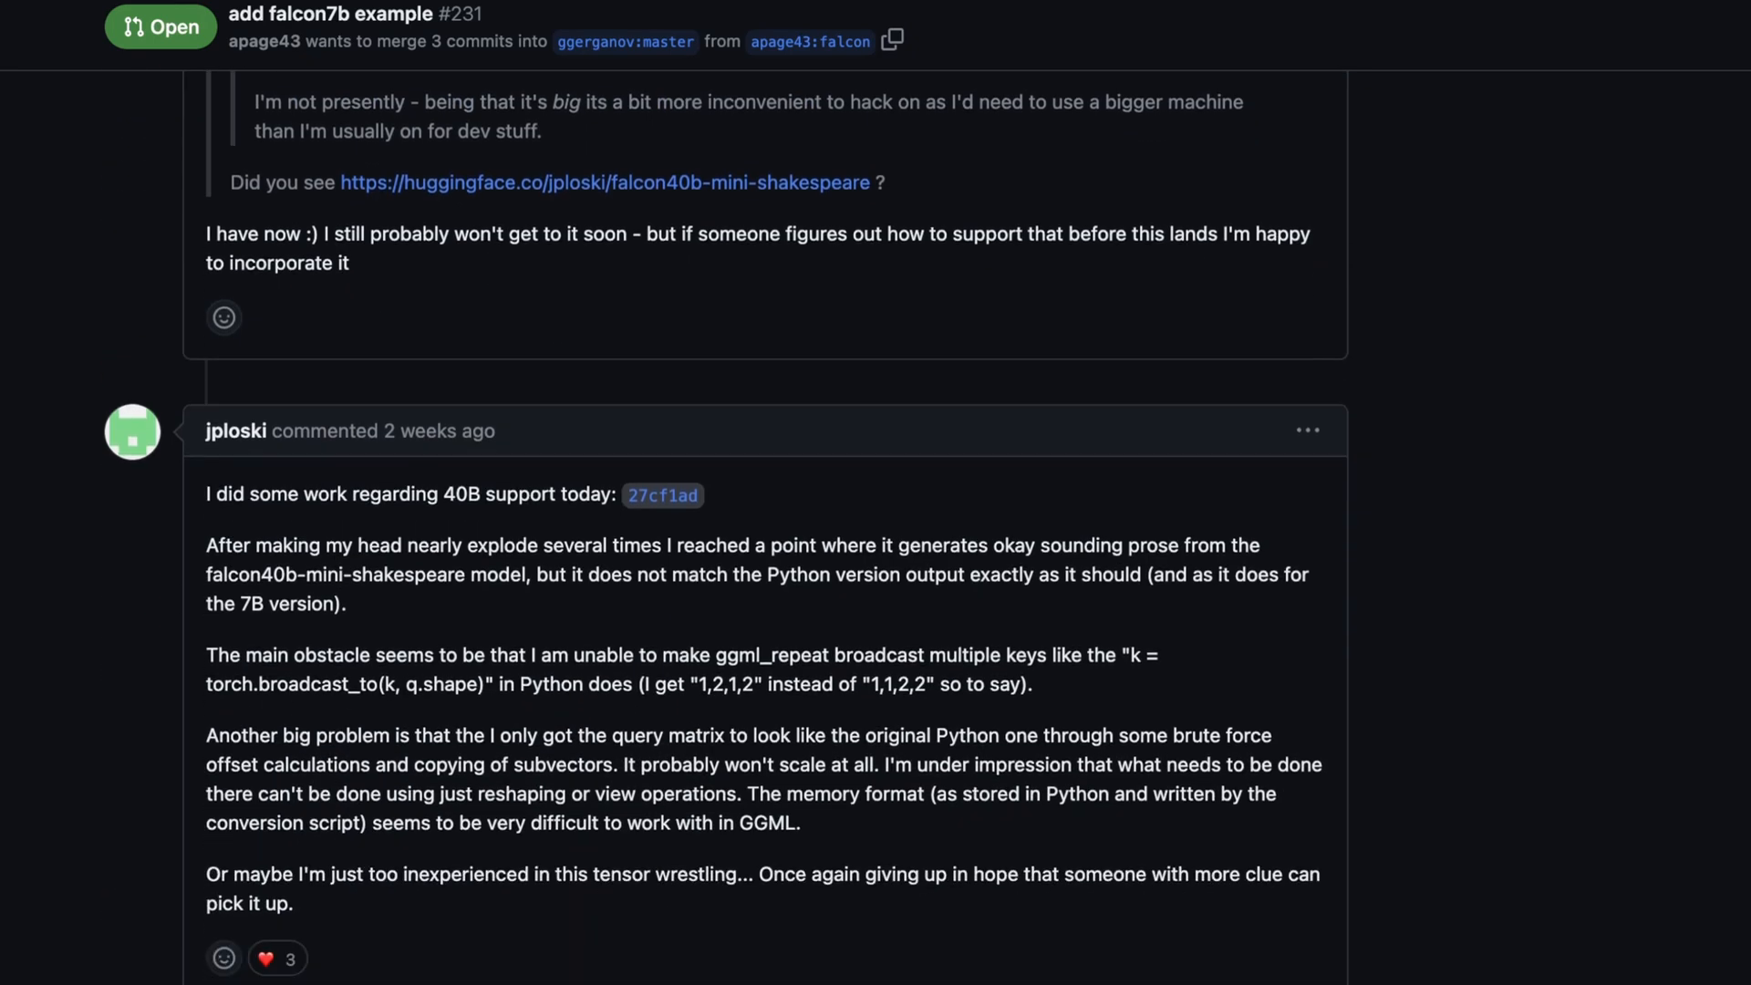
scroll(down, 3)
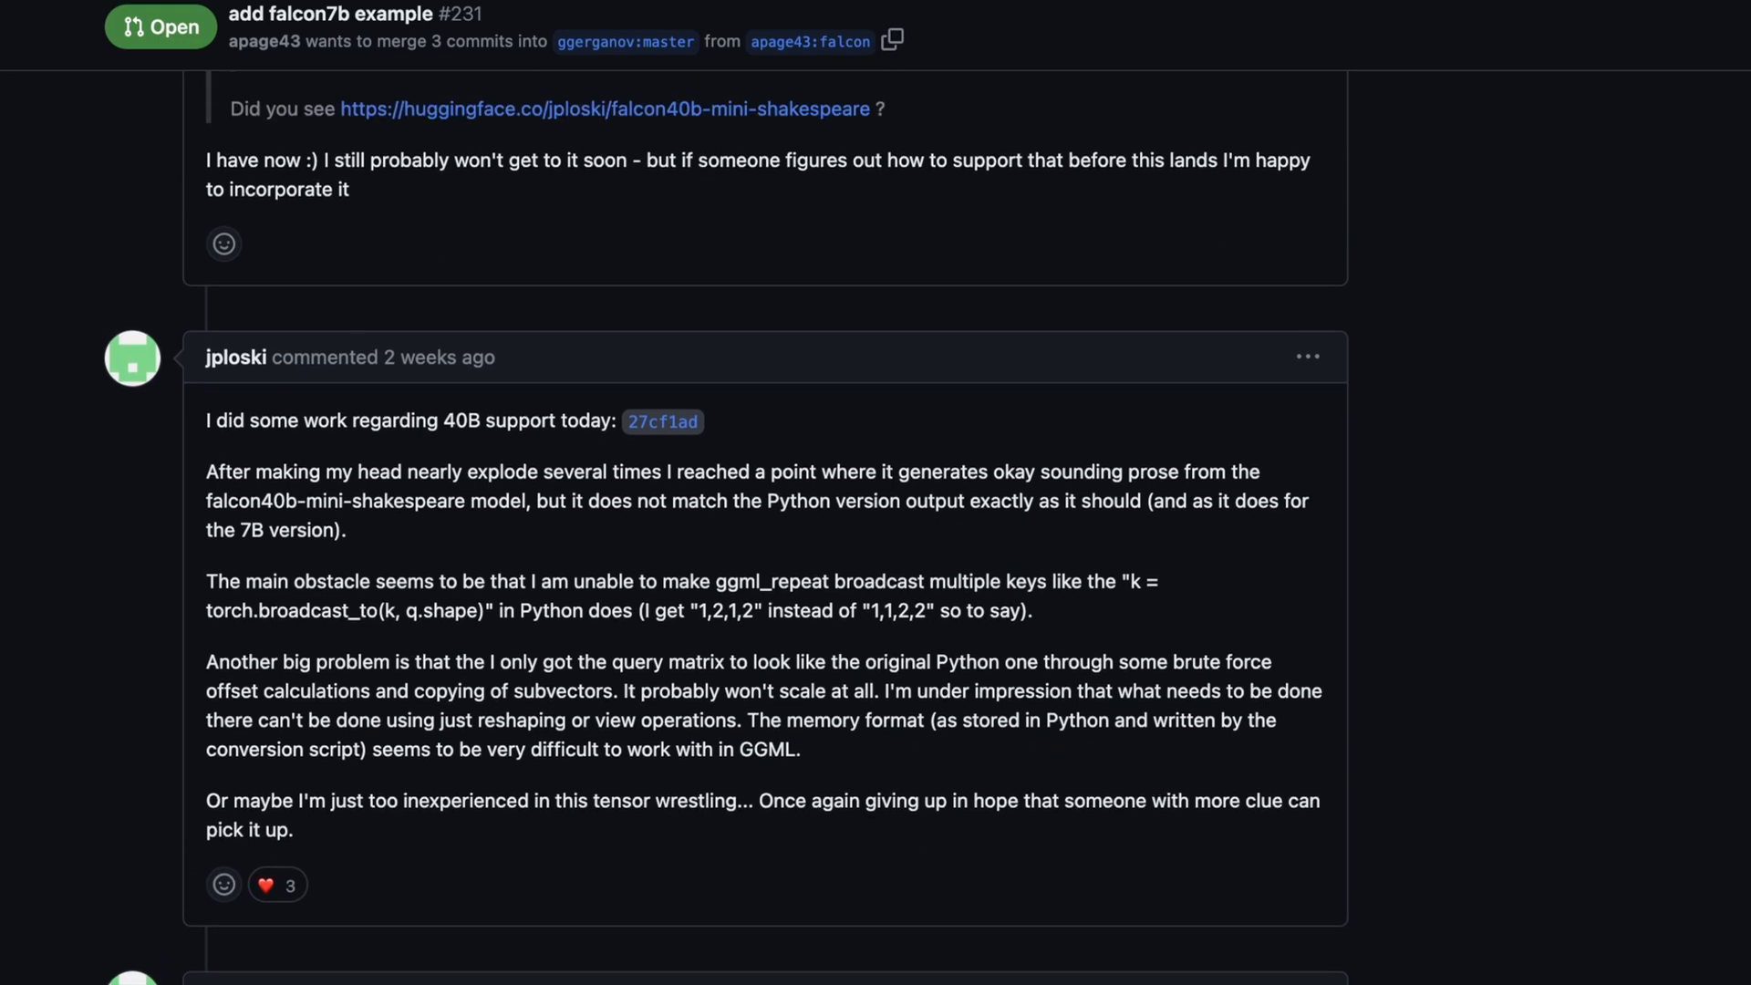
mouse_move(662, 421)
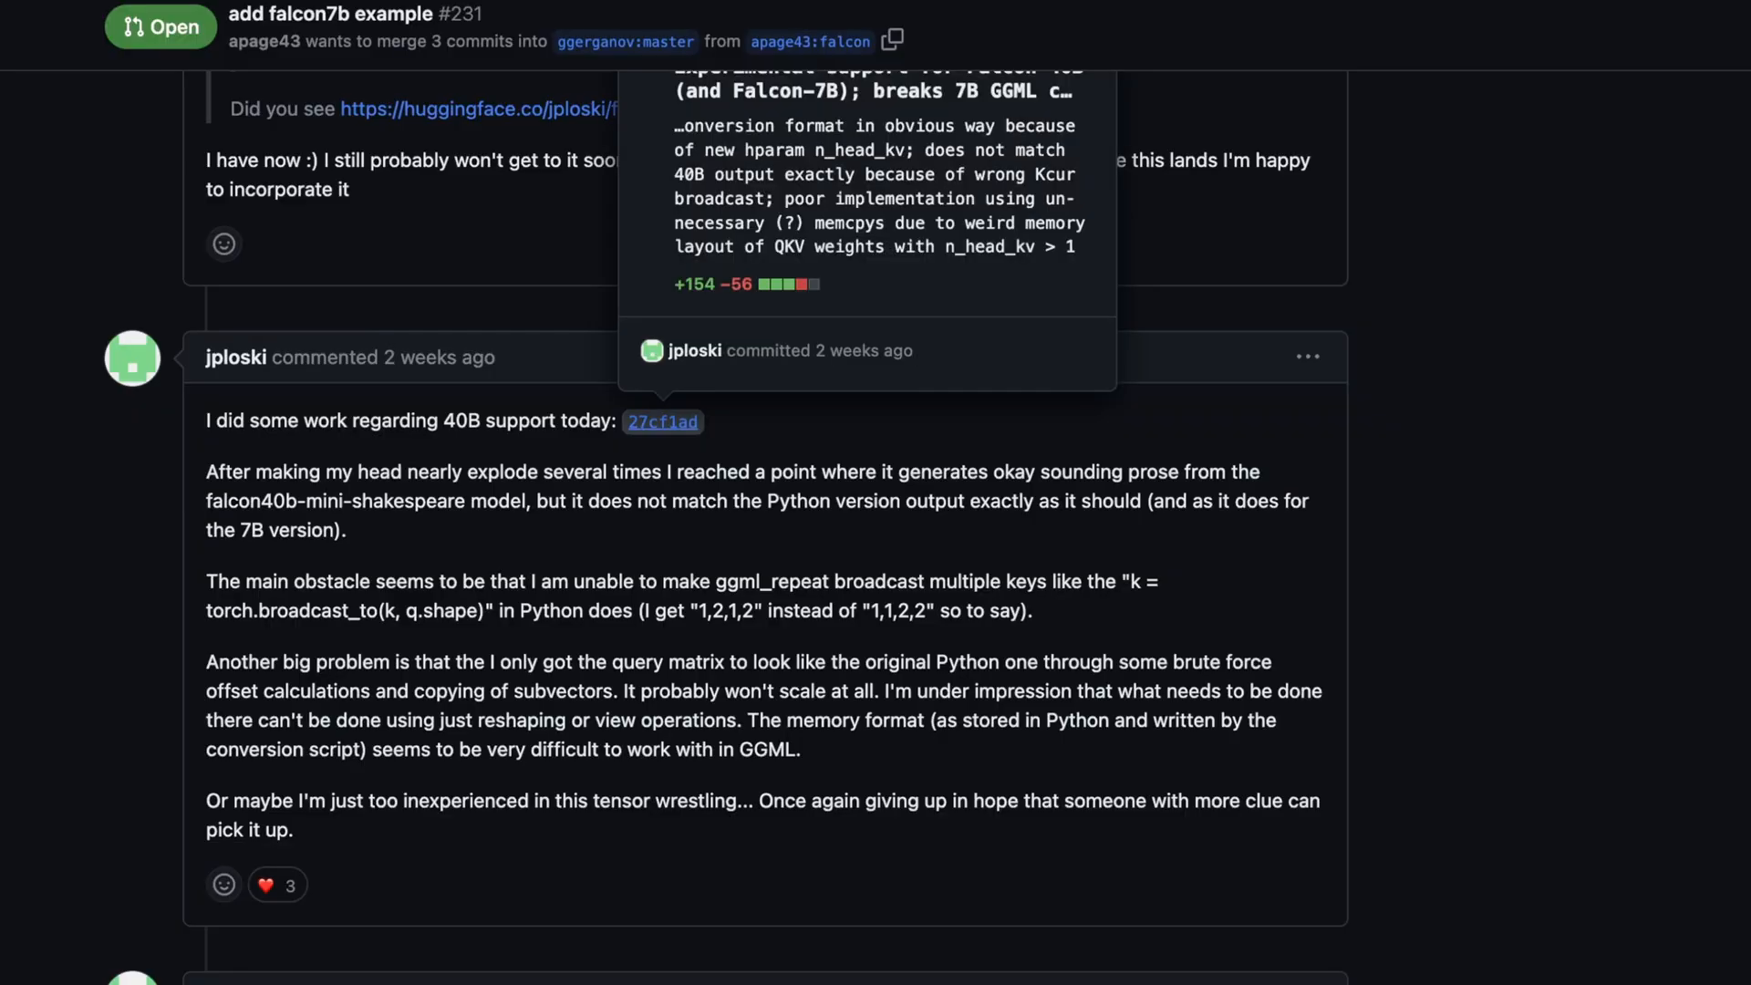
click(662, 421)
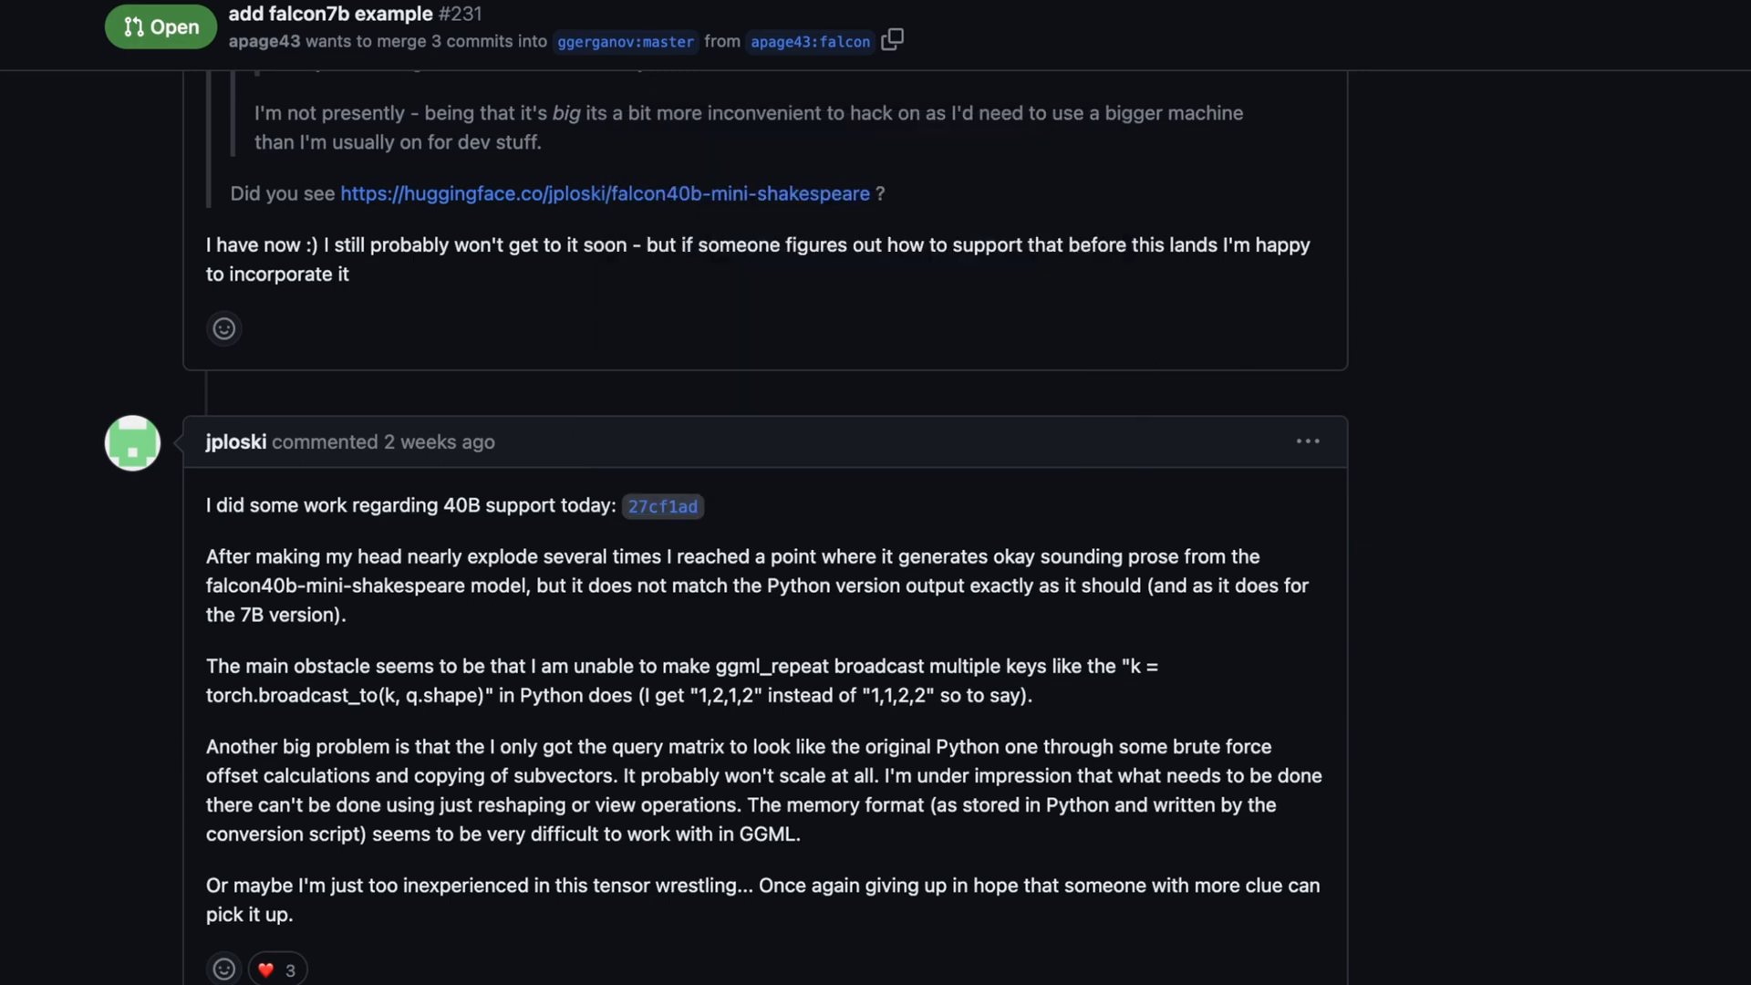
scroll(down, 3)
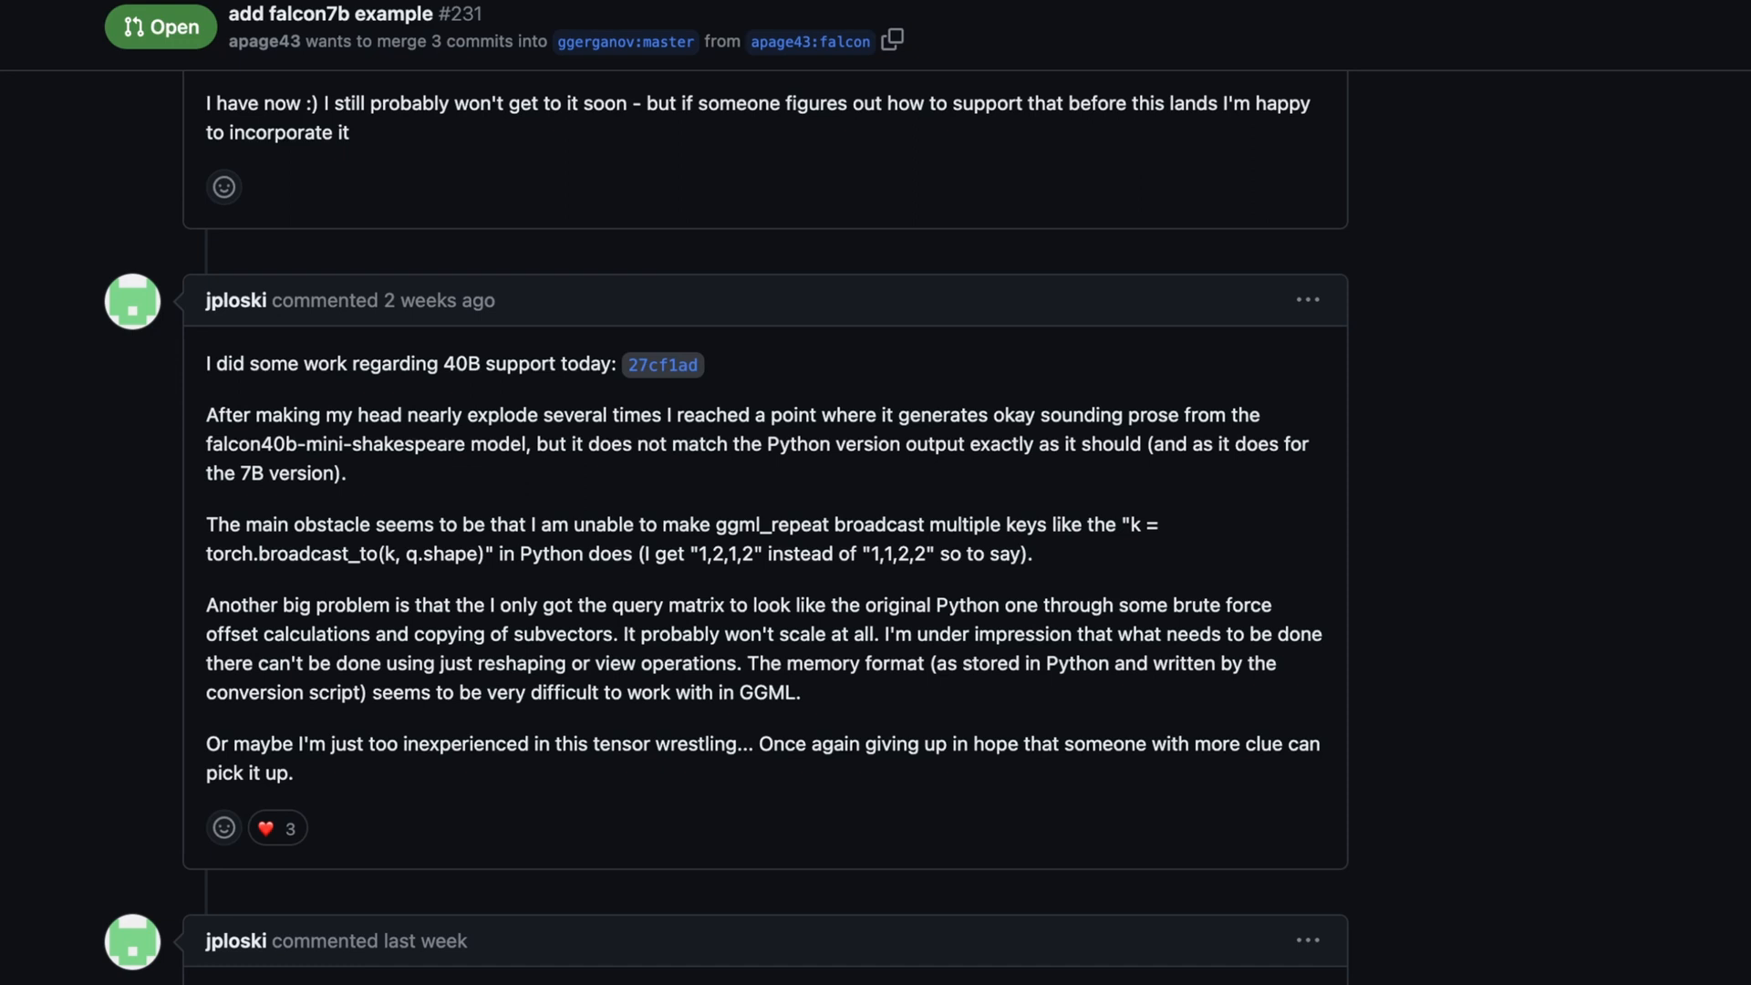
drag(208, 444, 509, 443)
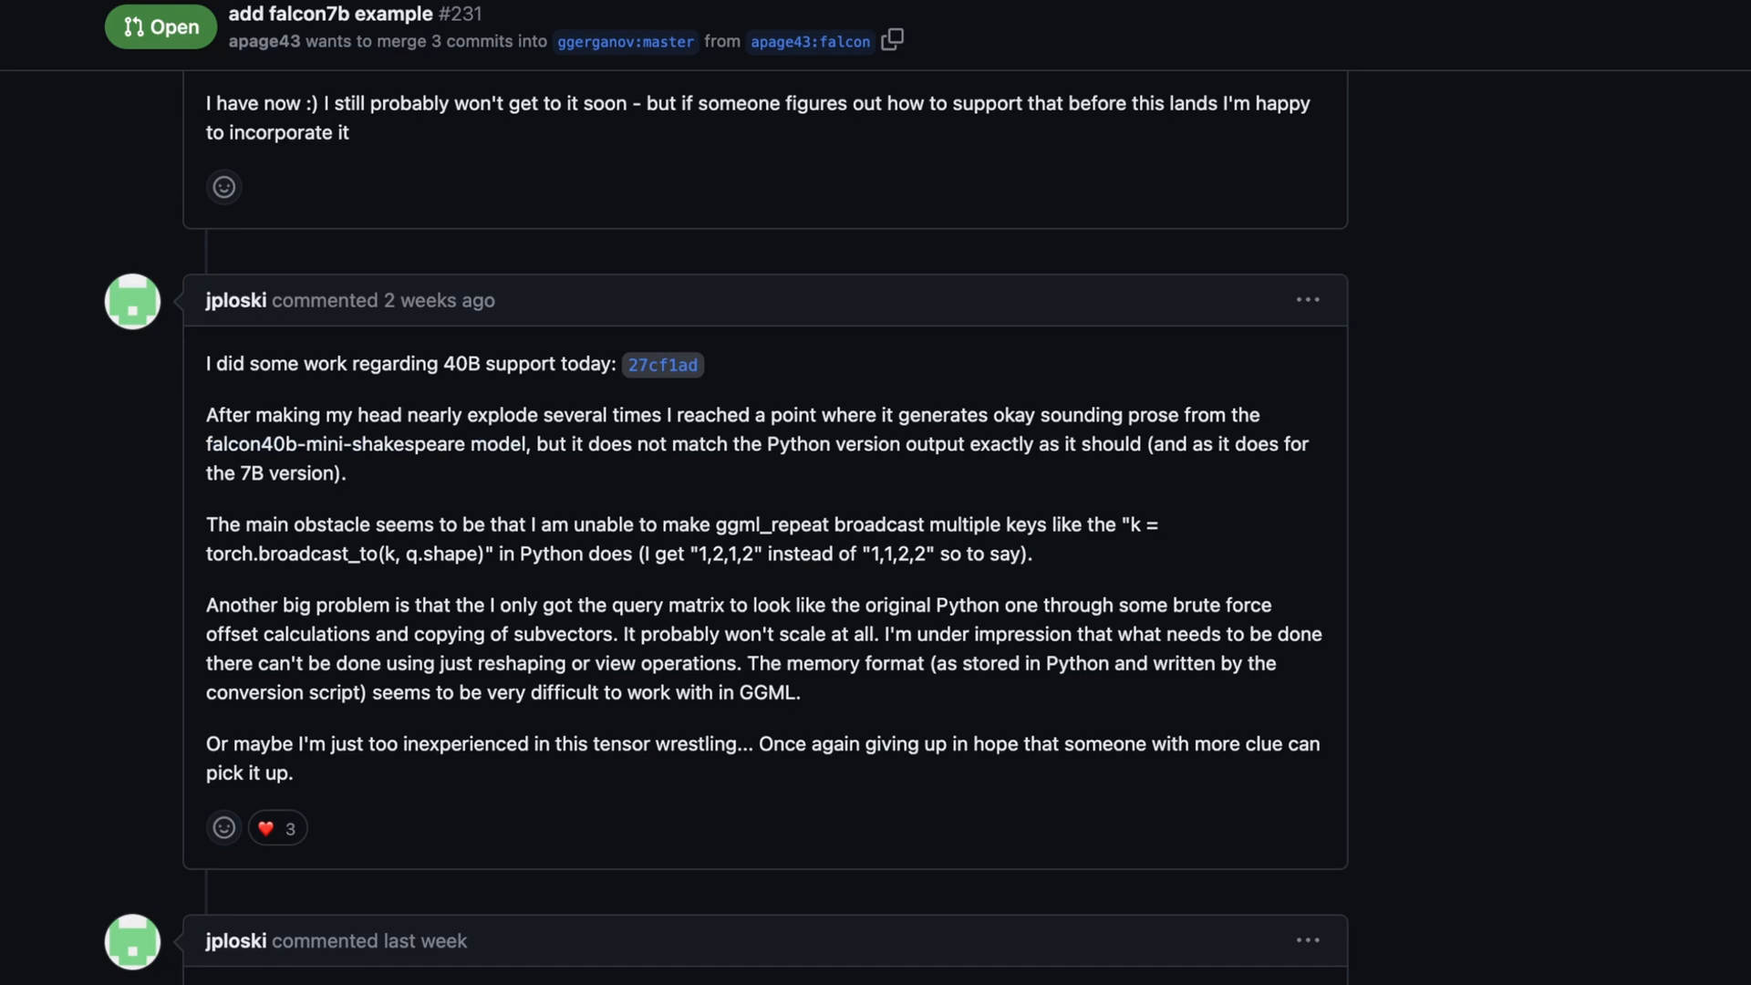
double_click(300, 472)
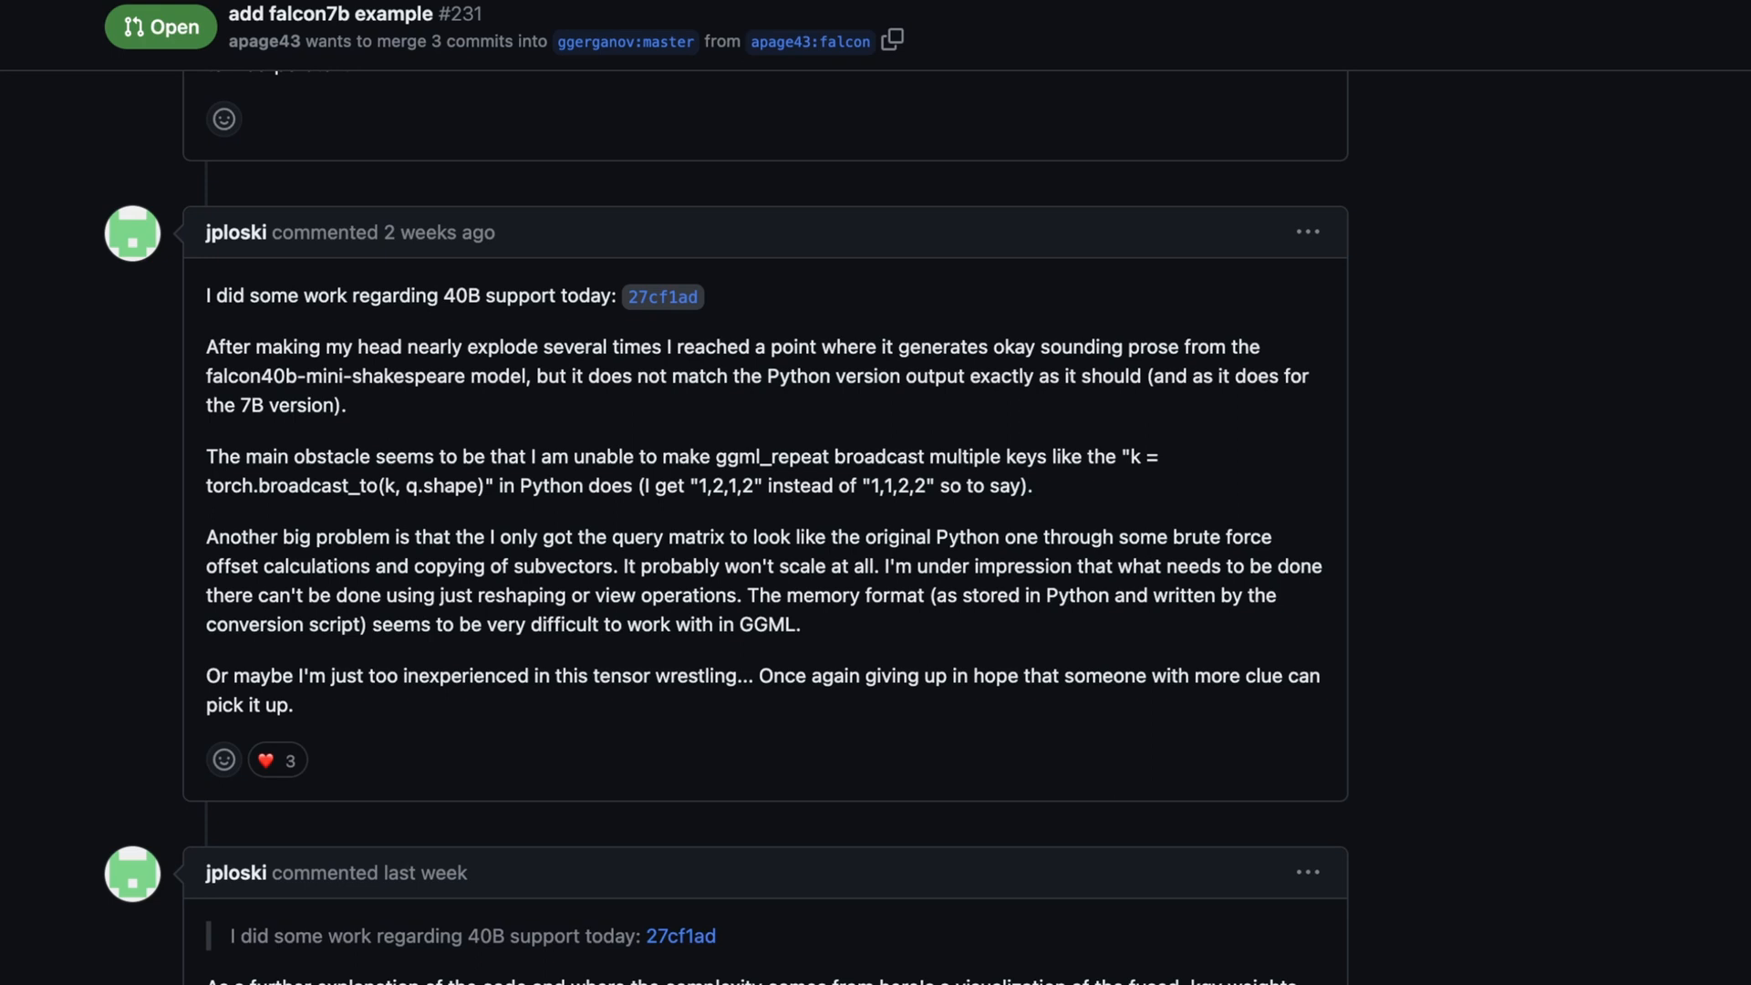
scroll(down, 3)
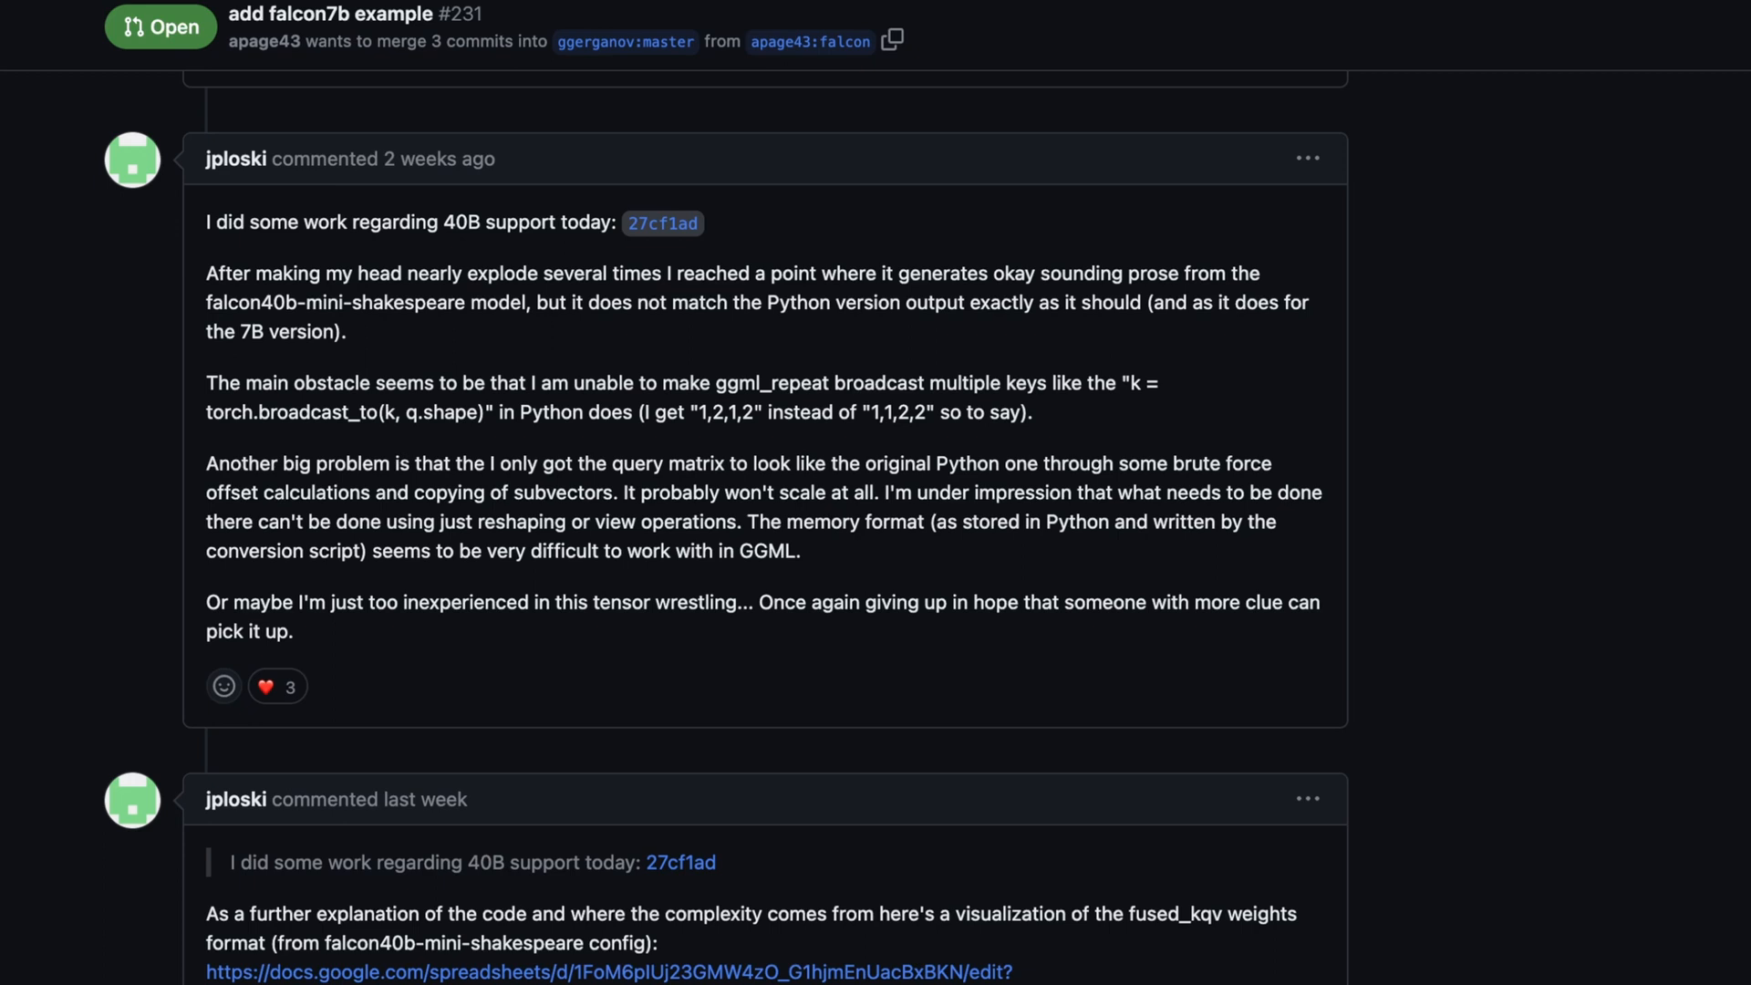
scroll(down, 3)
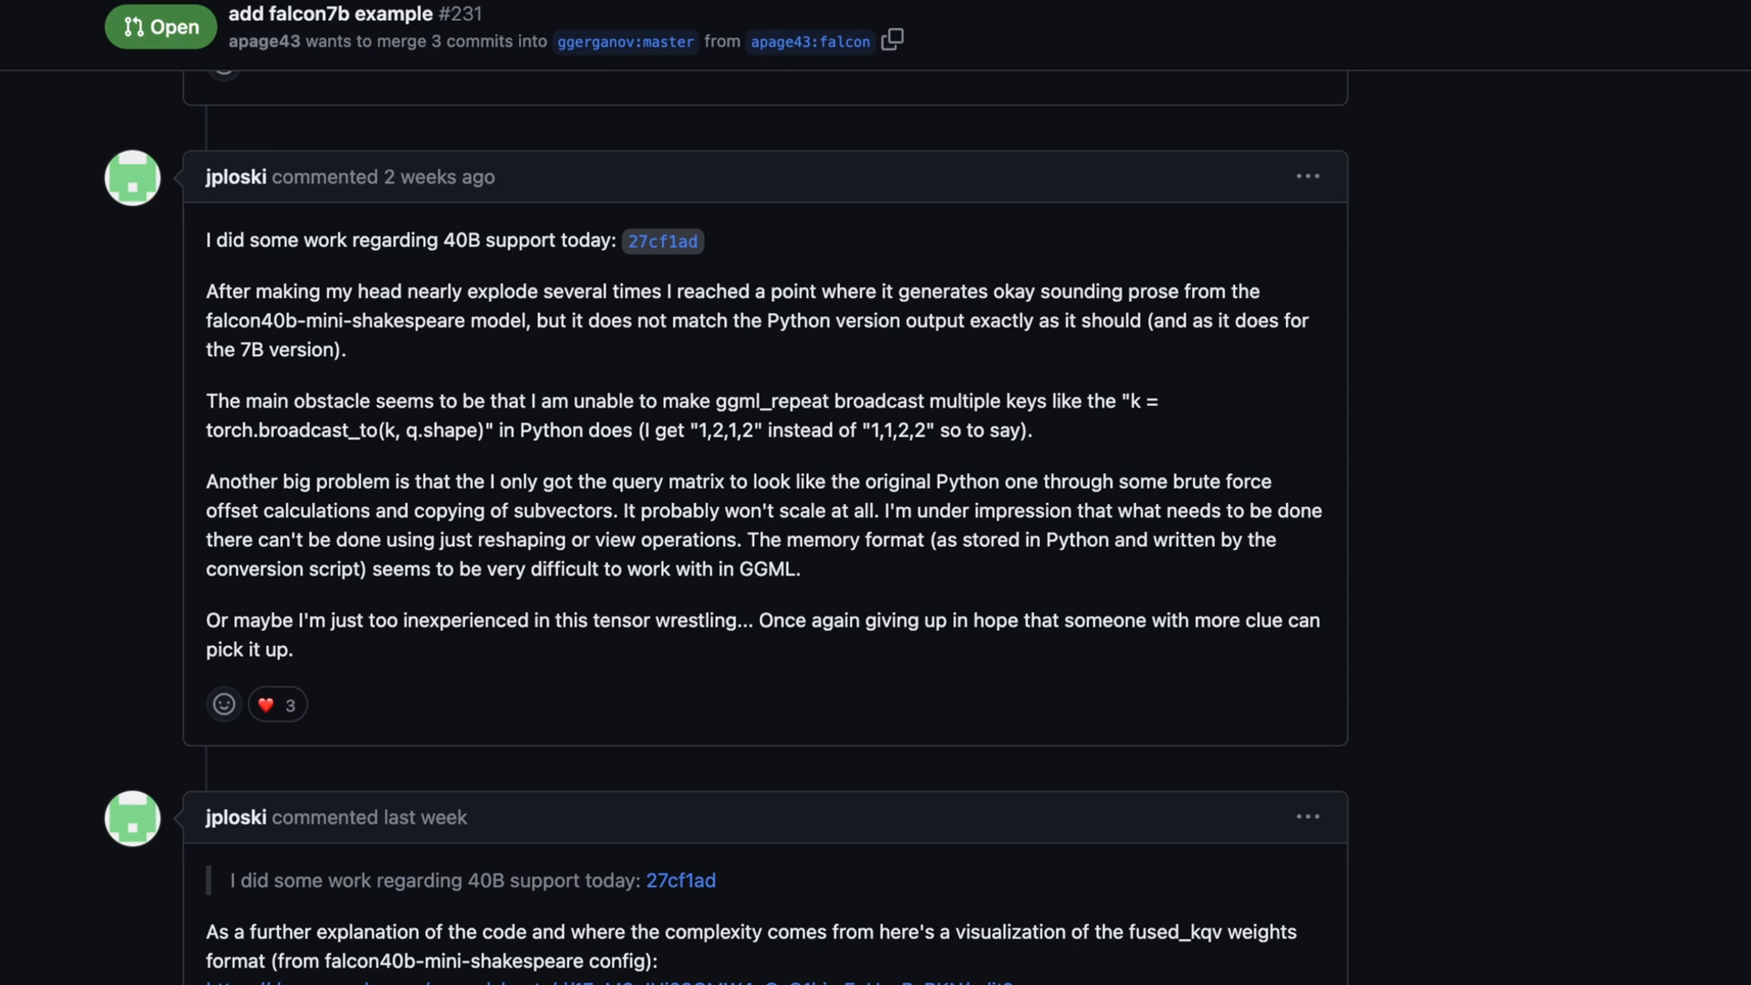
scroll(down, 3)
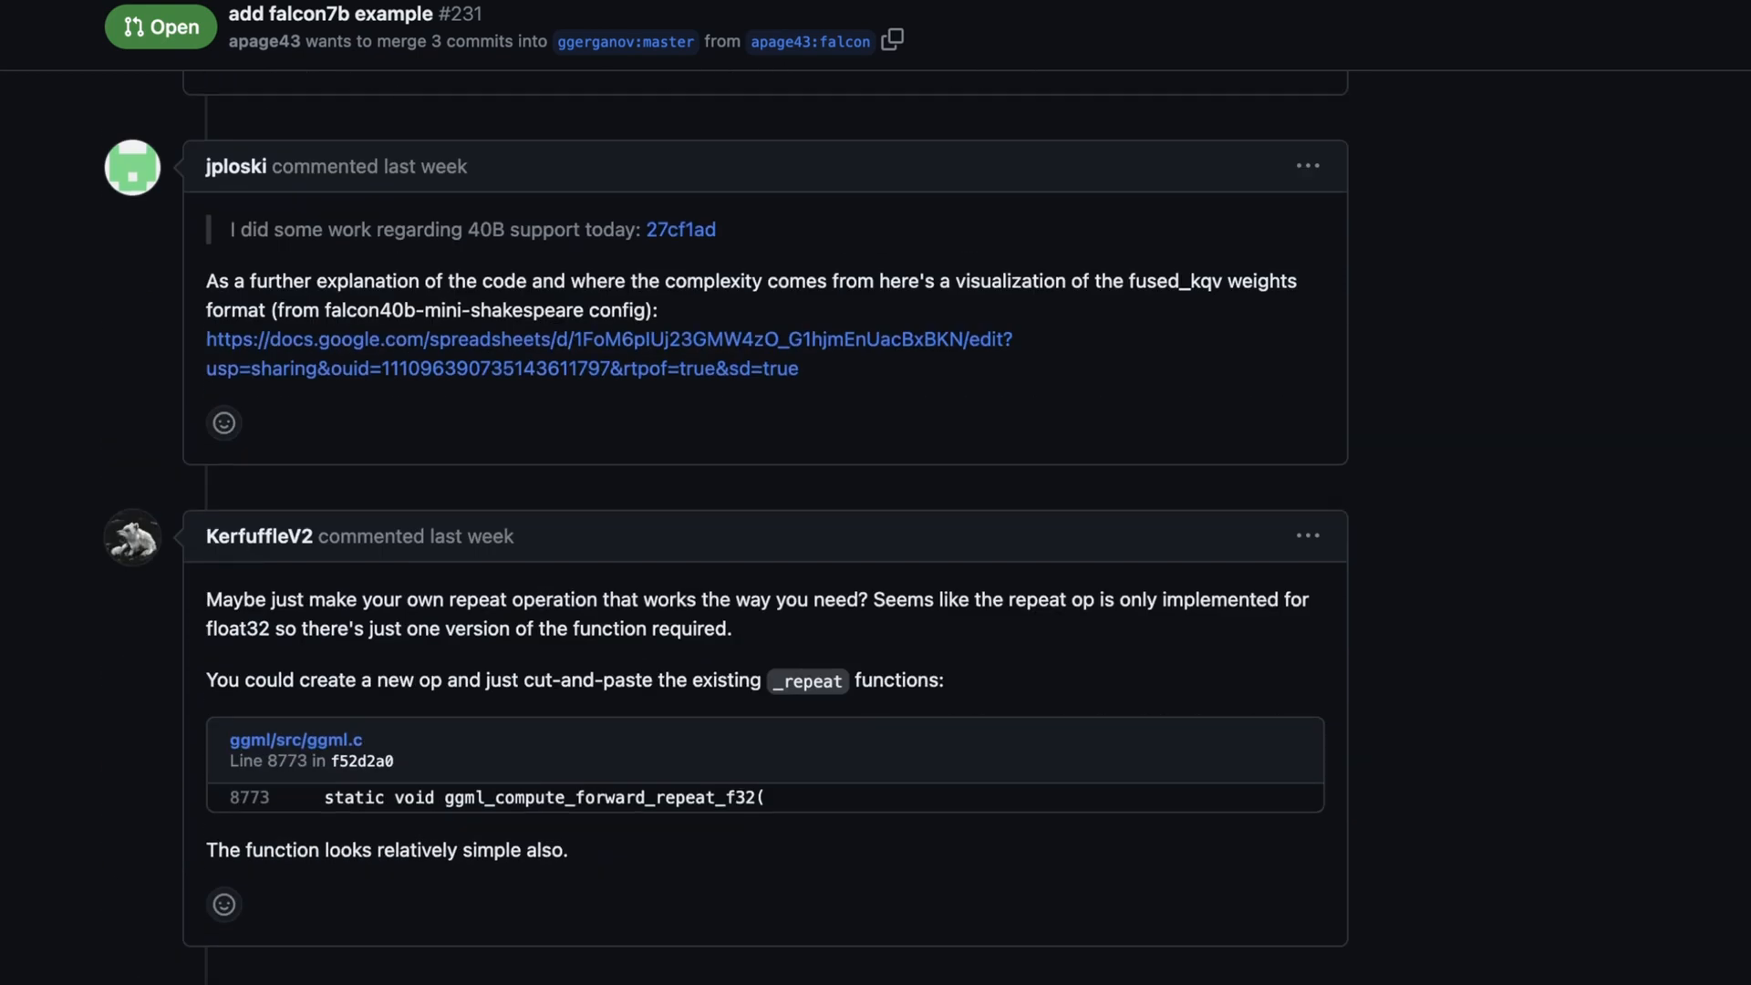
scroll(down, 3)
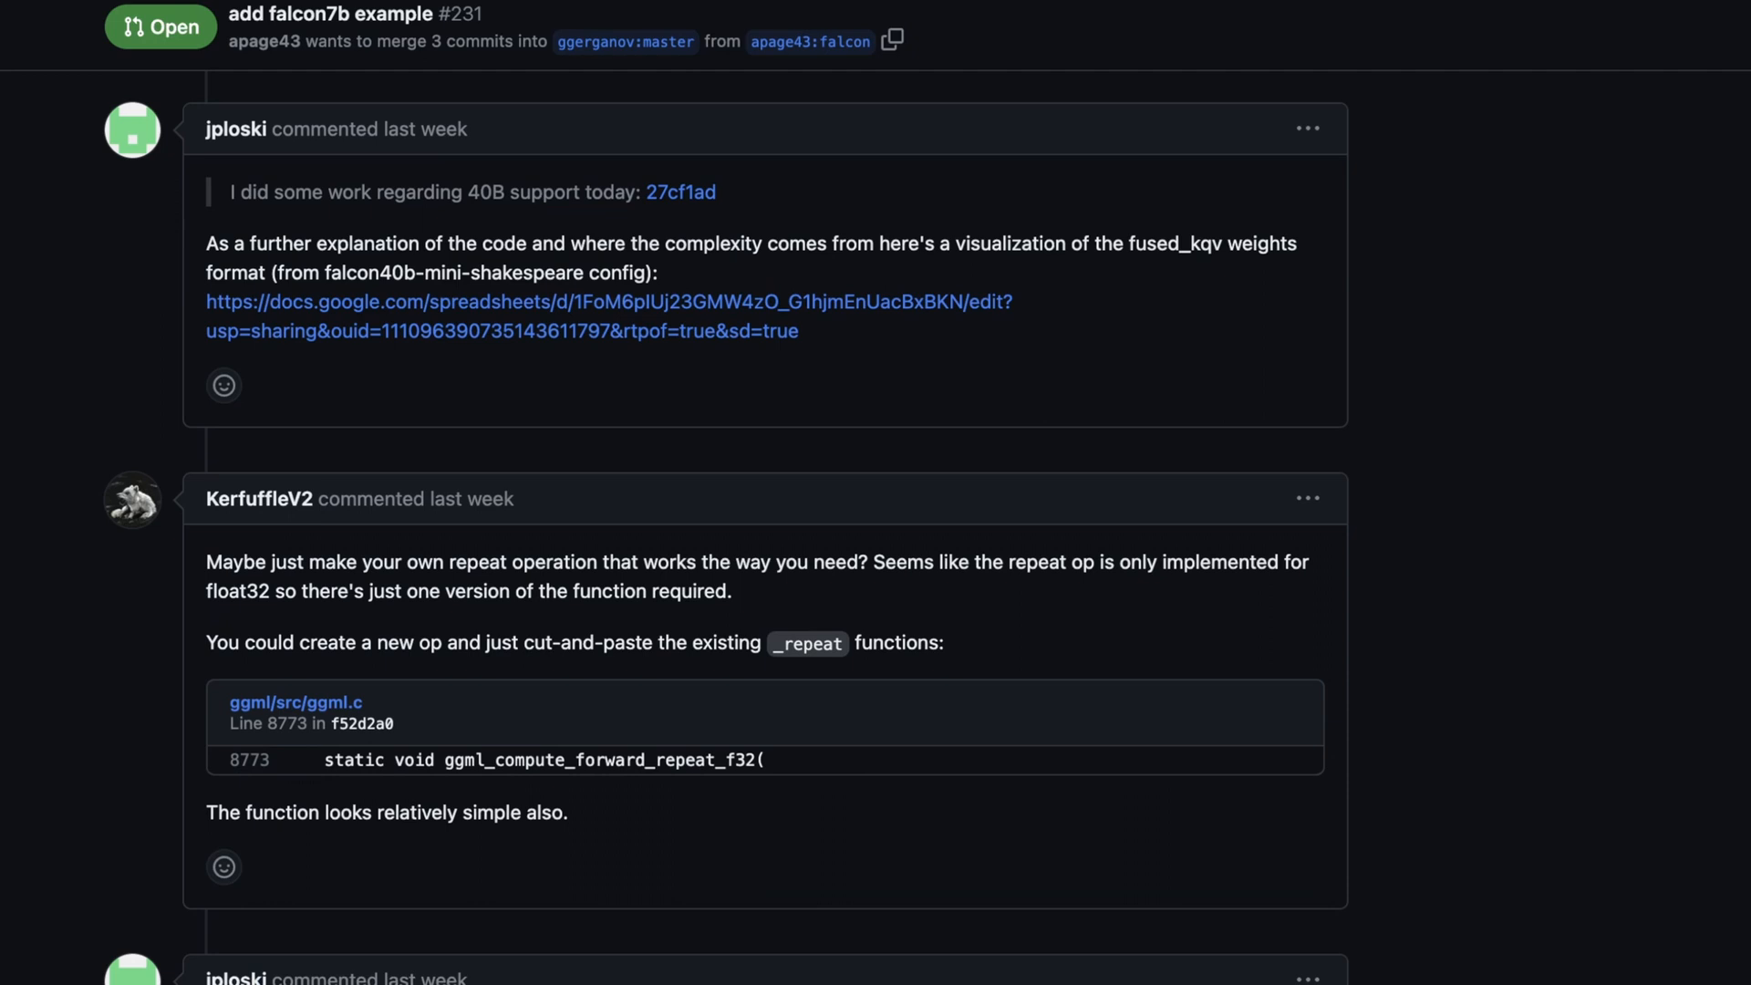
scroll(down, 3)
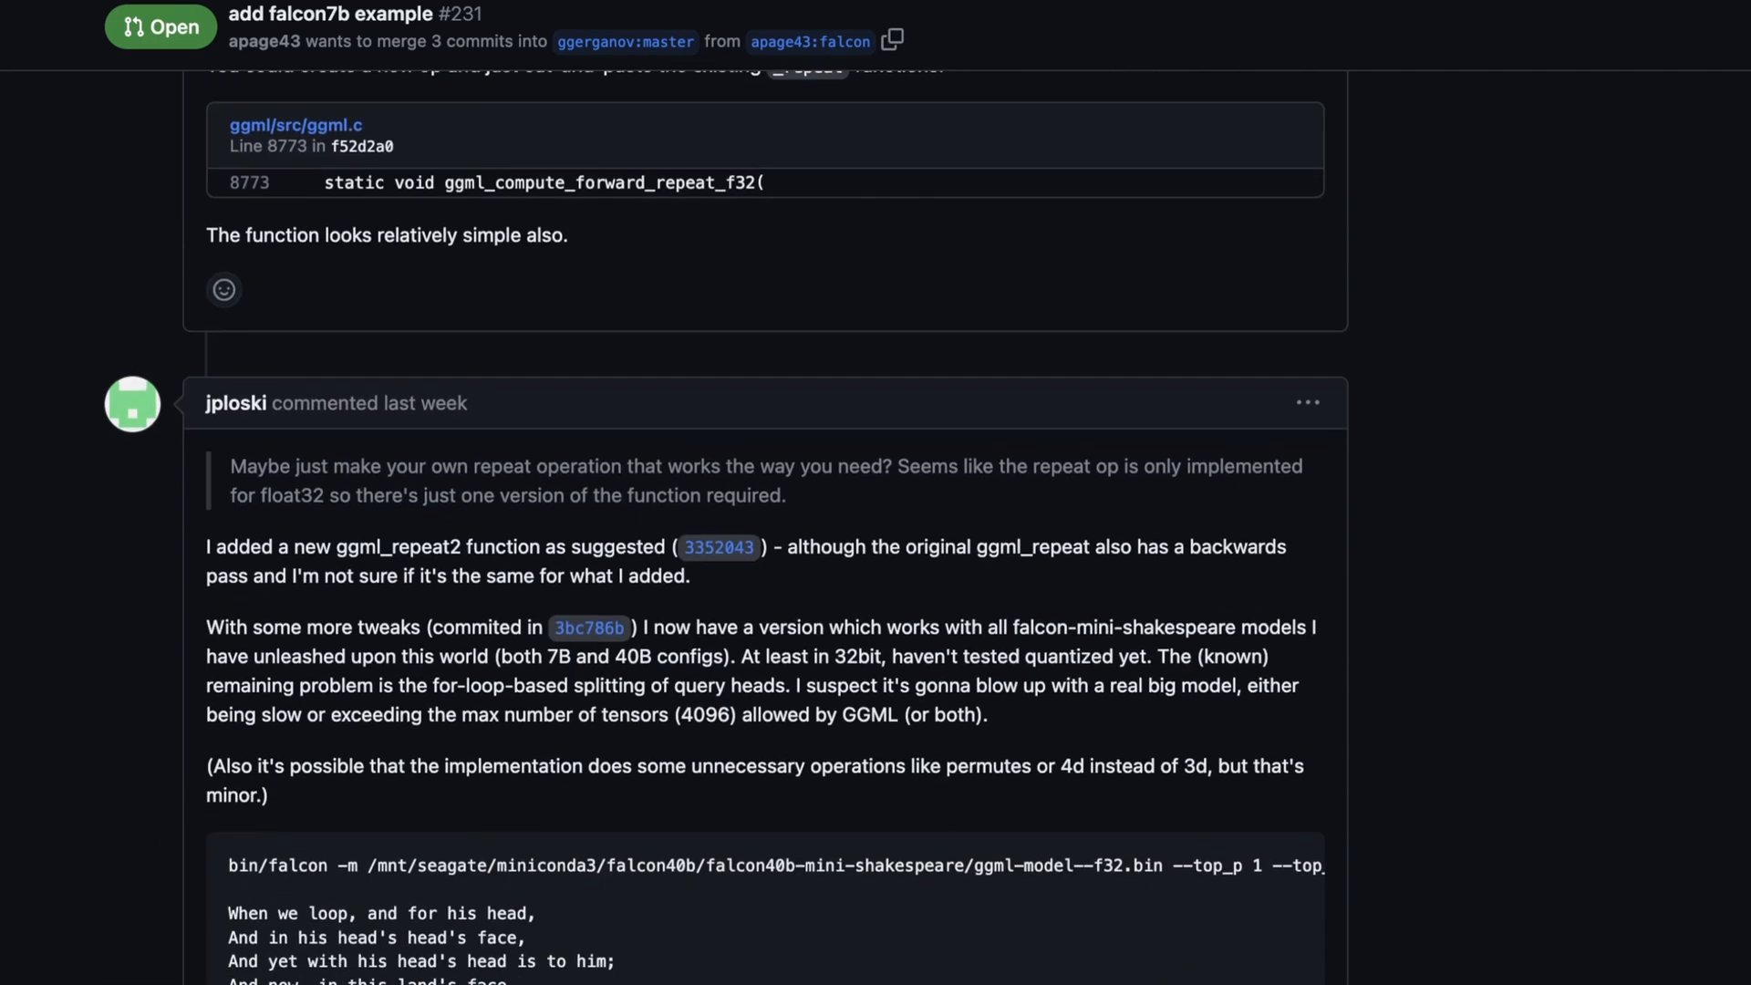
scroll(down, 3)
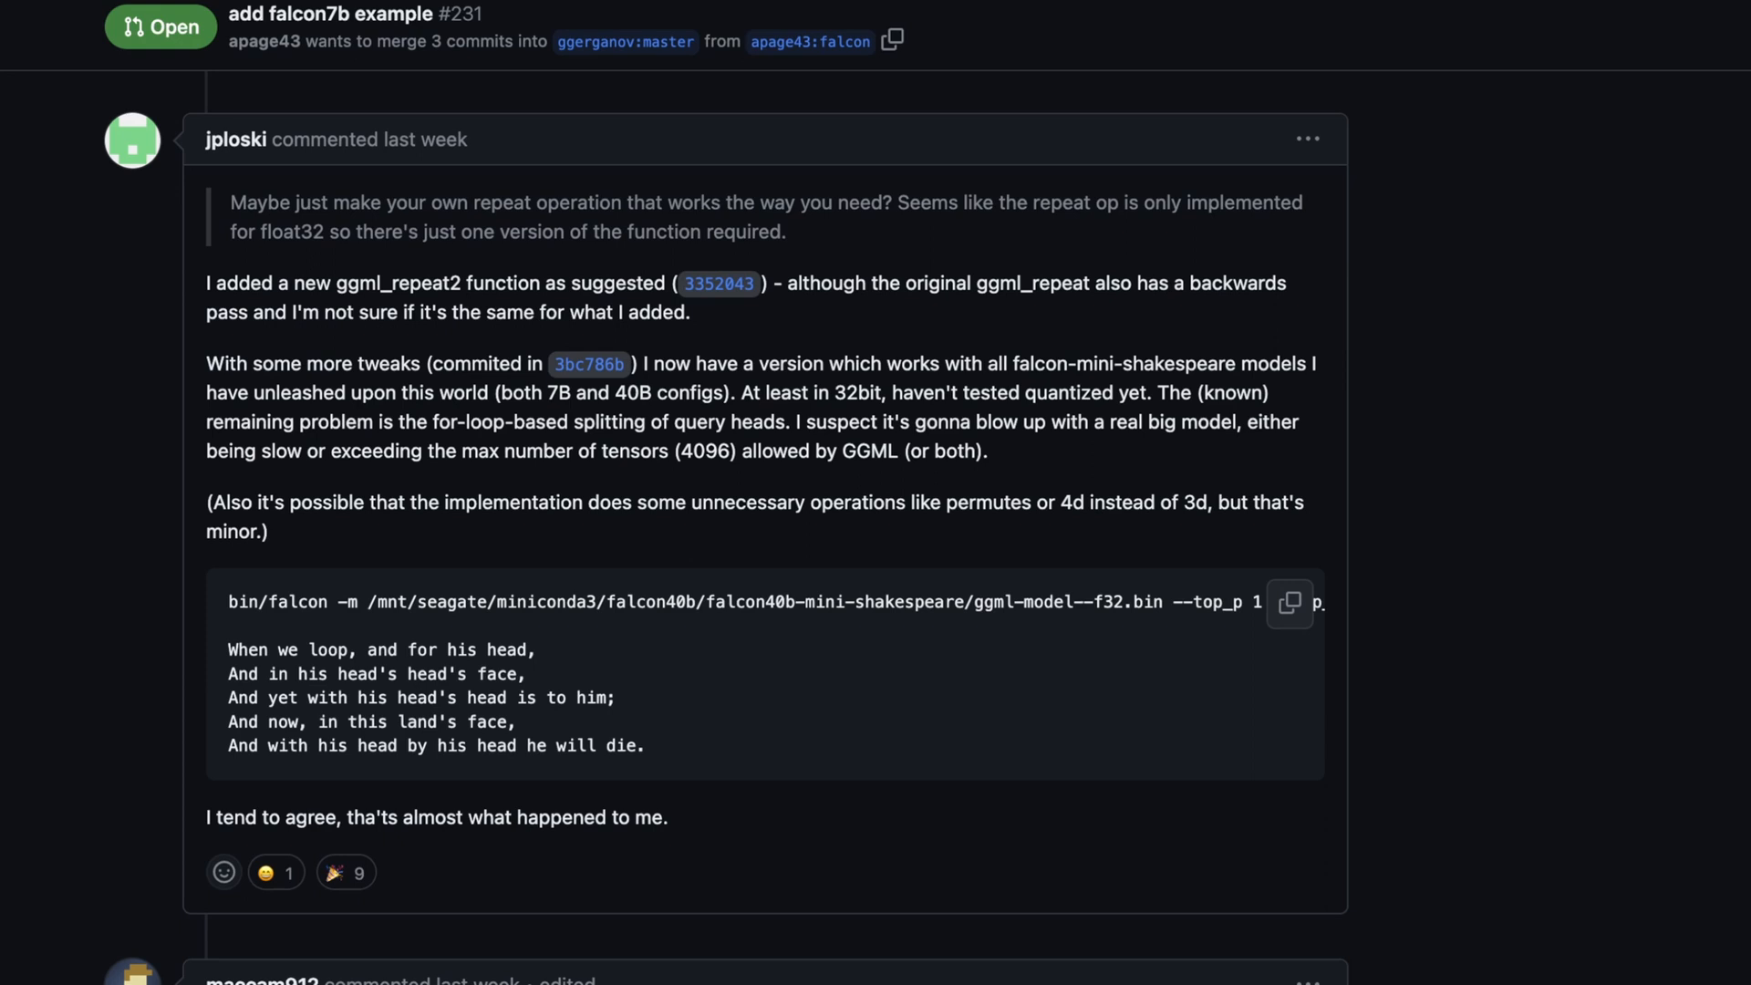
double_click(833, 602)
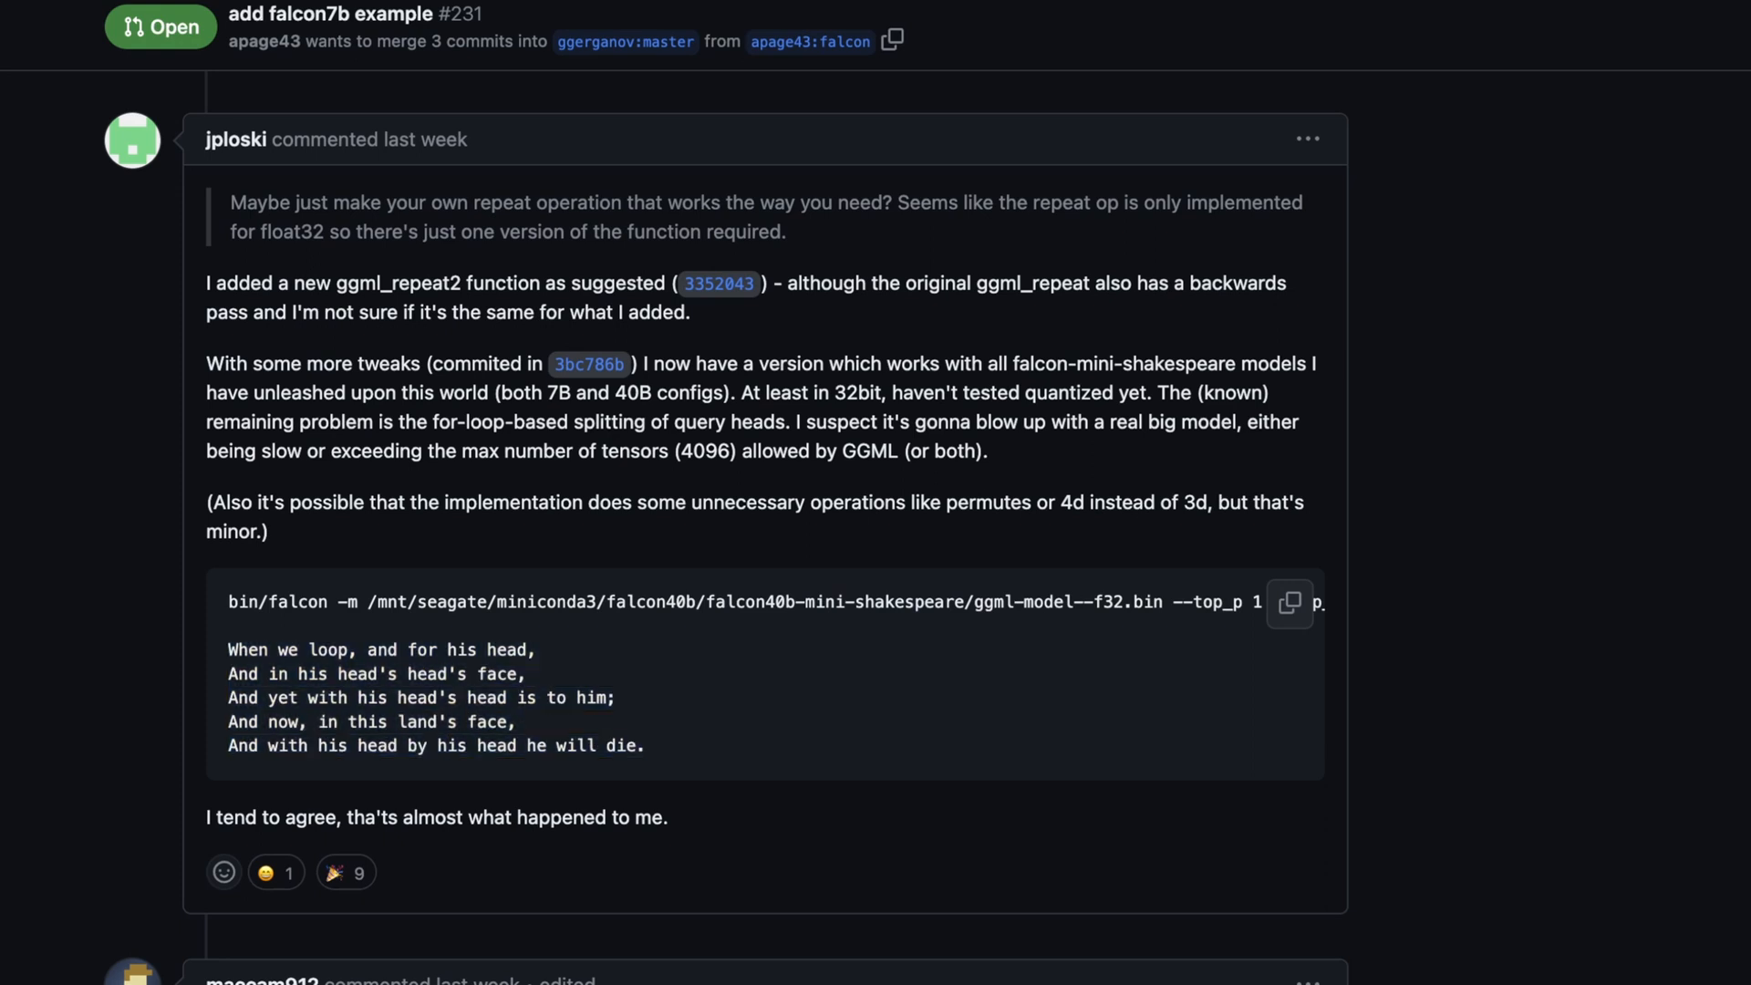
scroll(down, 3)
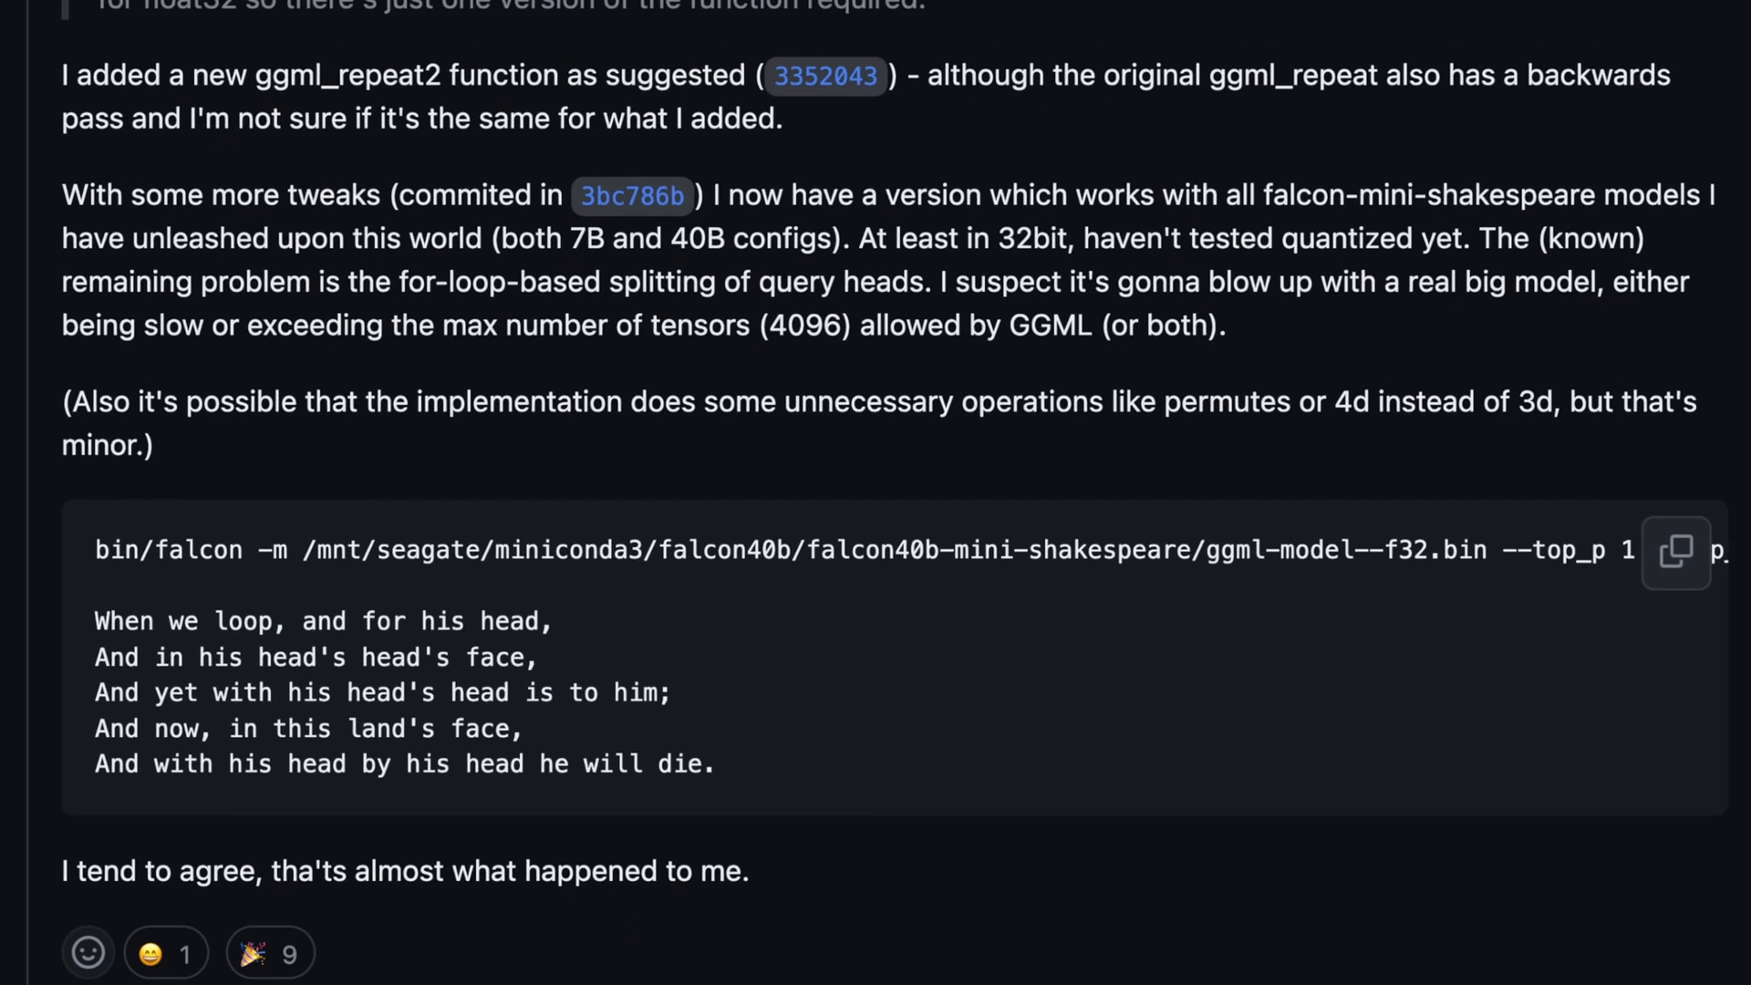
Highlight 'max number of tensors (4096)' and reach KerfuffleV2's comment on converting the 40B model.
drag(205, 621, 564, 693)
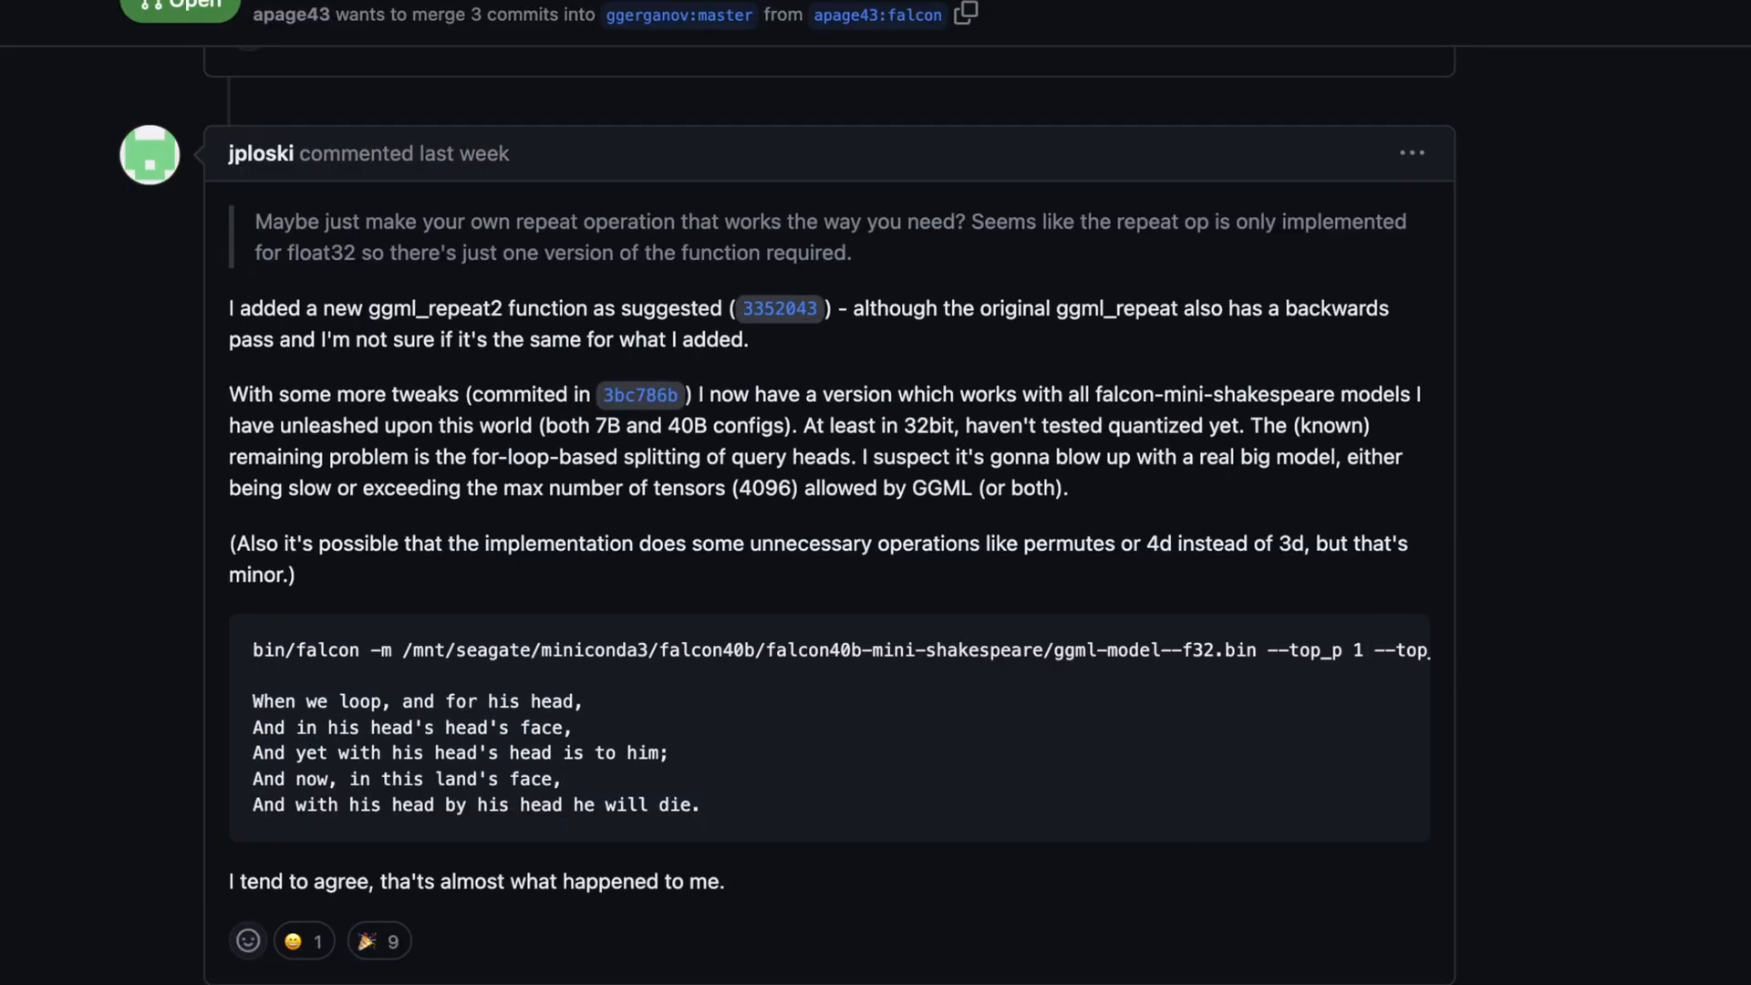
mouse_move(639, 394)
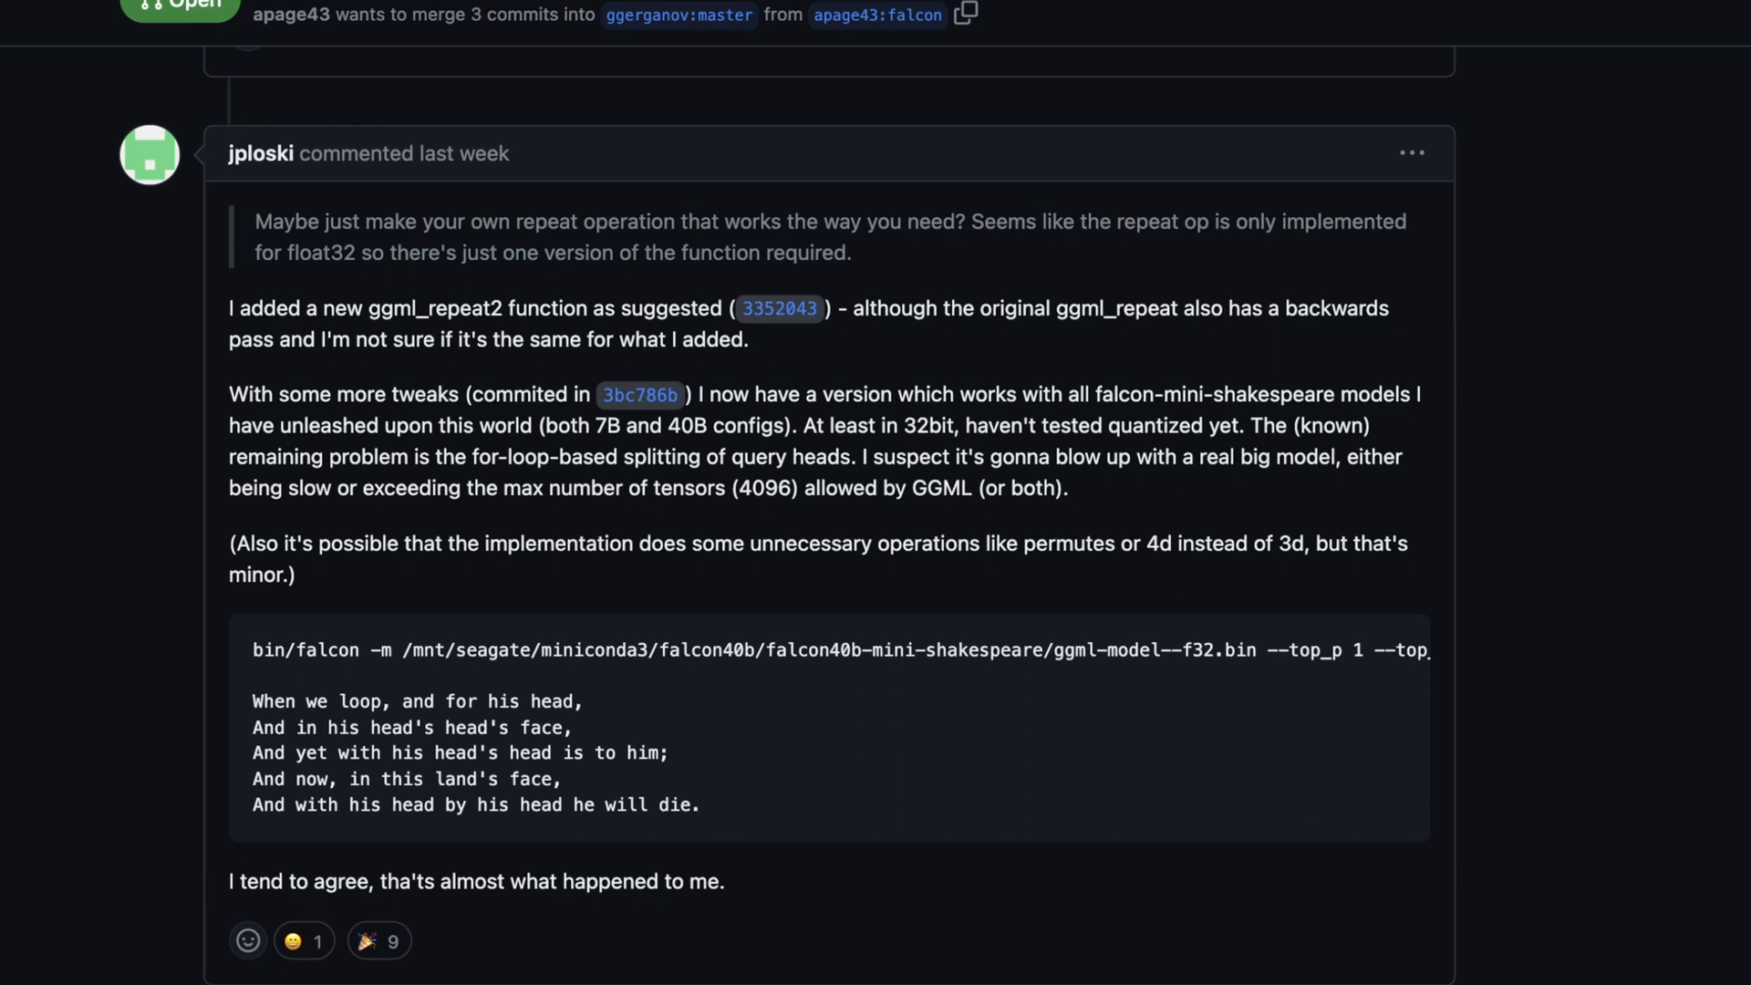
scroll(down, 3)
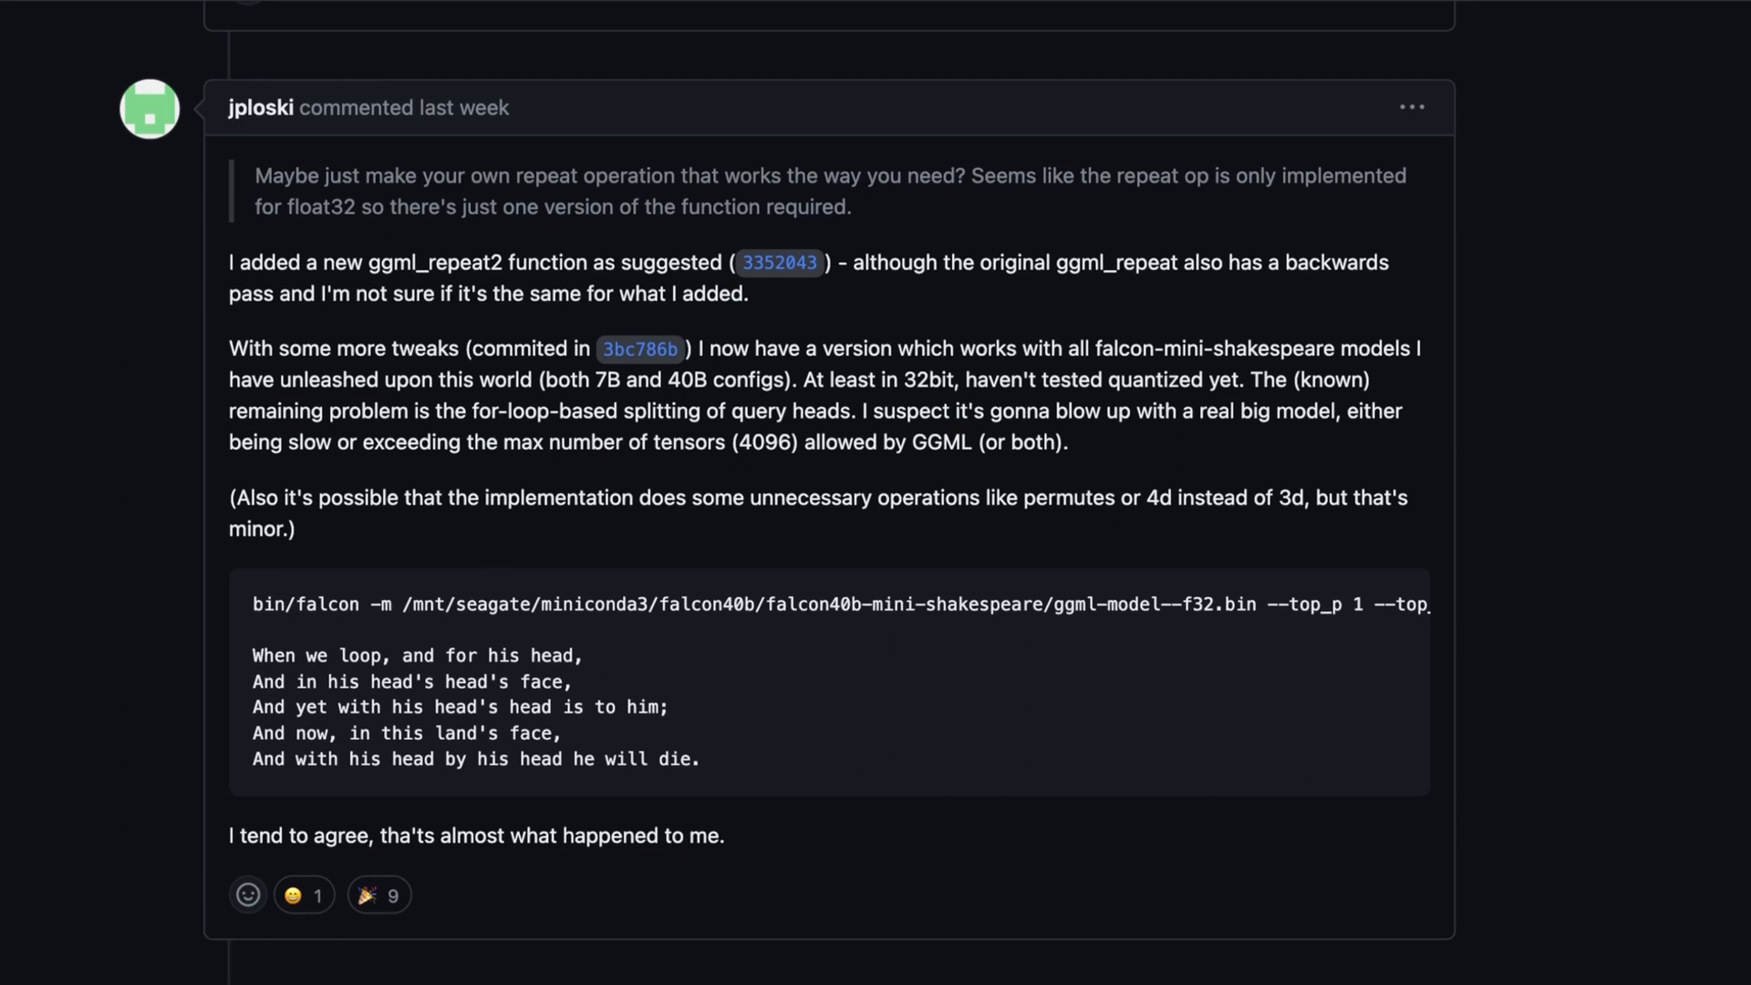
scroll(down, 3)
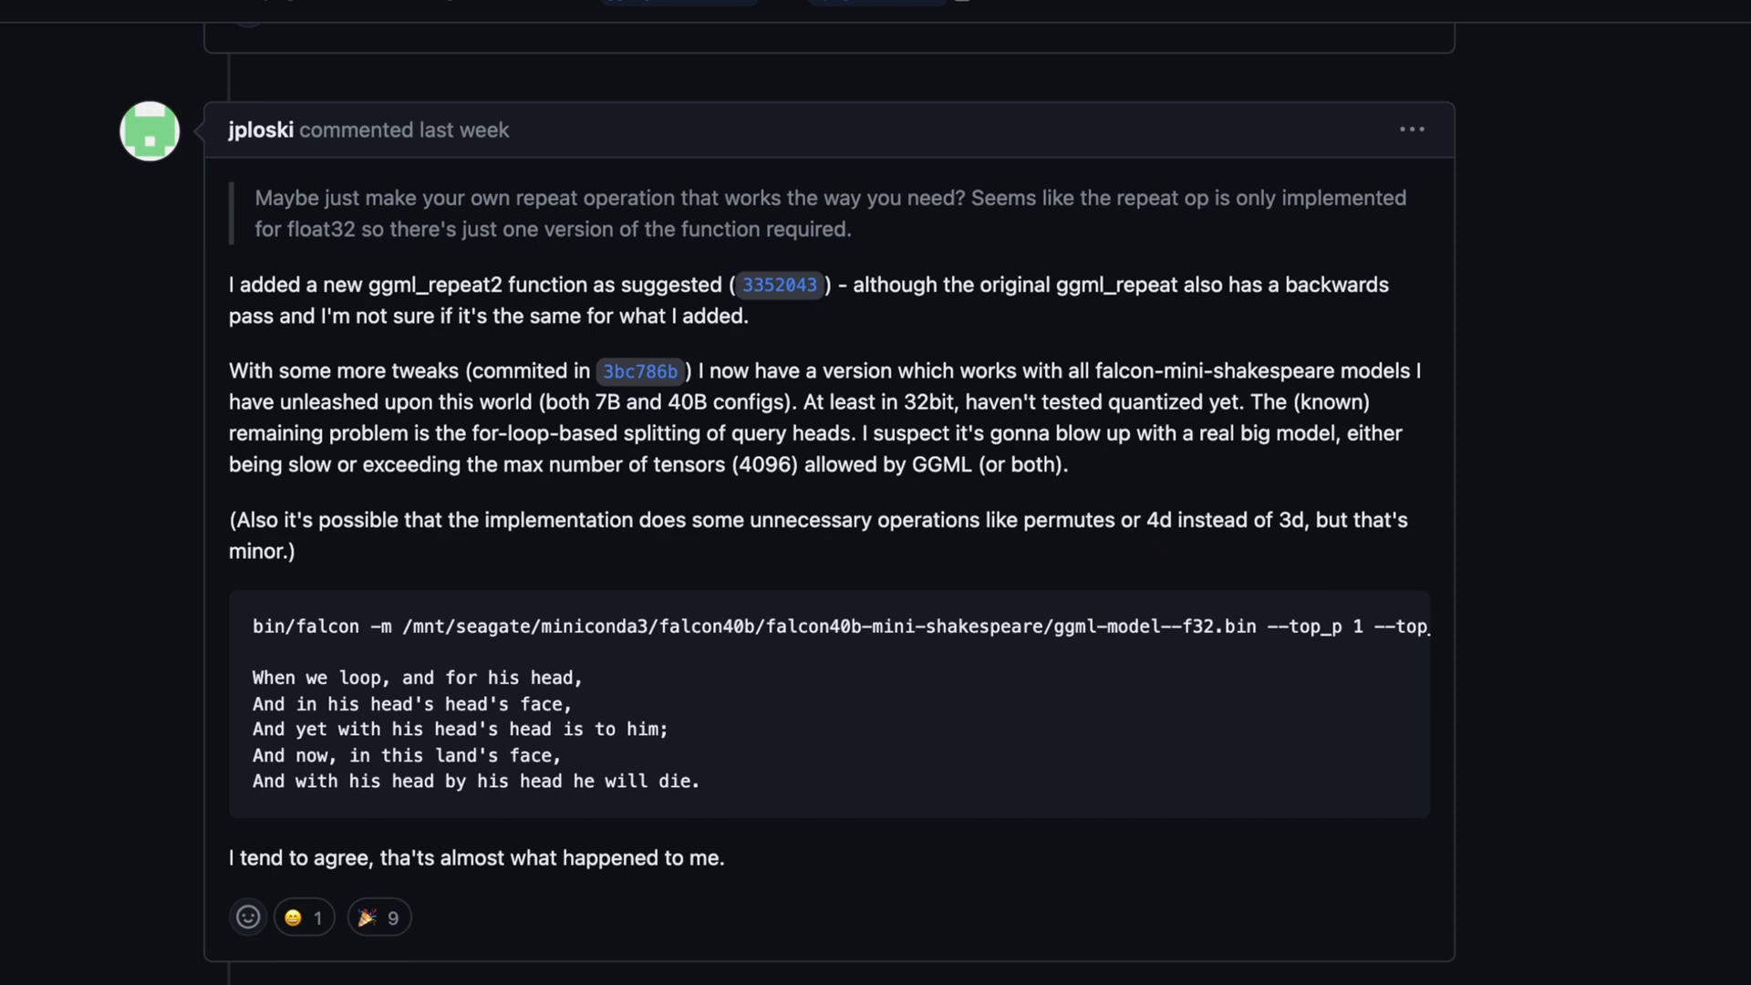
scroll(down, 3)
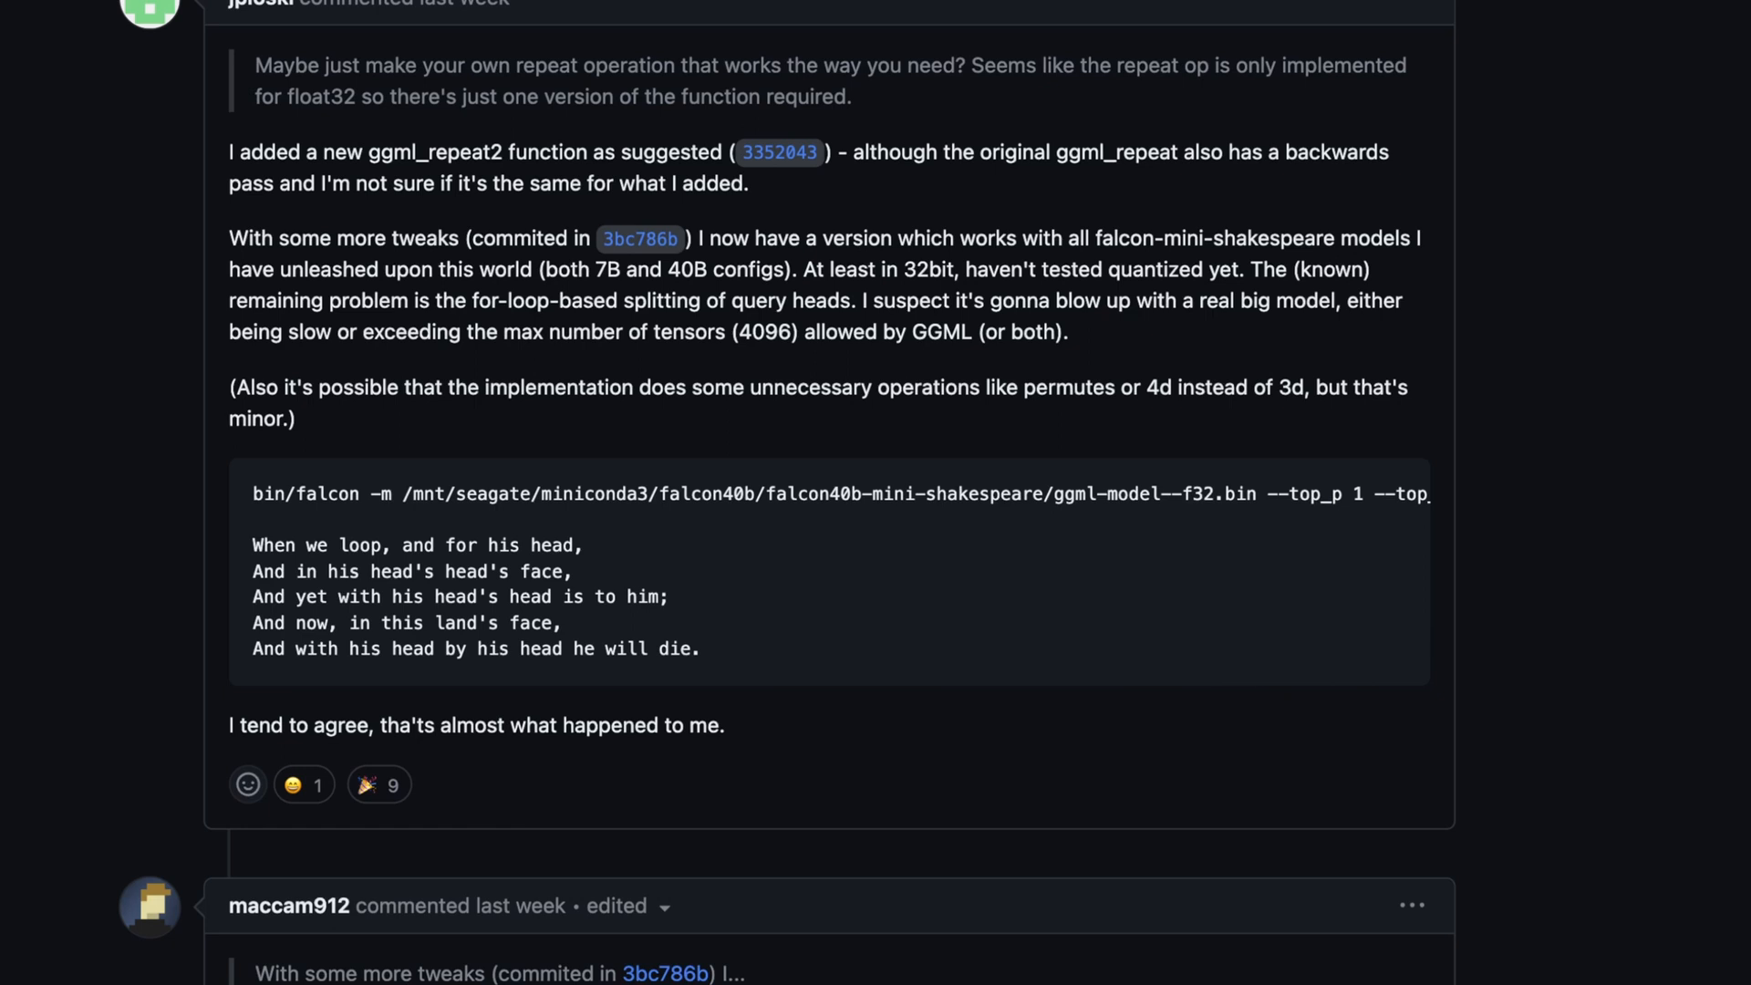
drag(504, 332, 648, 332)
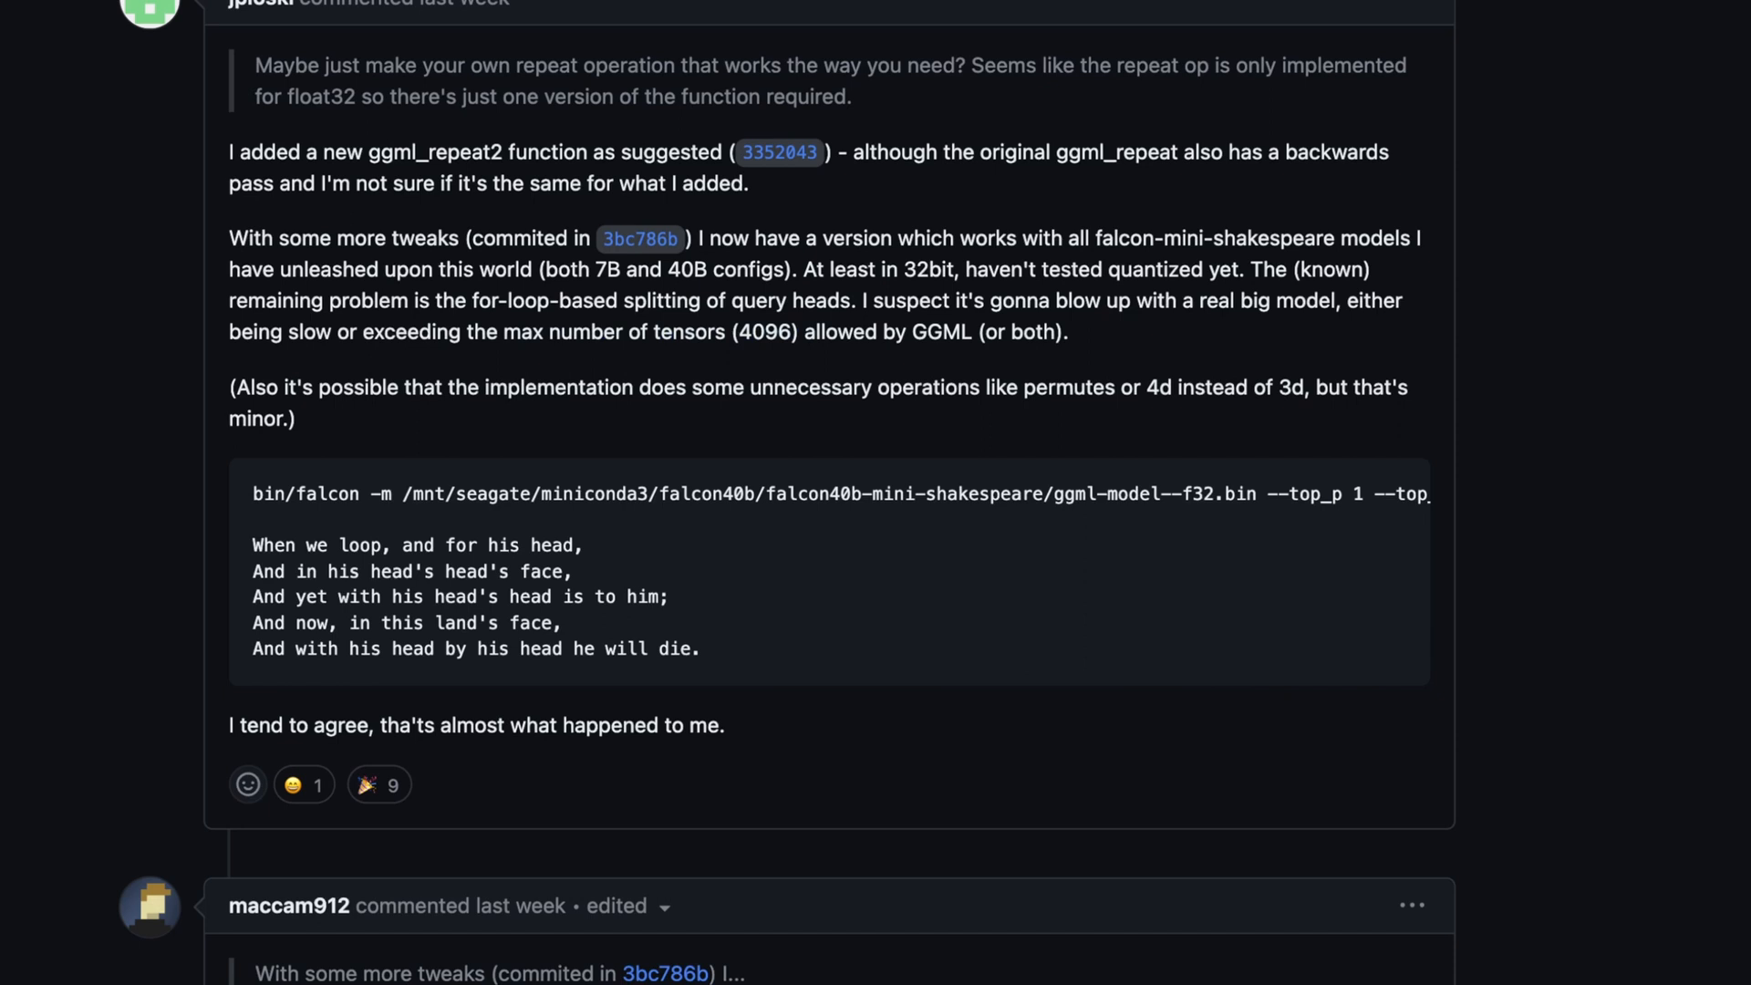
drag(504, 332, 799, 332)
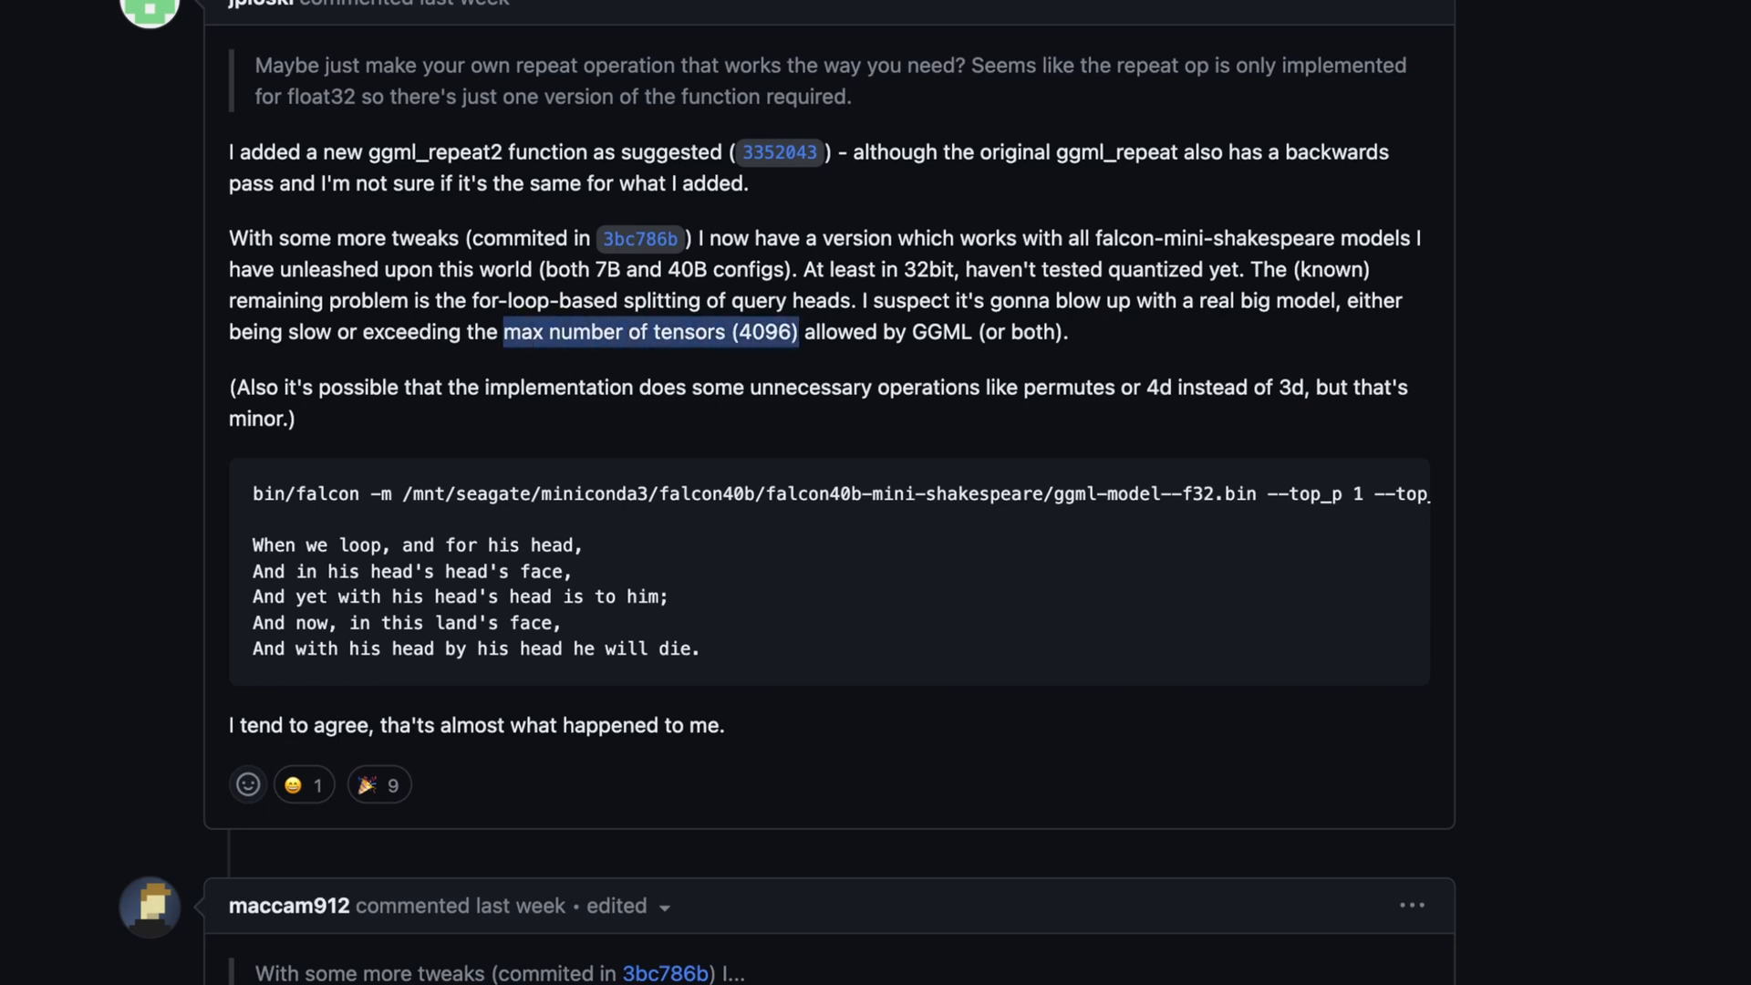
scroll(down, 3)
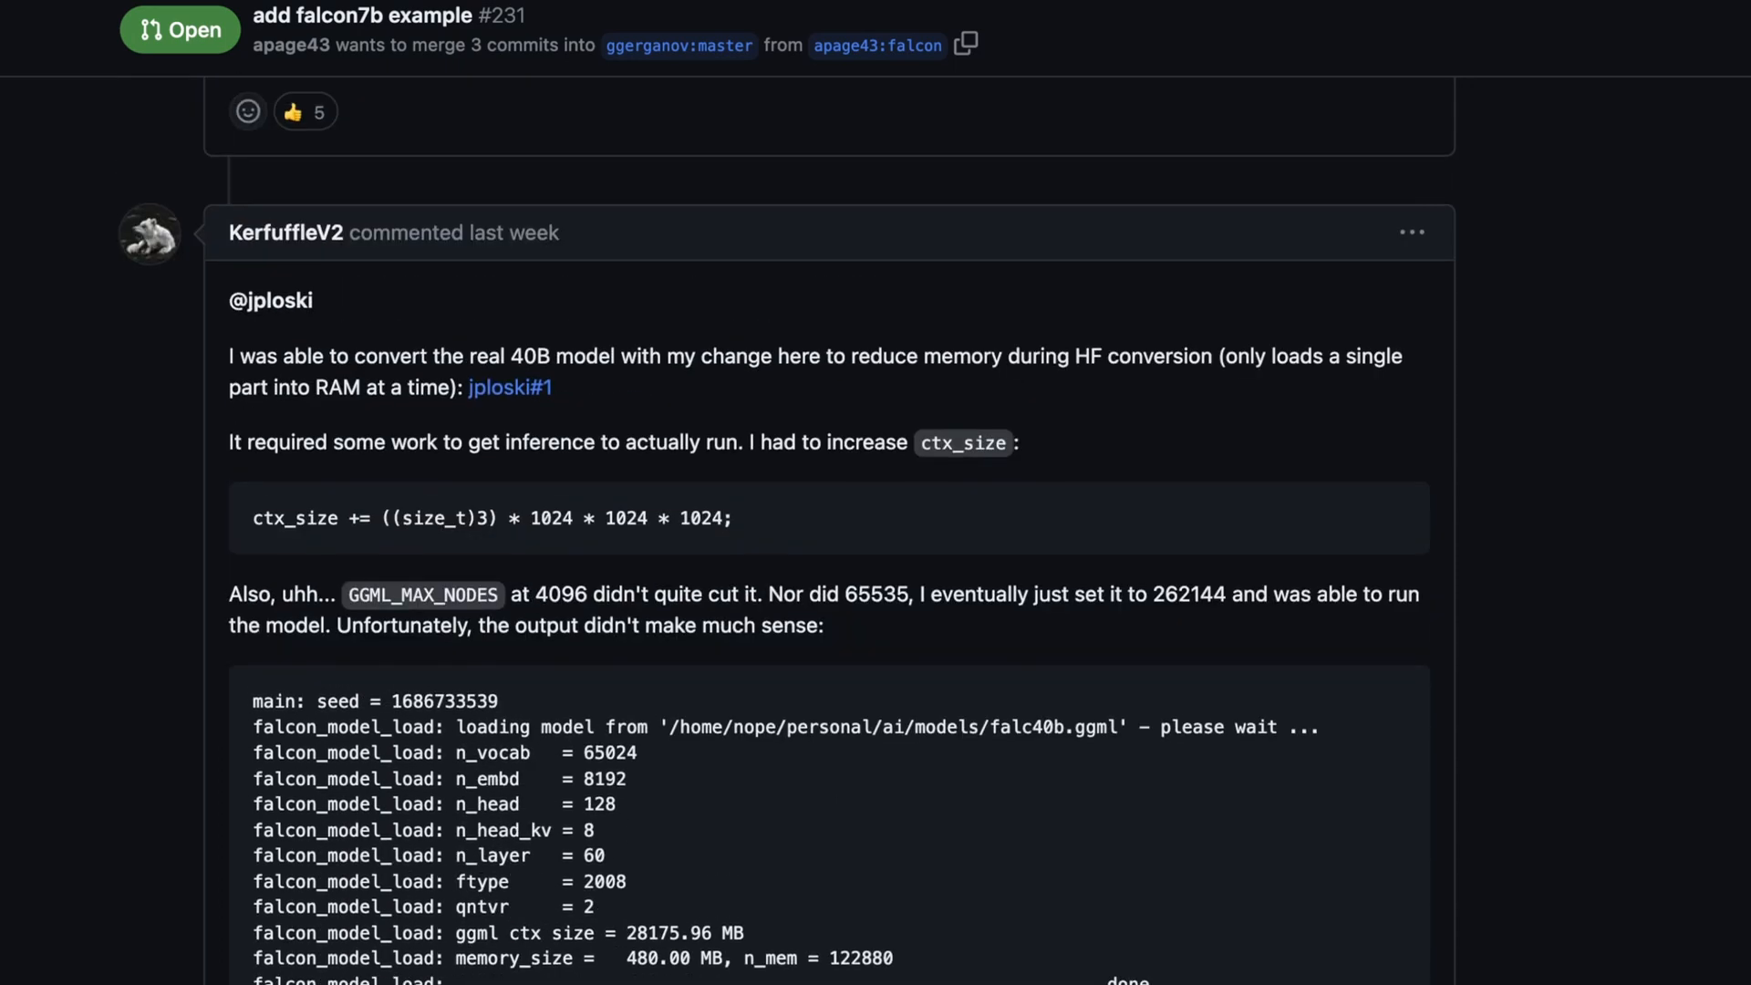
Scroll past the outdated apage43:falcon branch replies to ggerganov's 'I'll postpone merging this PR'.
scroll(down, 3)
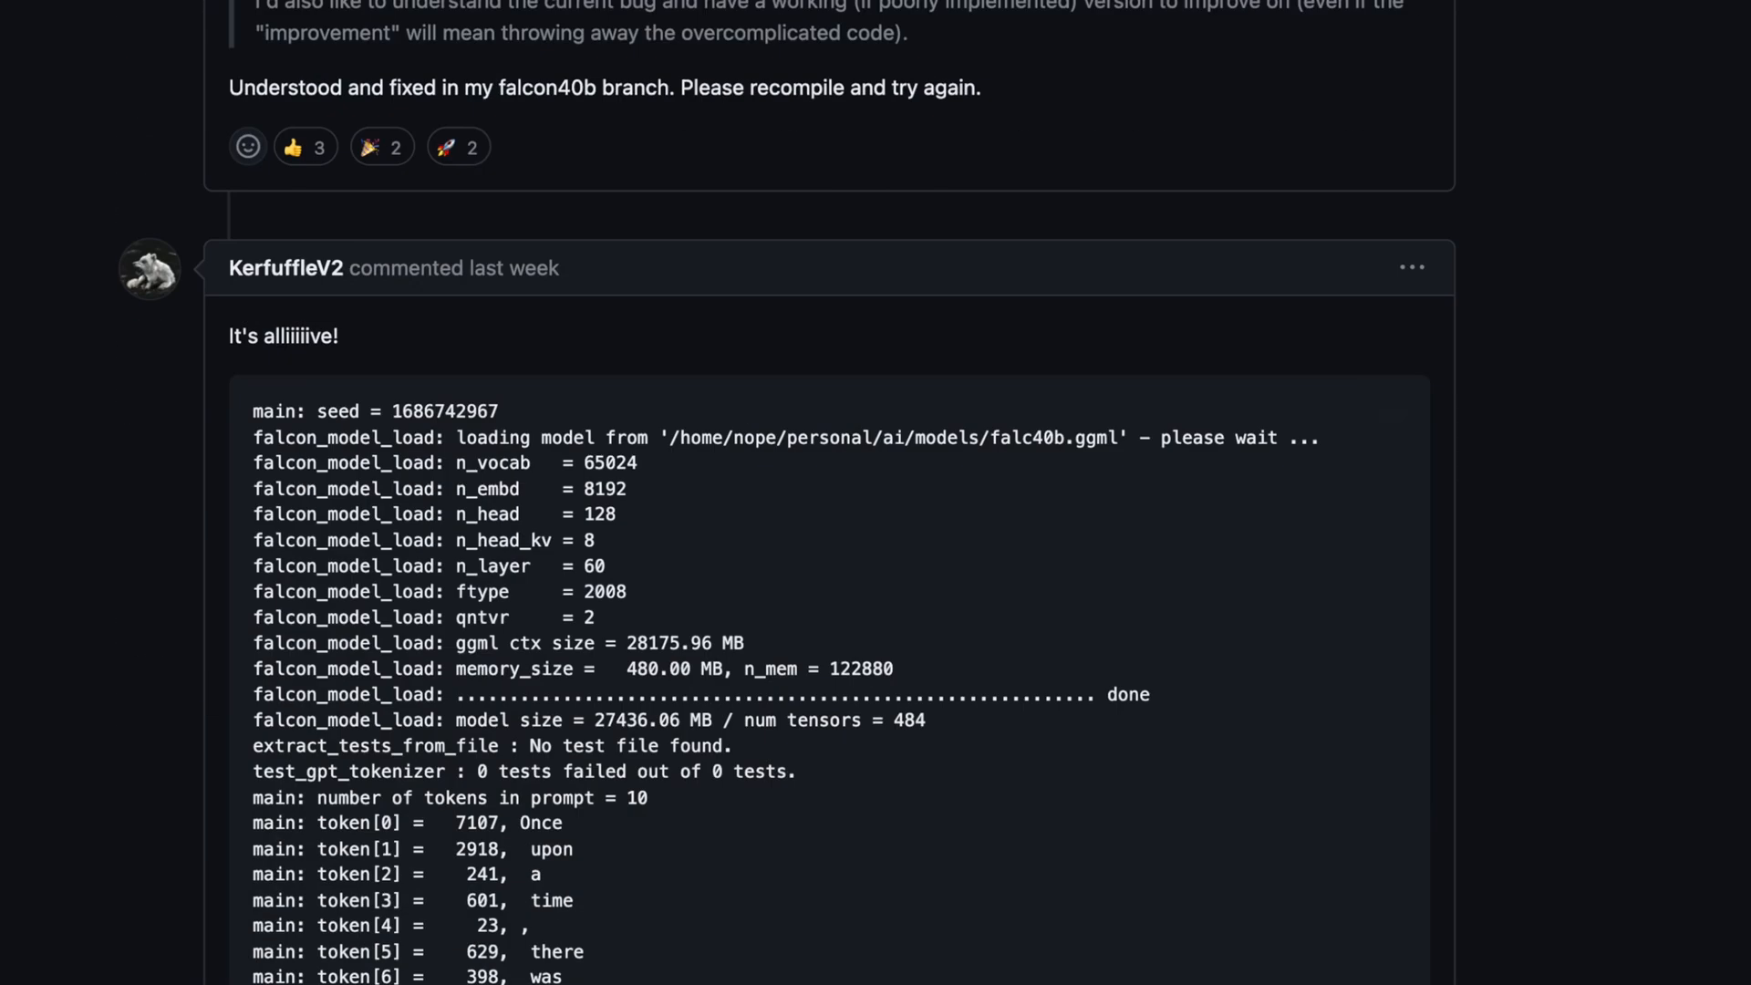
scroll(down, 3)
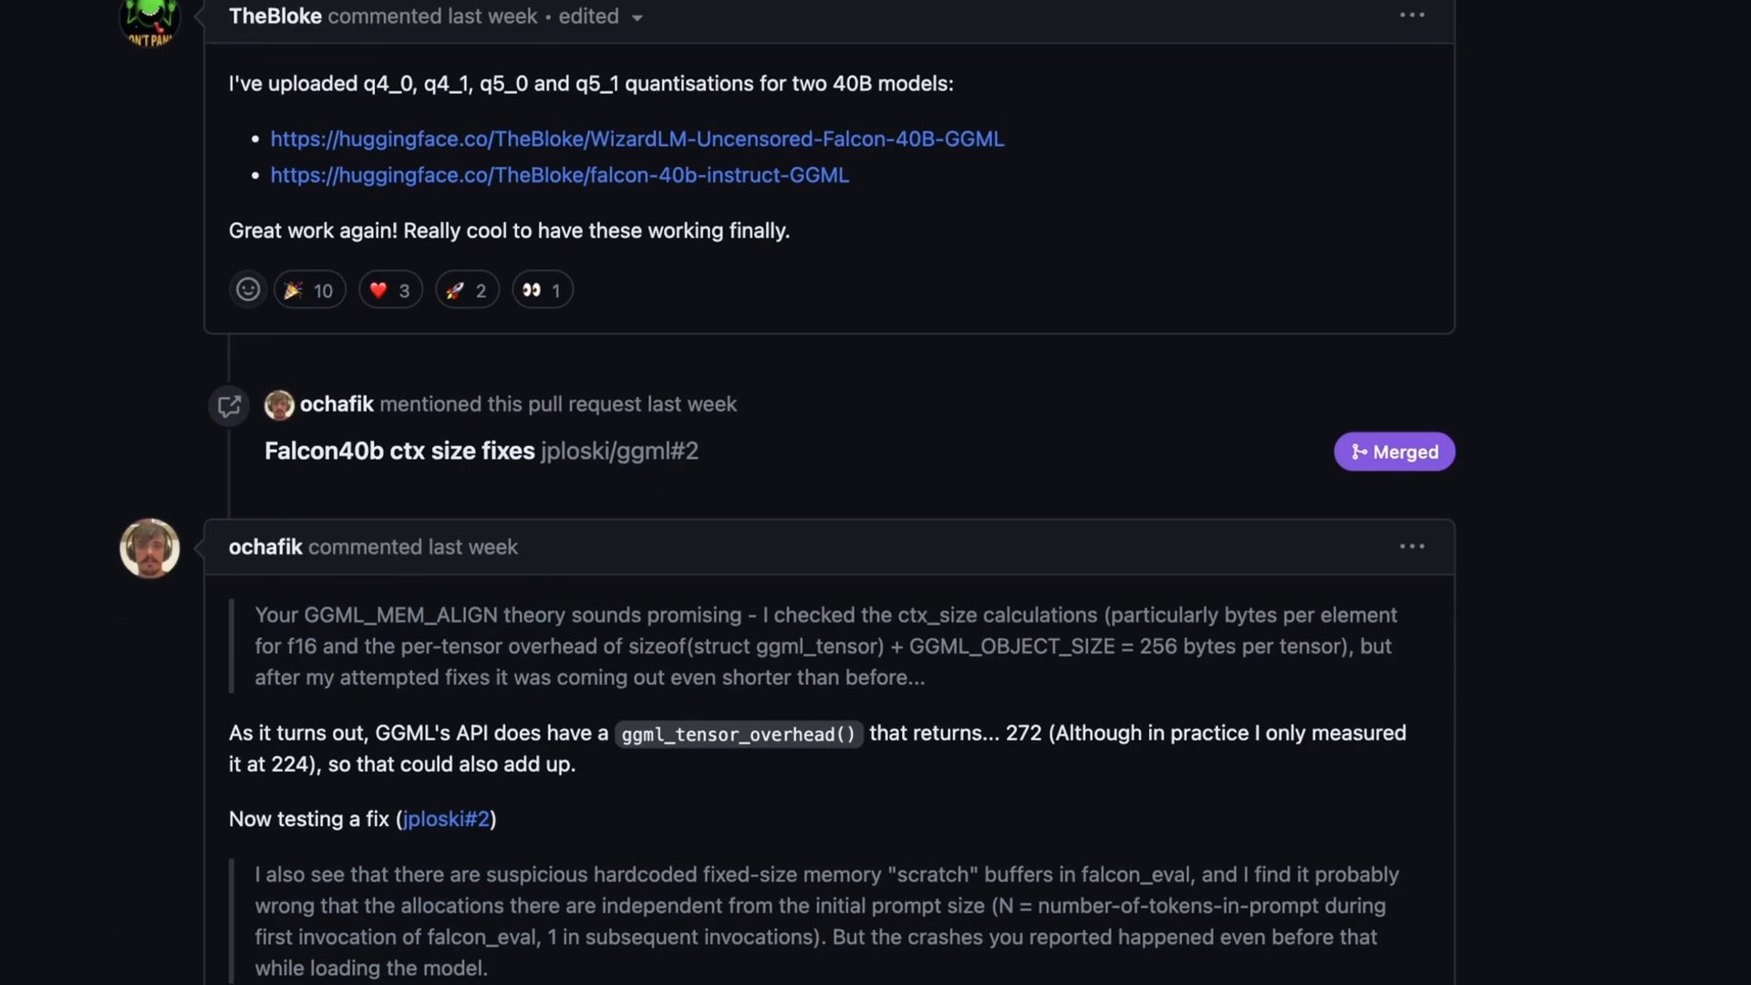
scroll(down, 3)
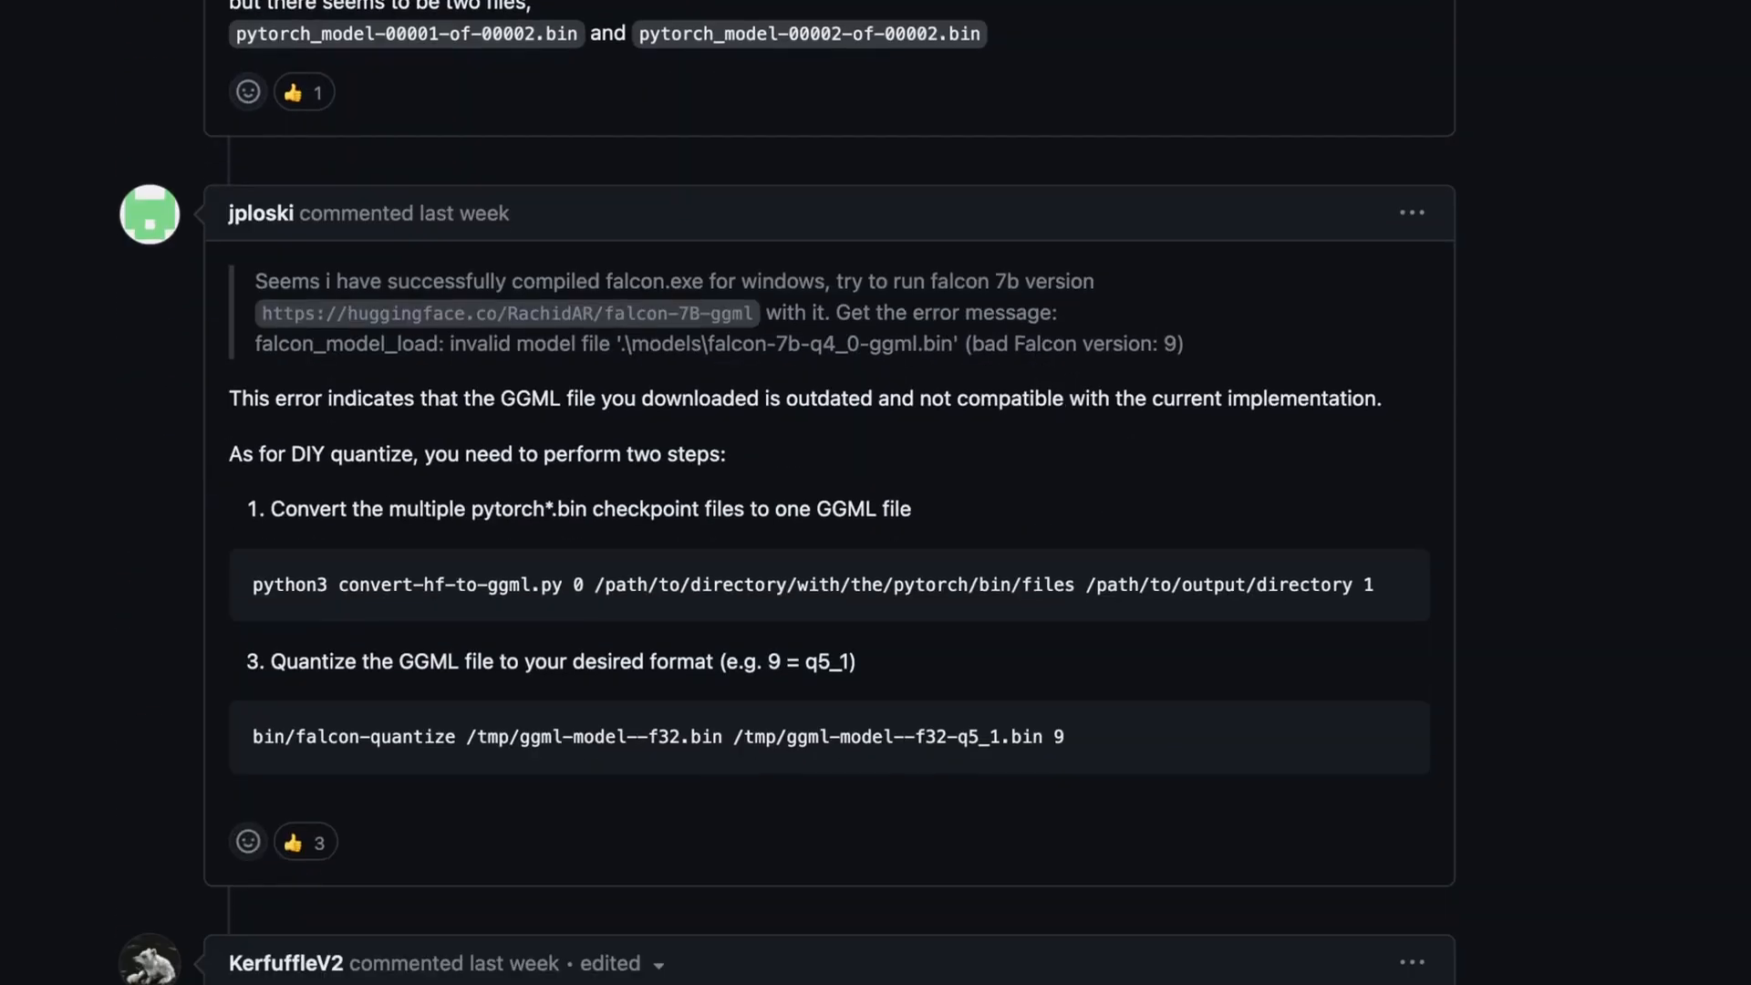
scroll(down, 3)
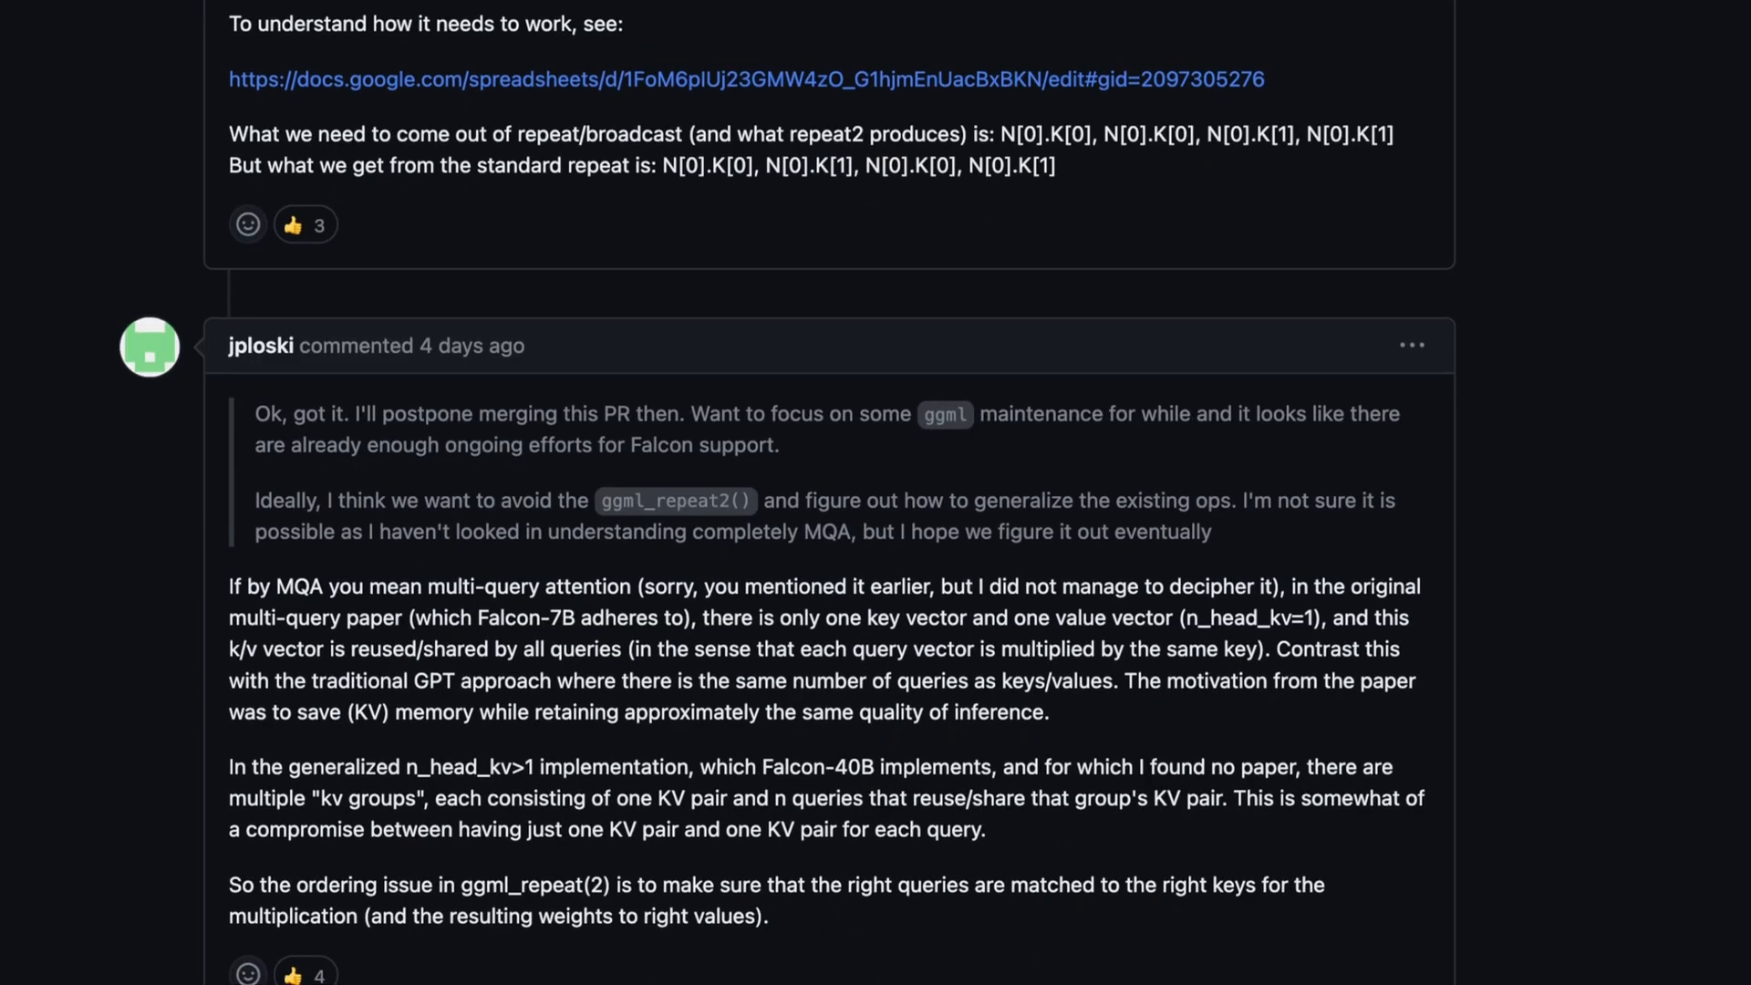
scroll(down, 3)
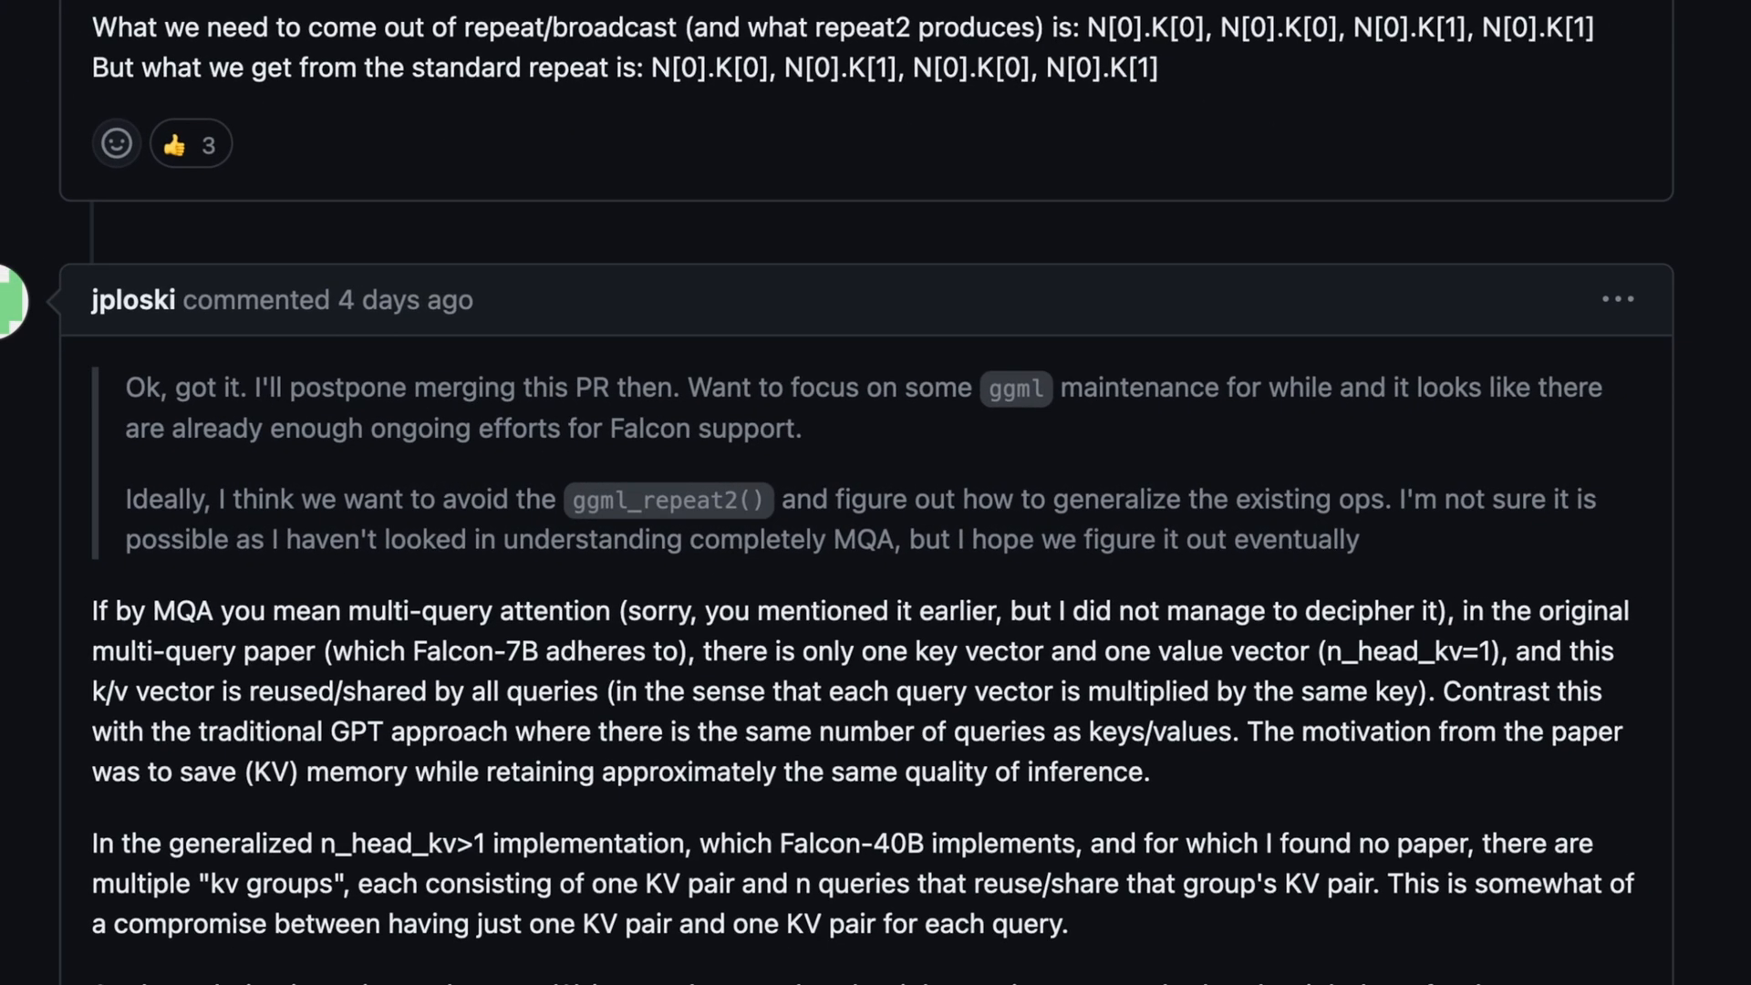
double_click(666, 499)
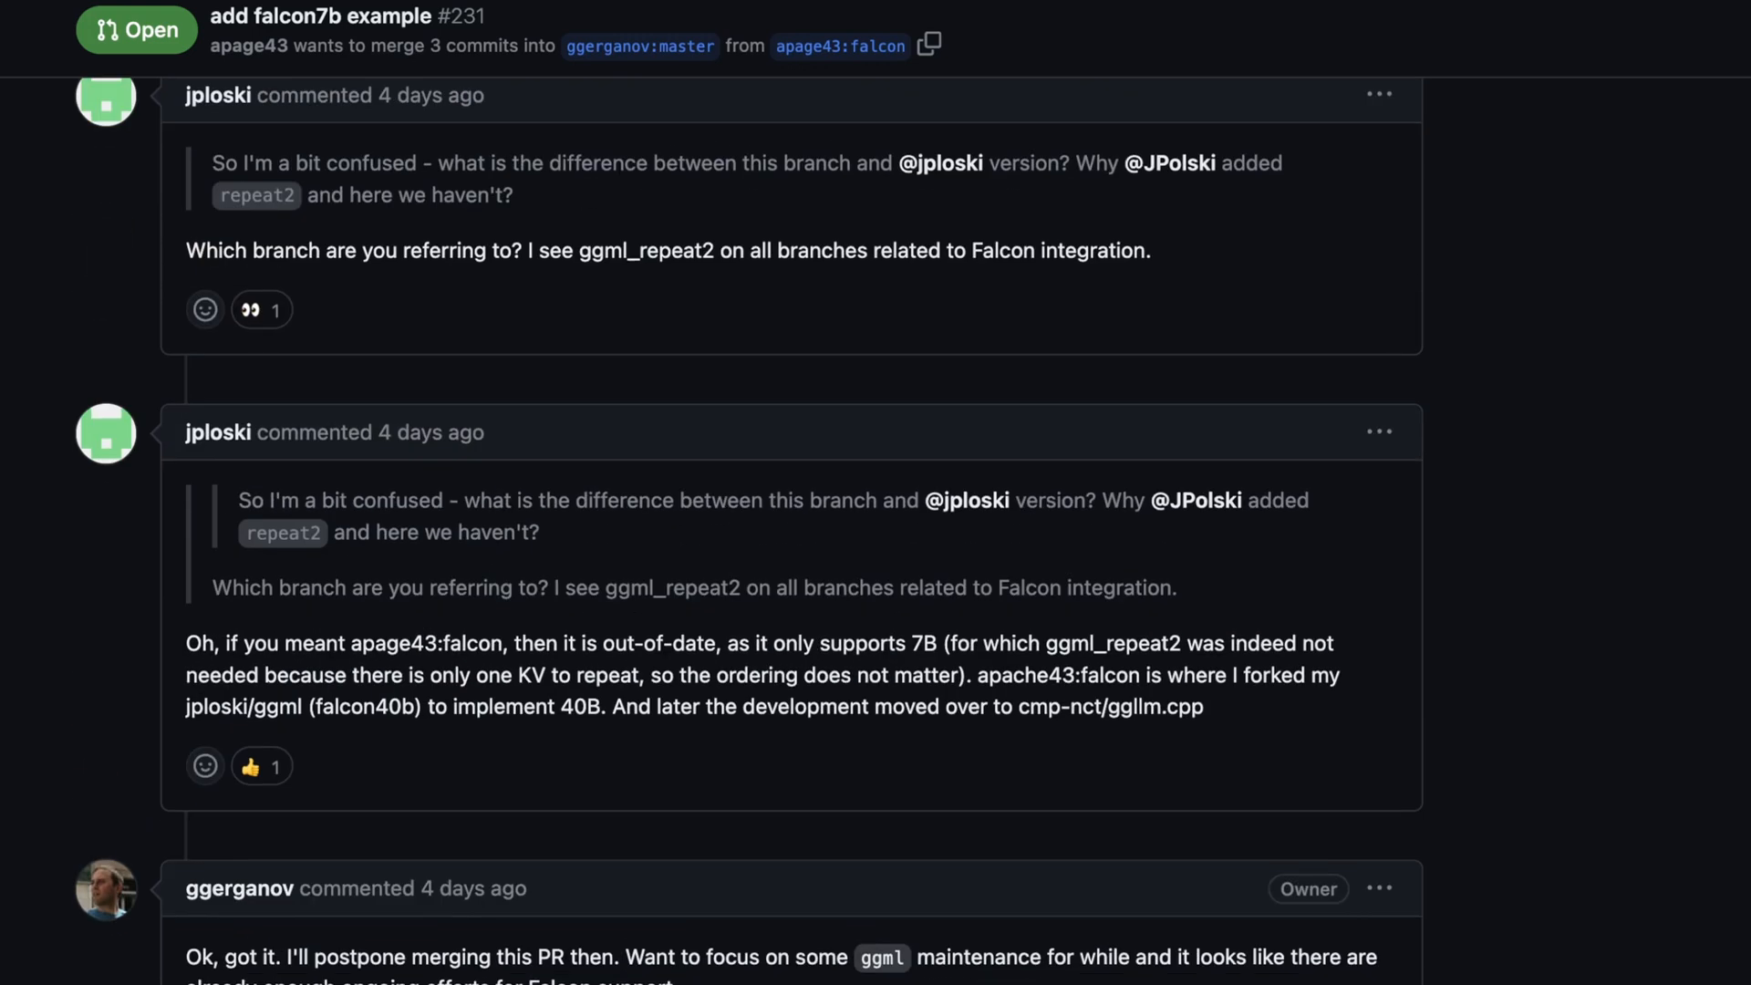
Scroll the pull request thread past ggerganov's comment to the ggml_tensor_overhead discussion and commit references.
scroll(down, 3)
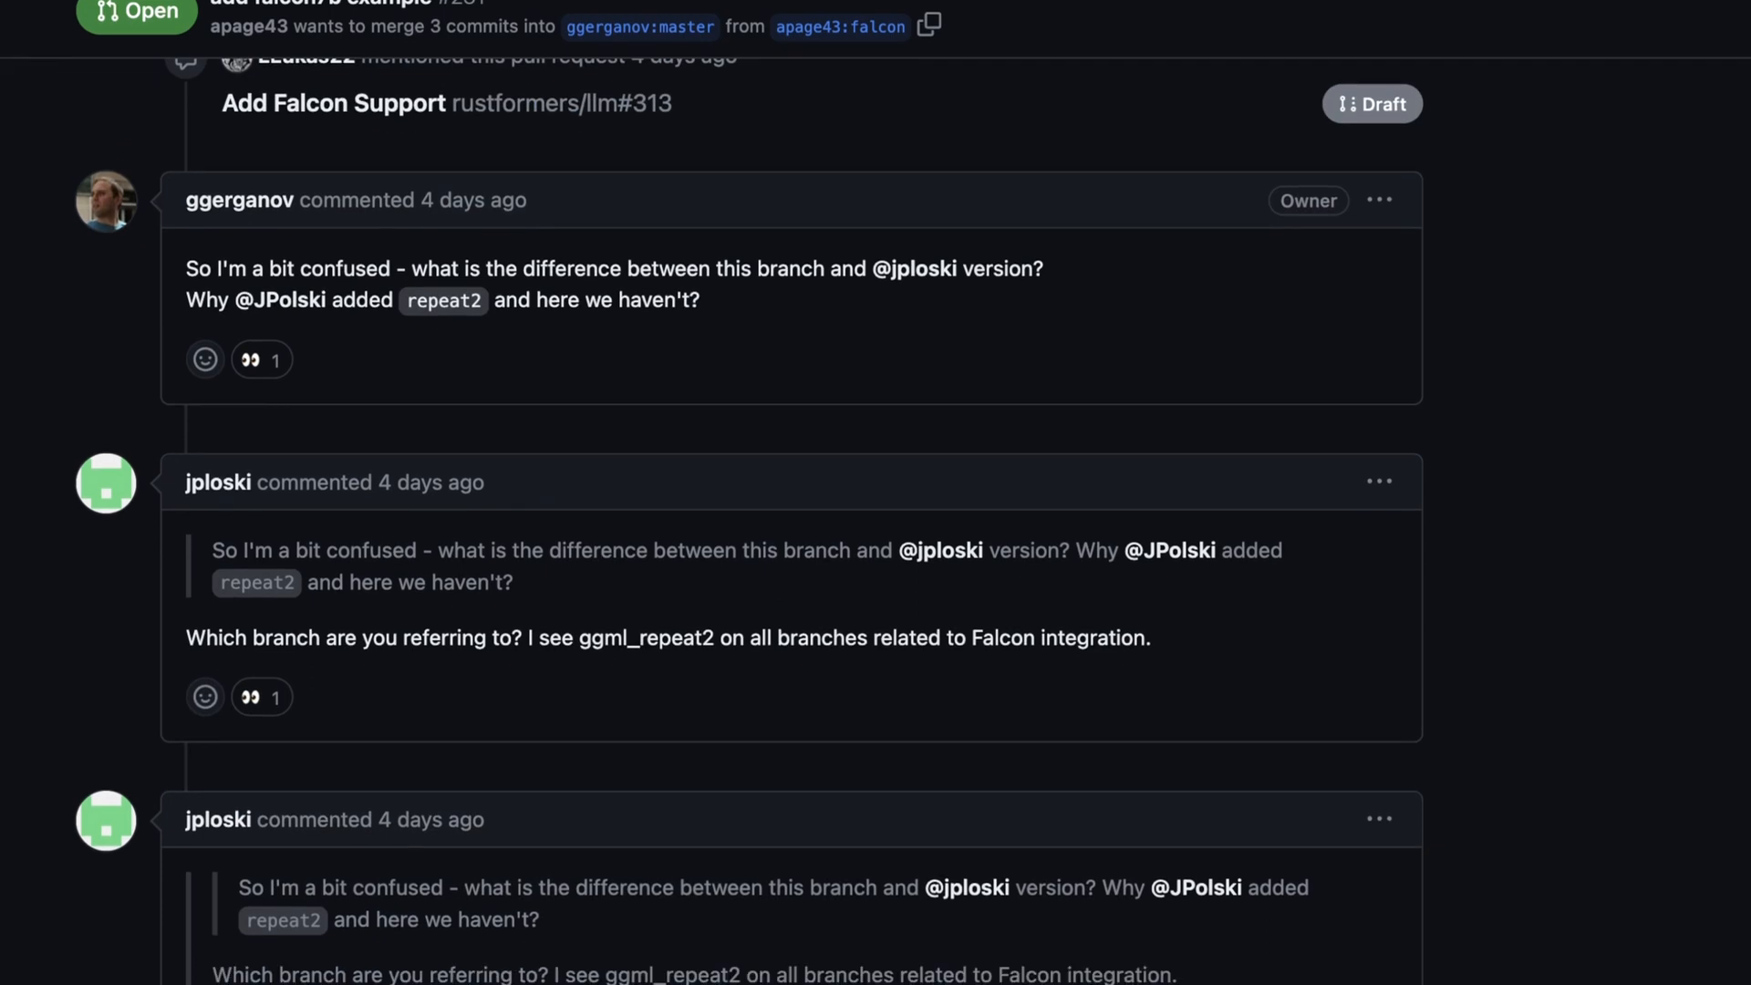
scroll(down, 3)
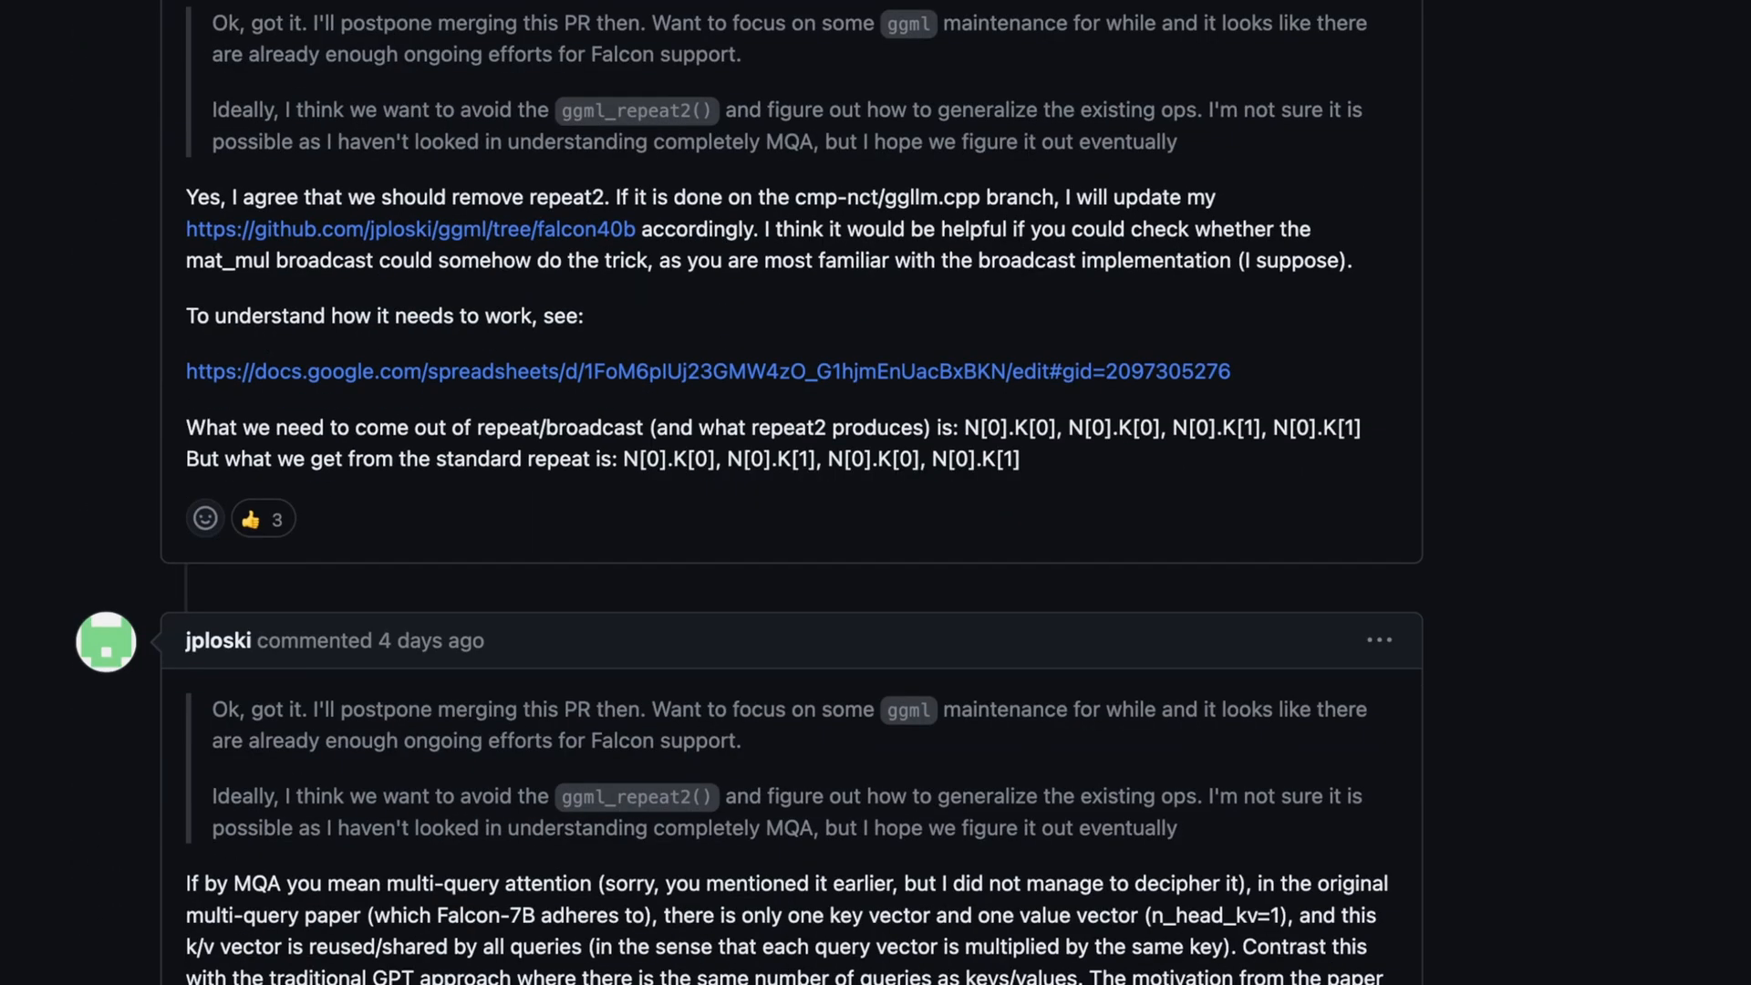
scroll(down, 3)
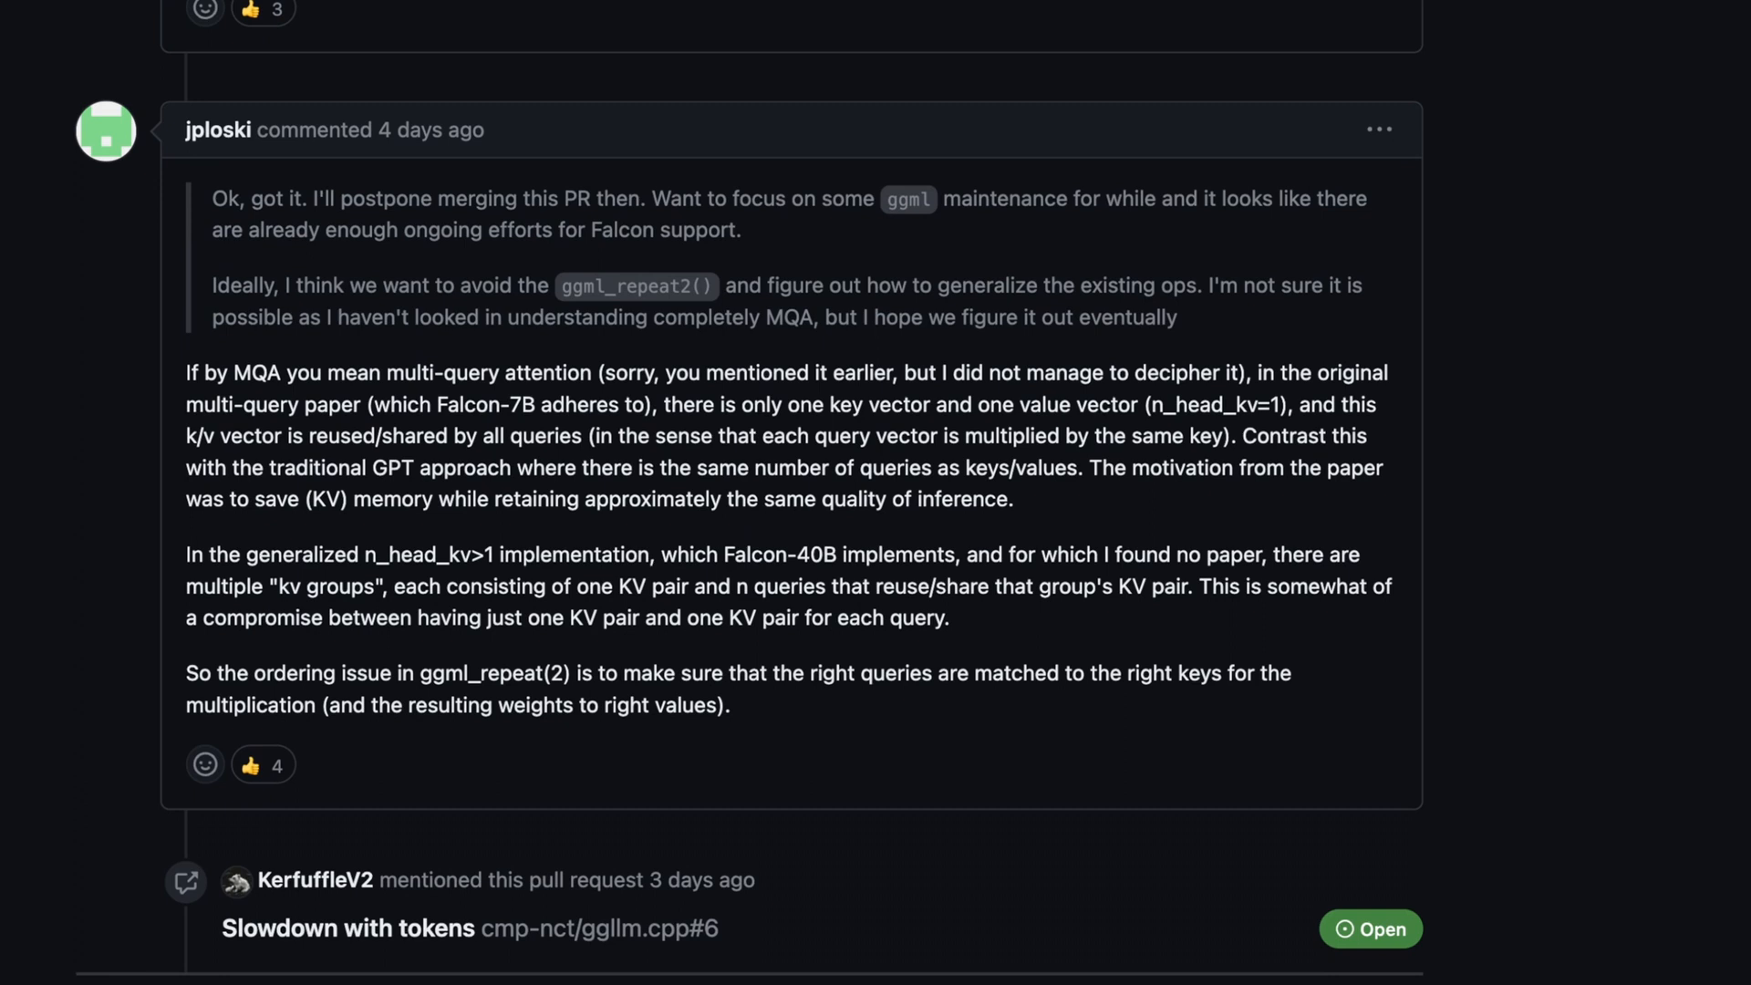
scroll(down, 3)
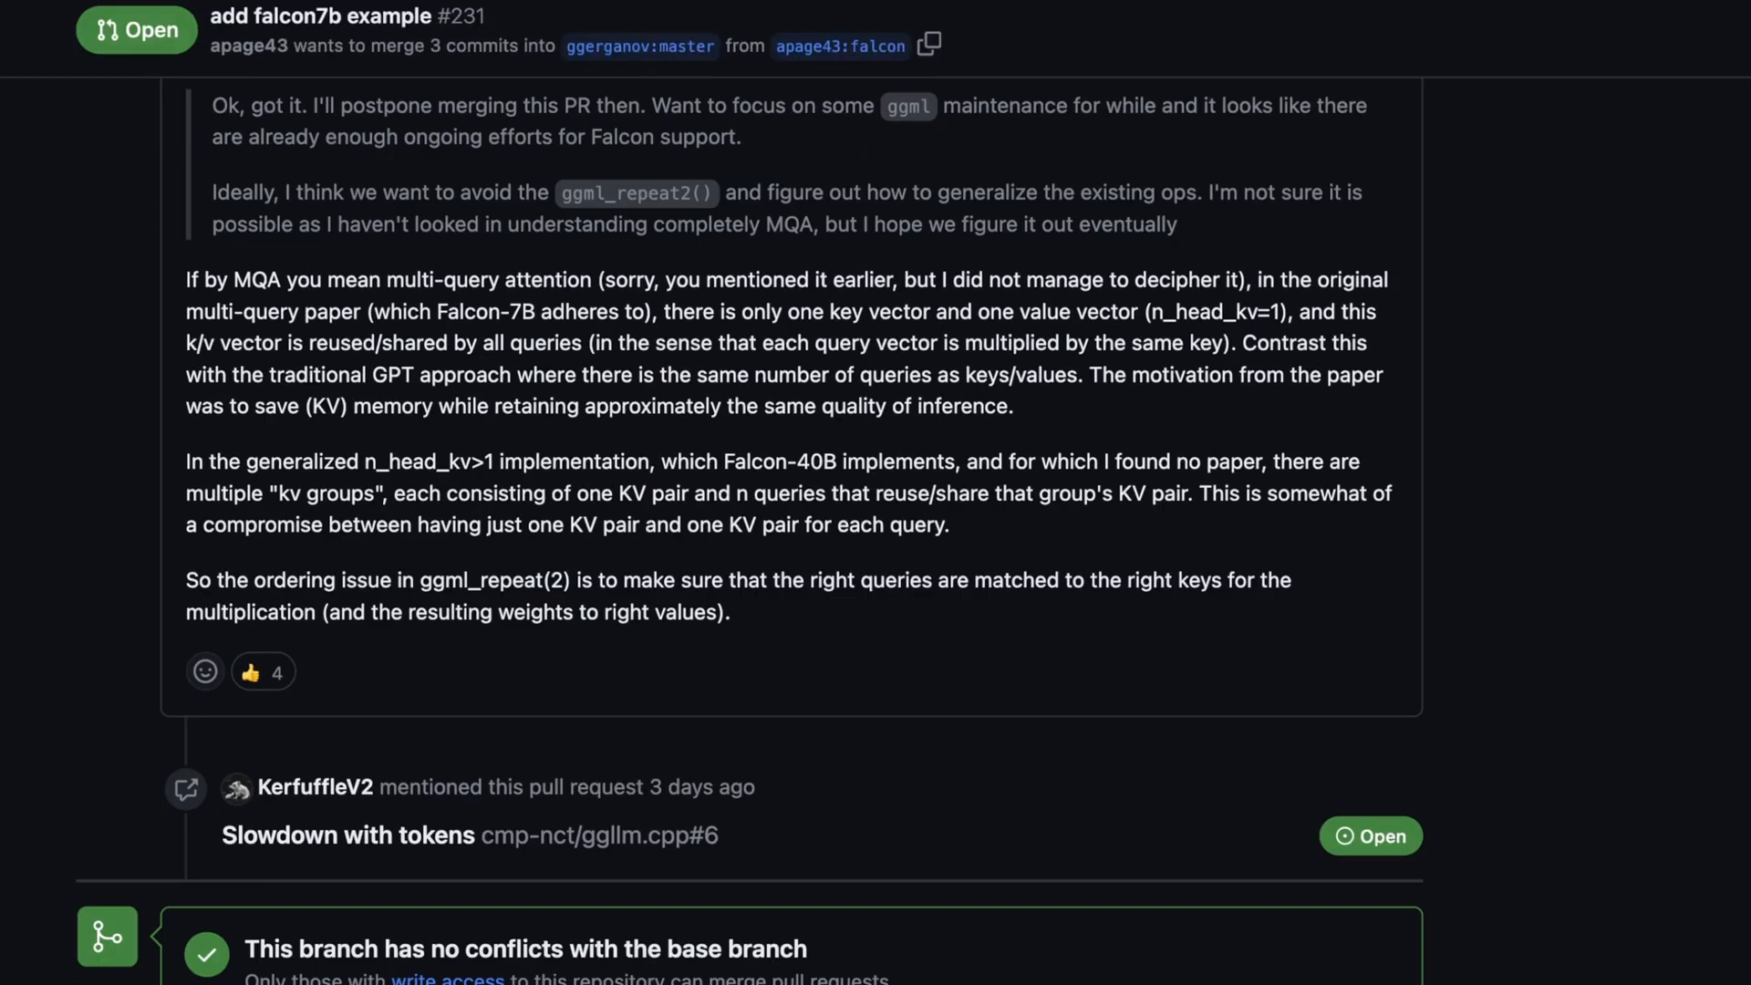
scroll(up, 3)
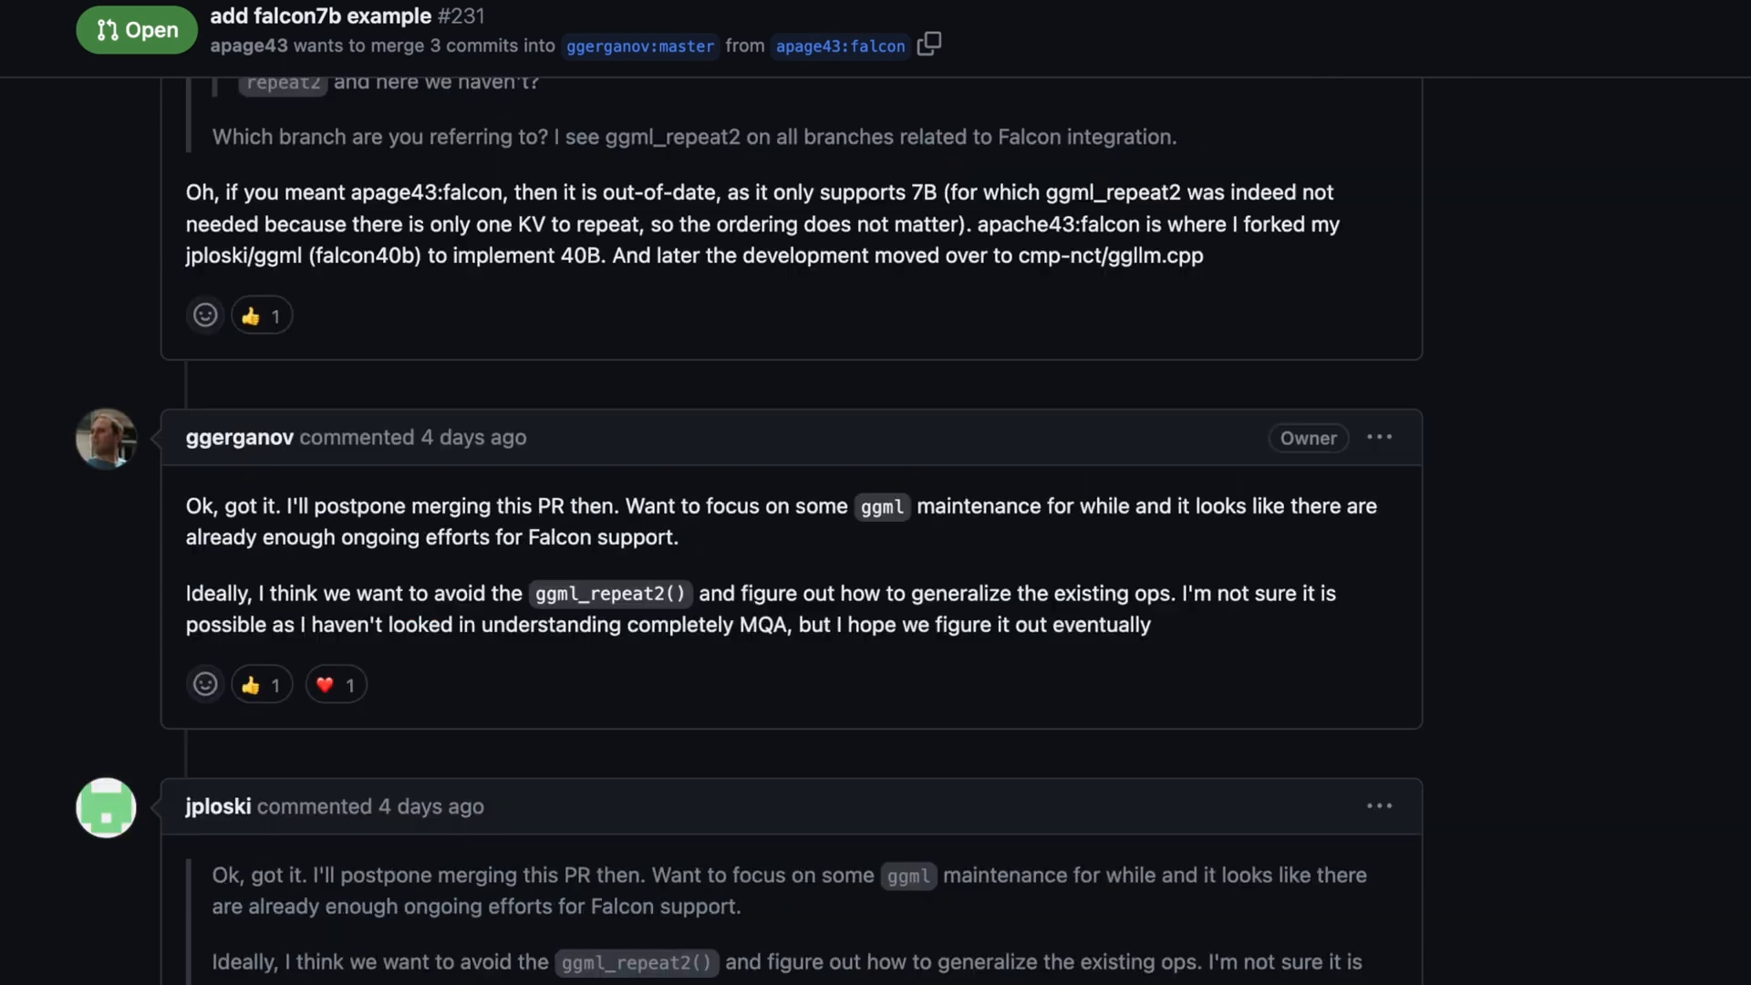
scroll(down, 3)
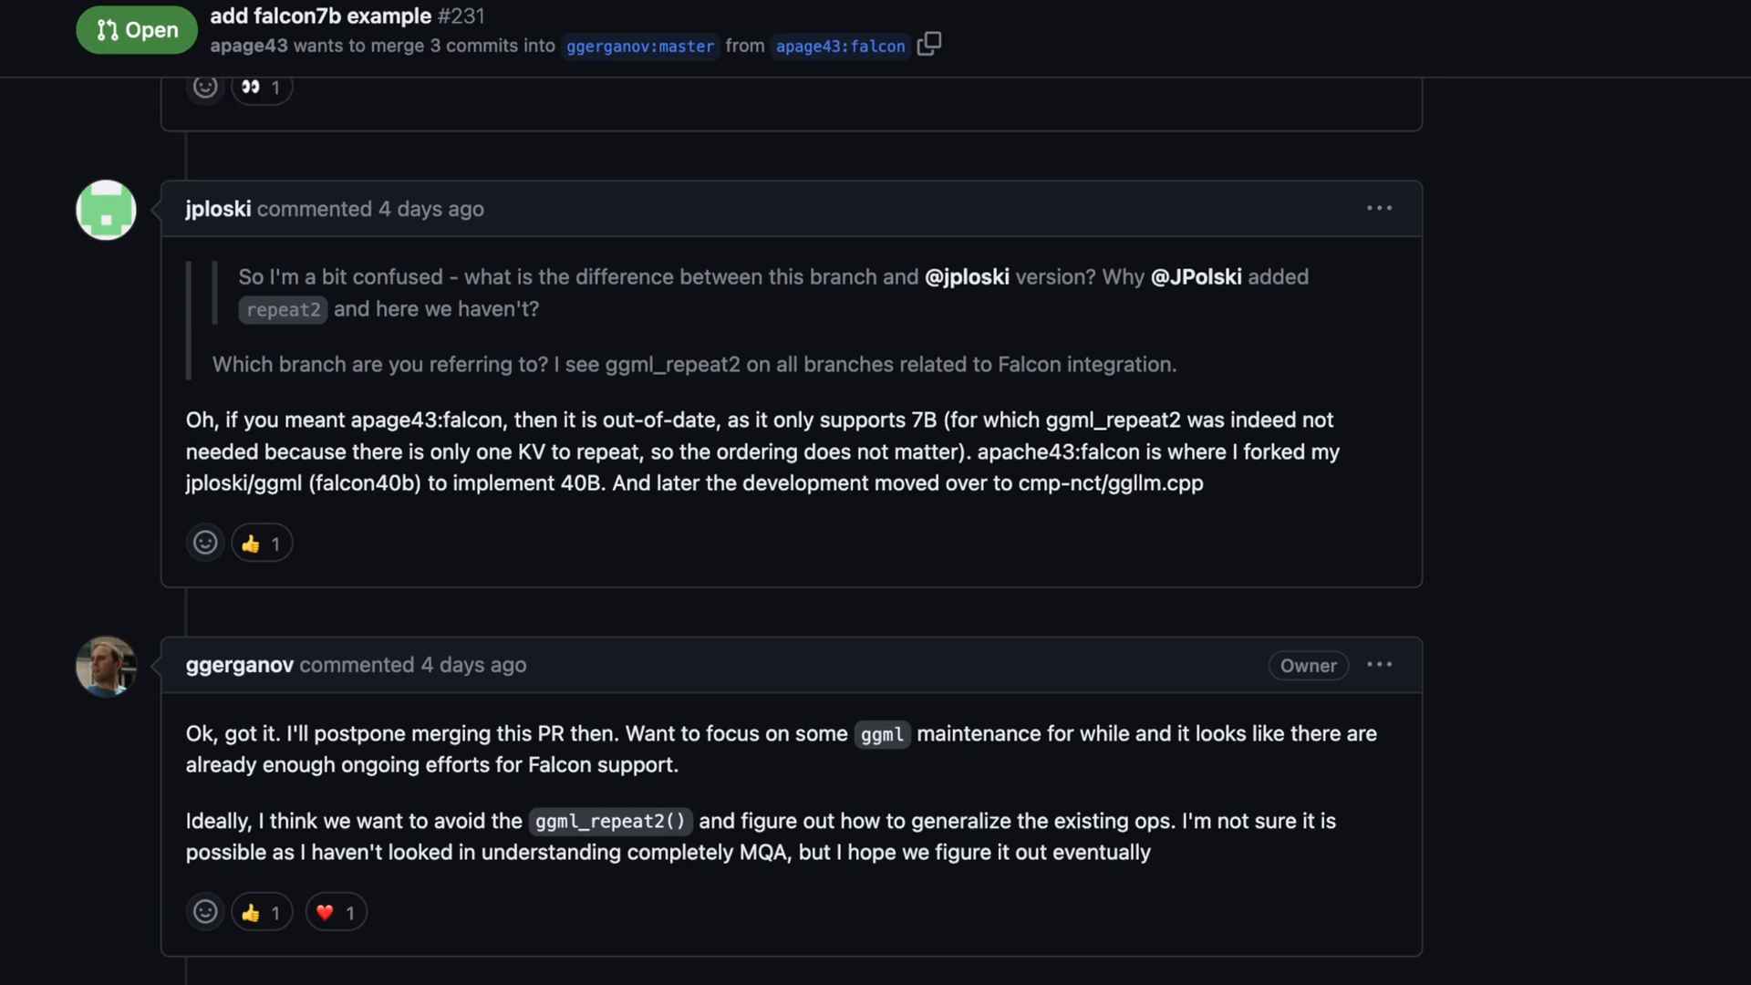
scroll(down, 3)
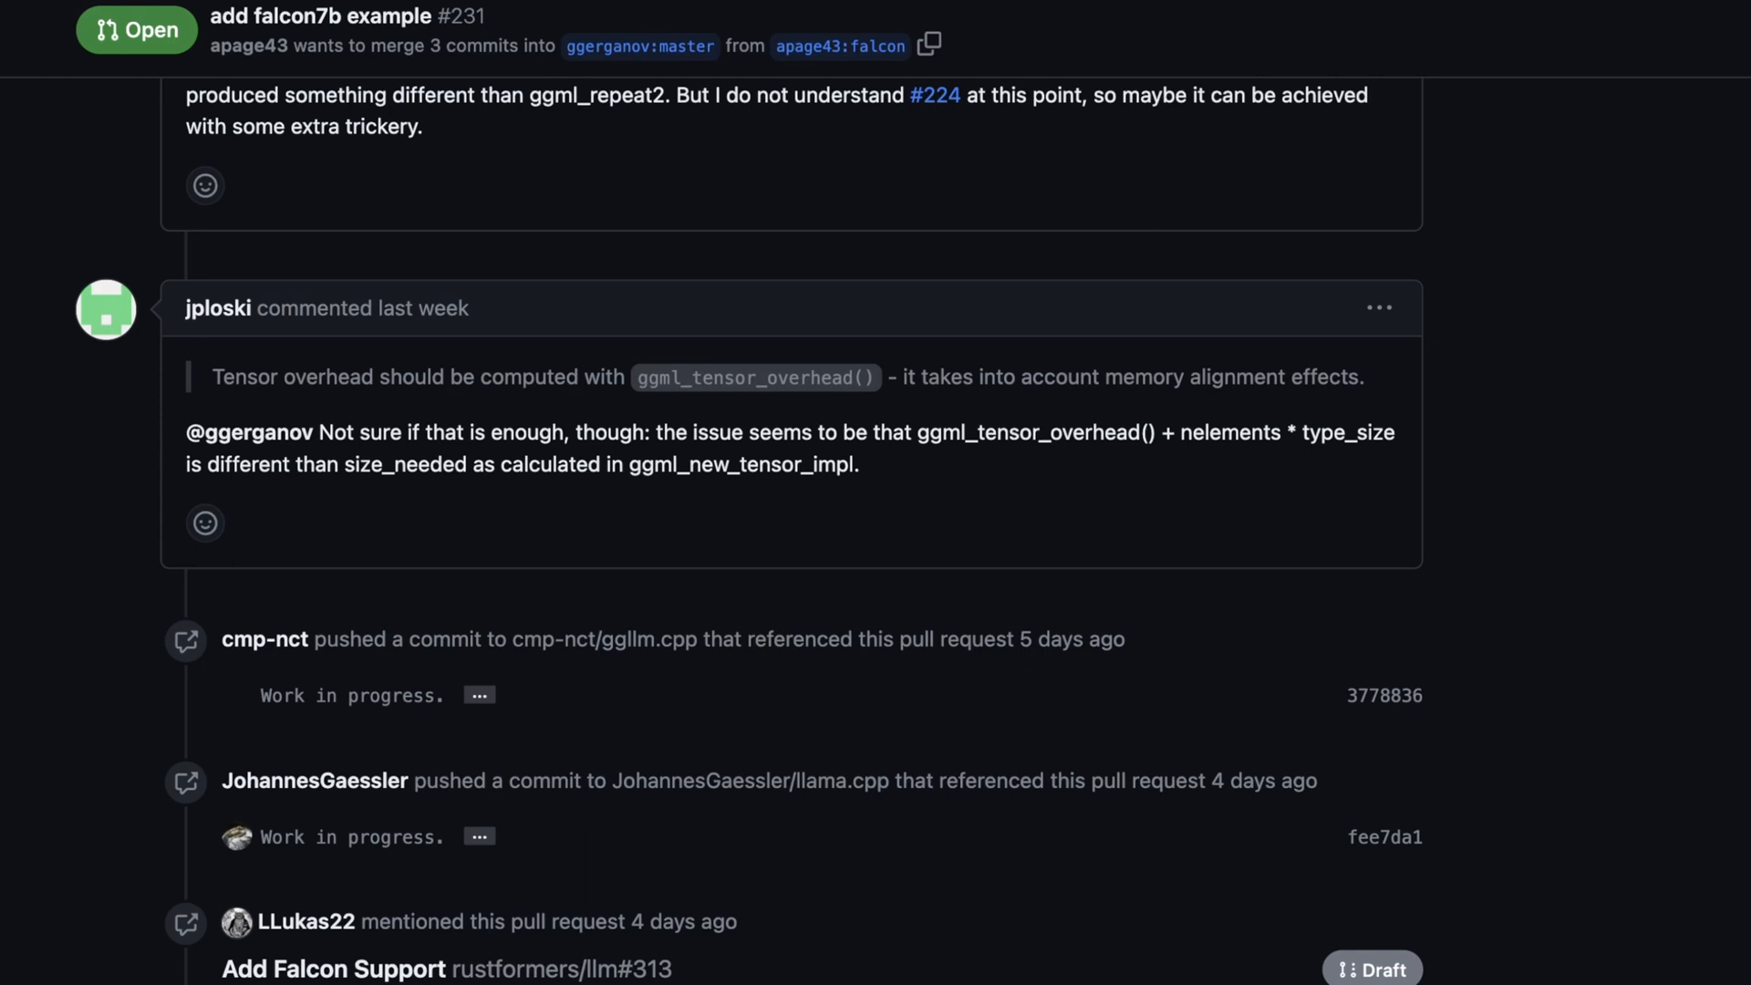